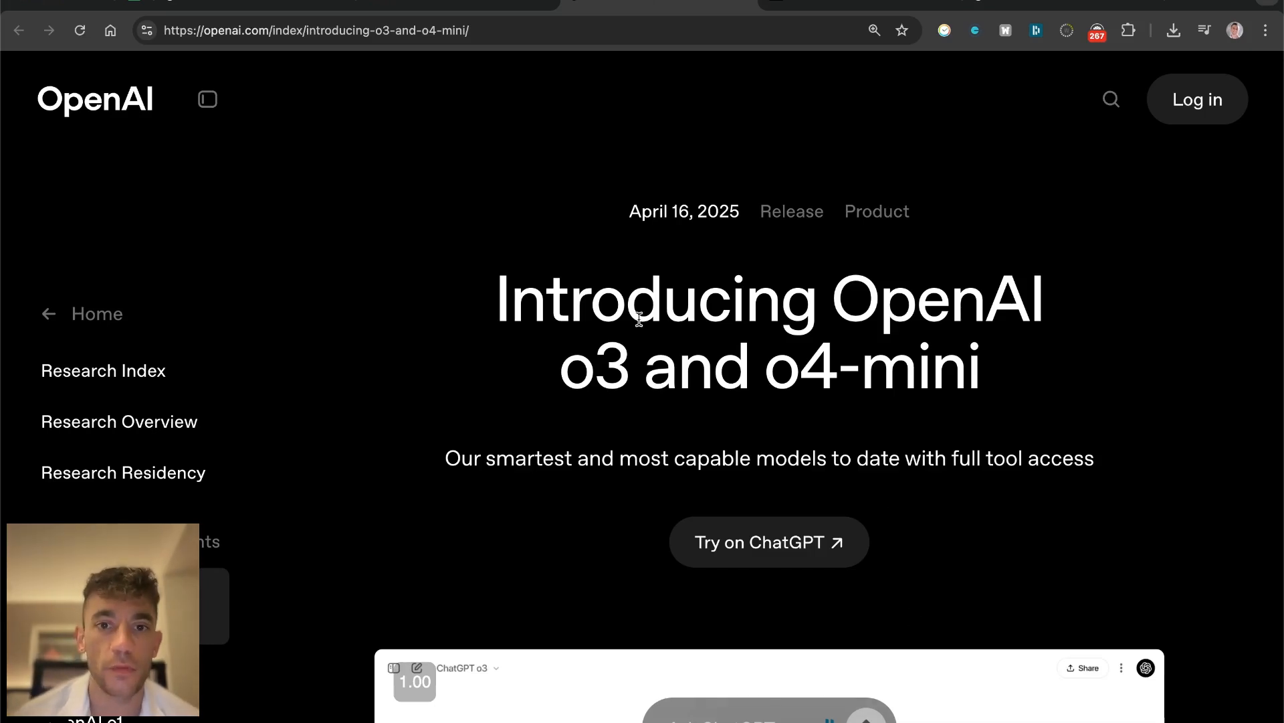
Step: Highlight the announcement intro, then check the available models list in ChatGPT
triple_click(798, 303)
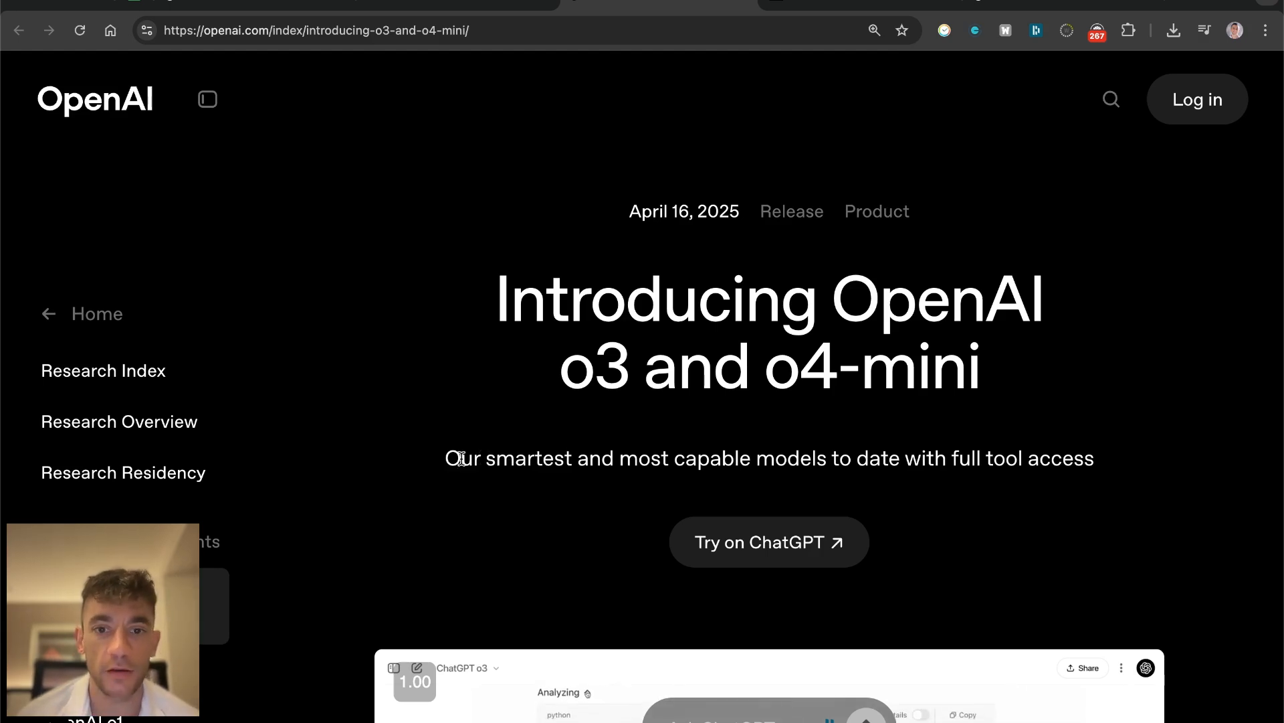
left_click_drag(449, 458, 1093, 458)
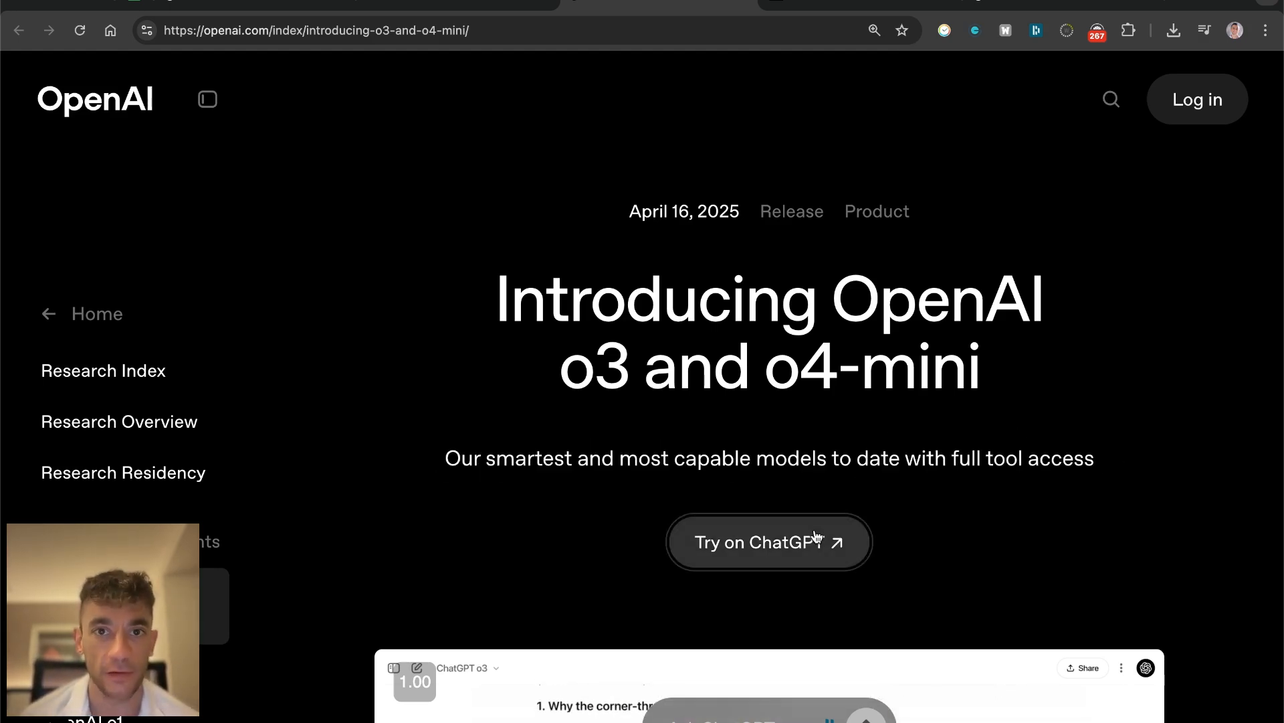
left_click(769, 541)
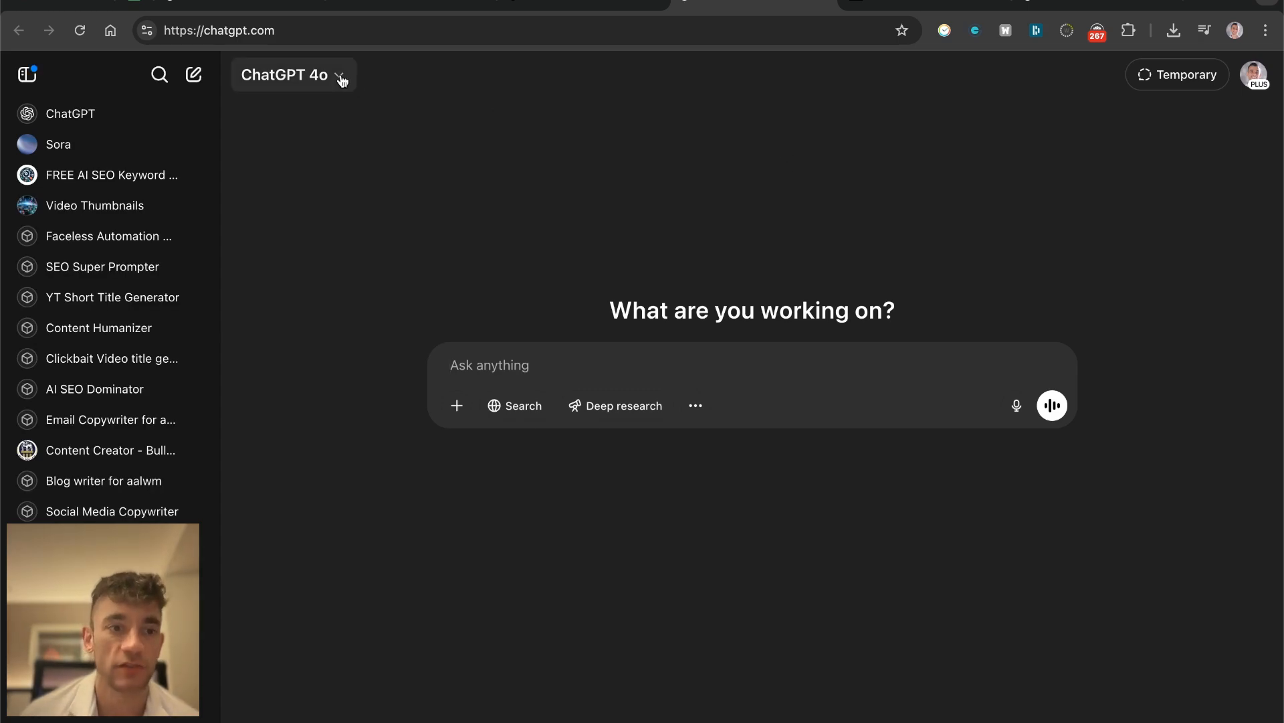
left_click(292, 75)
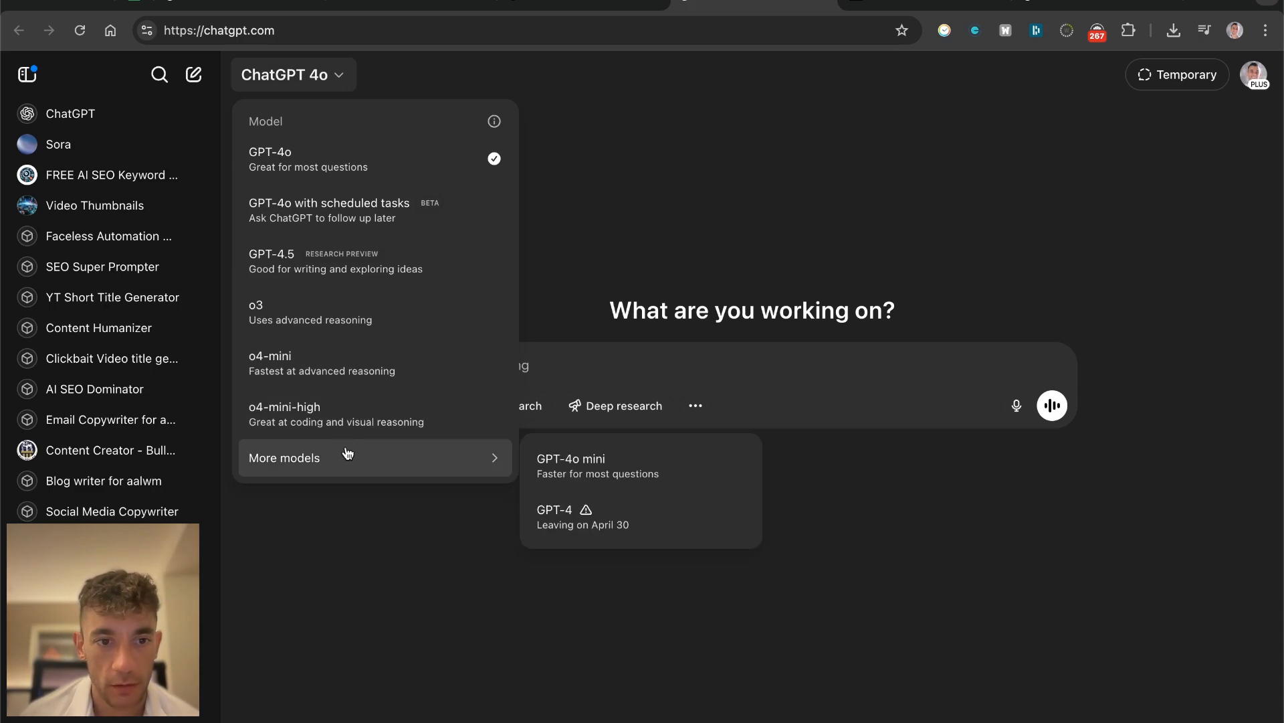
mouse_move(340, 370)
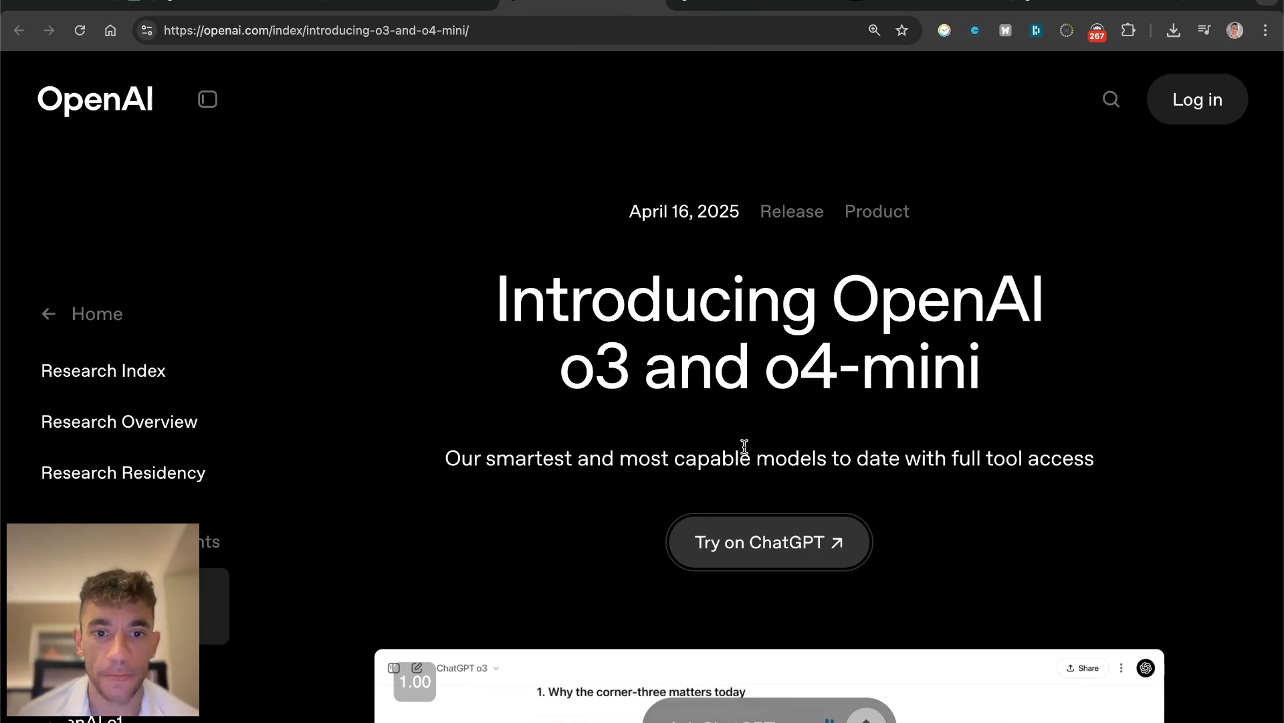
Step: Read down the announcement, highlighting the smartest-models and agentic tool use sentences
scroll("down", 3)
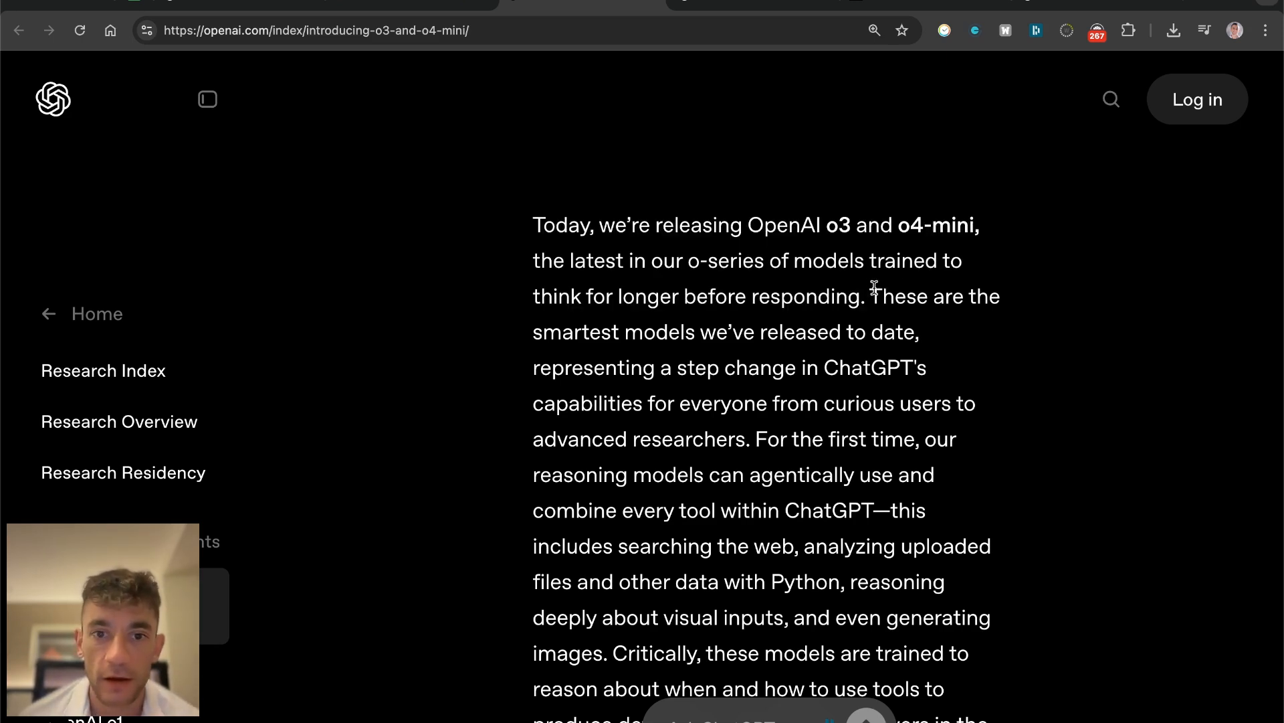
left_click_drag(870, 295, 925, 331)
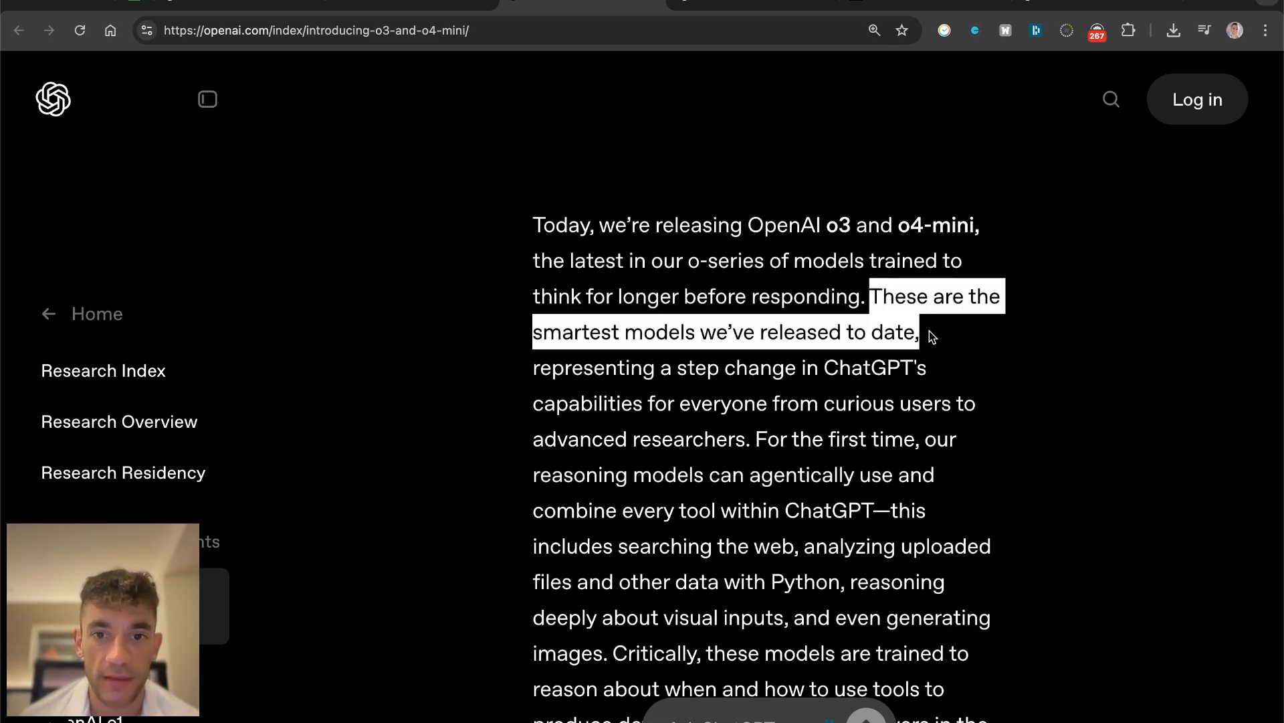
scroll("down", 3)
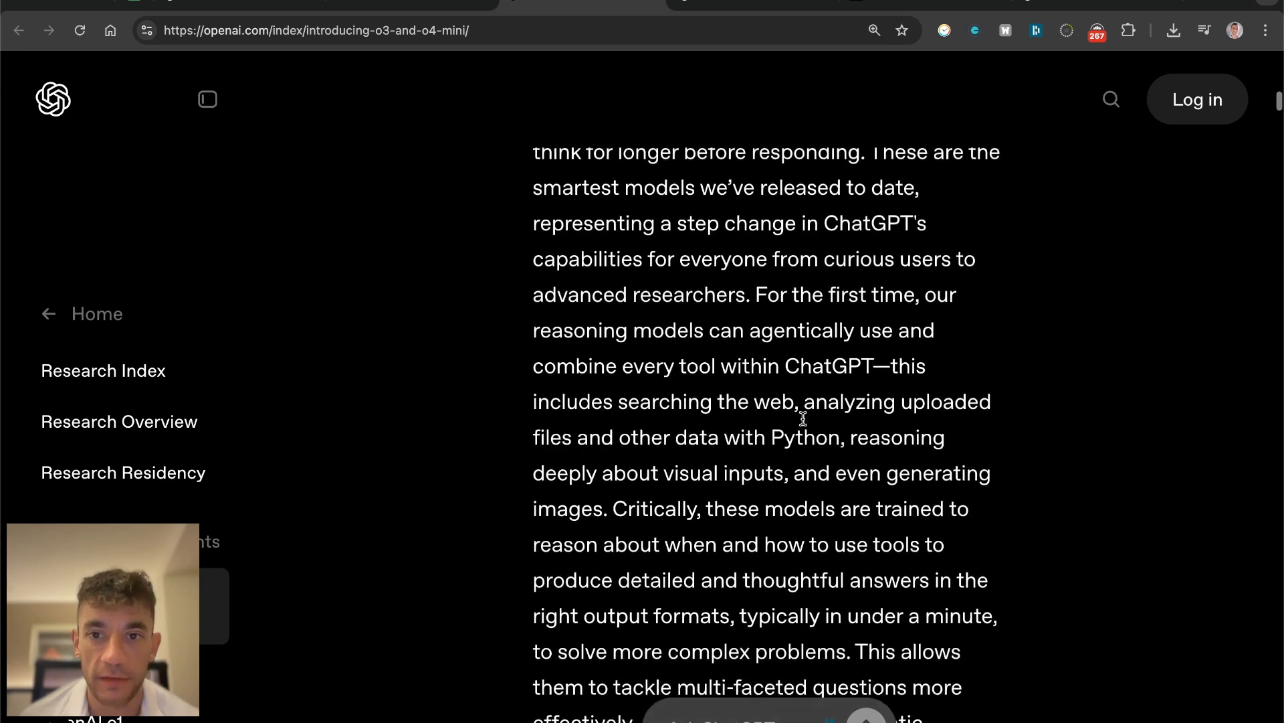
scroll("down", 3)
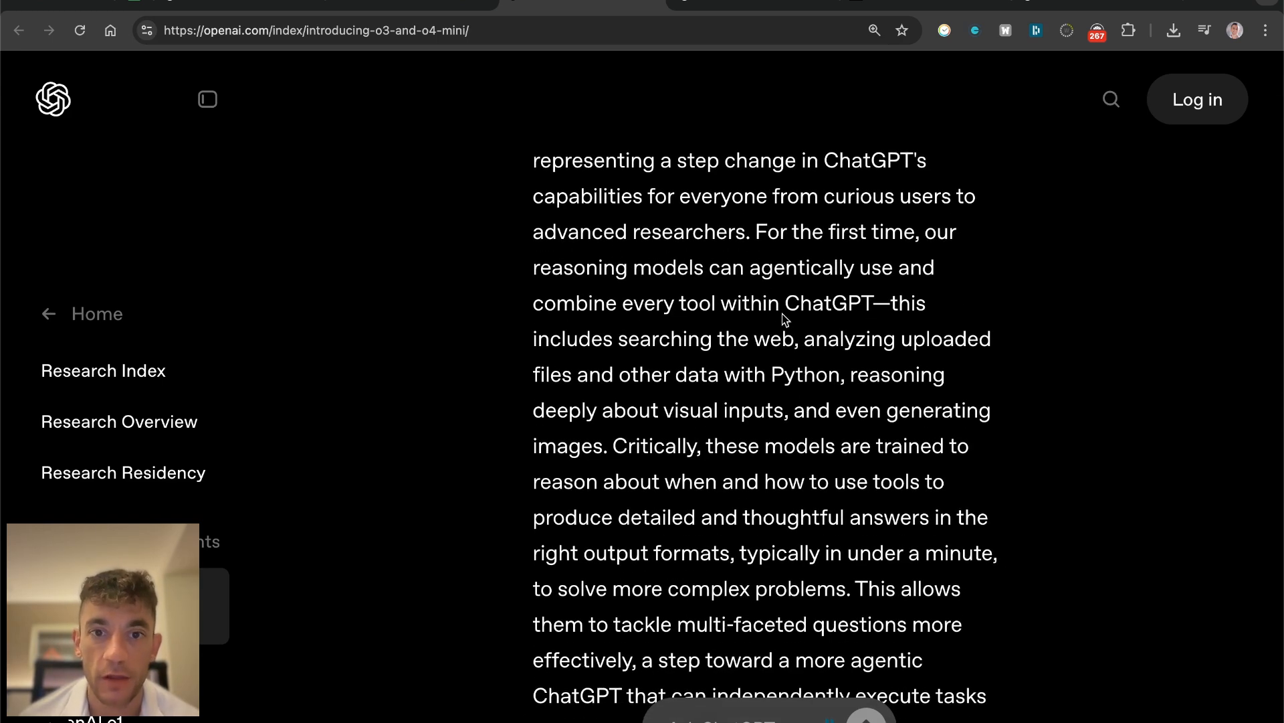
mouse_move(757, 222)
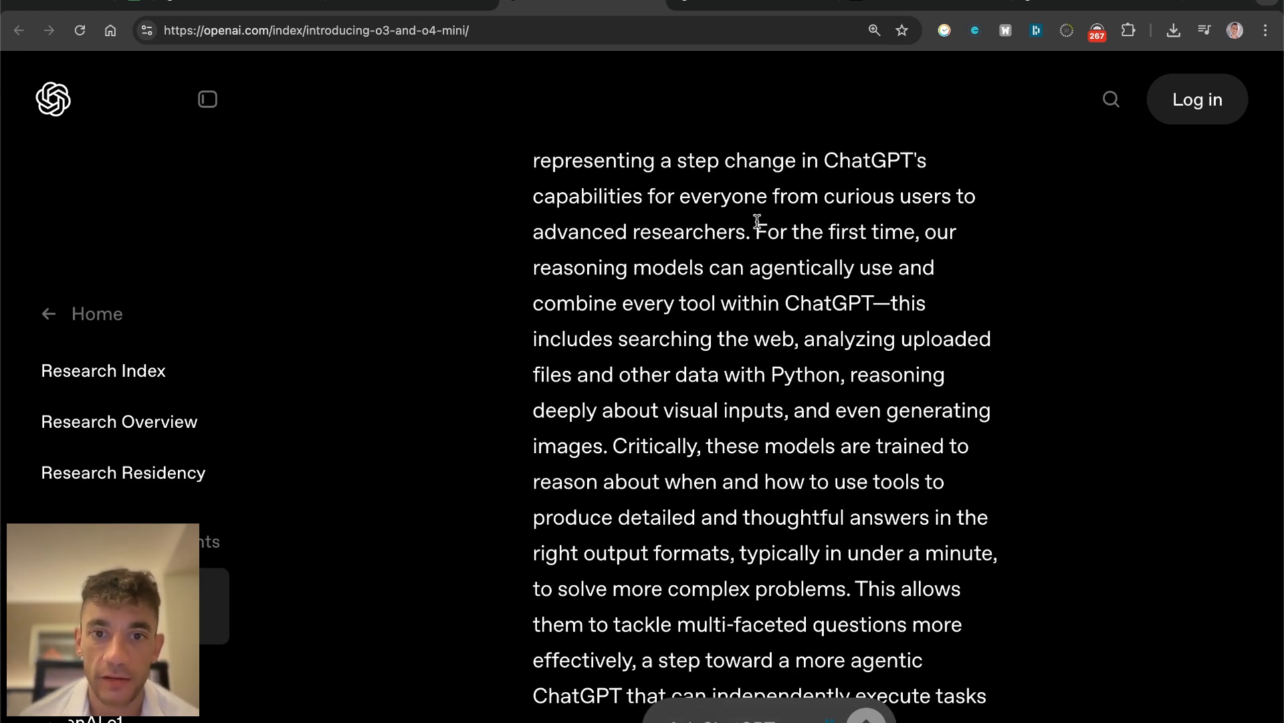
left_click_drag(733, 232, 880, 302)
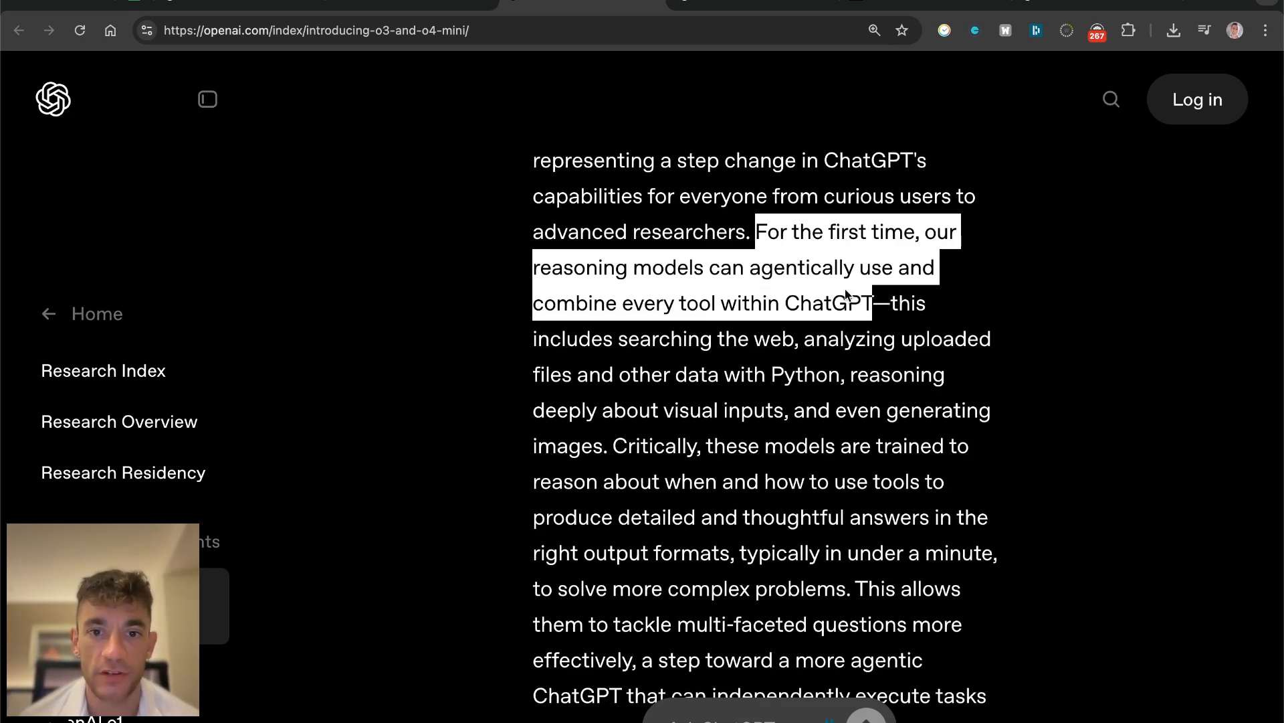
scroll("down", 3)
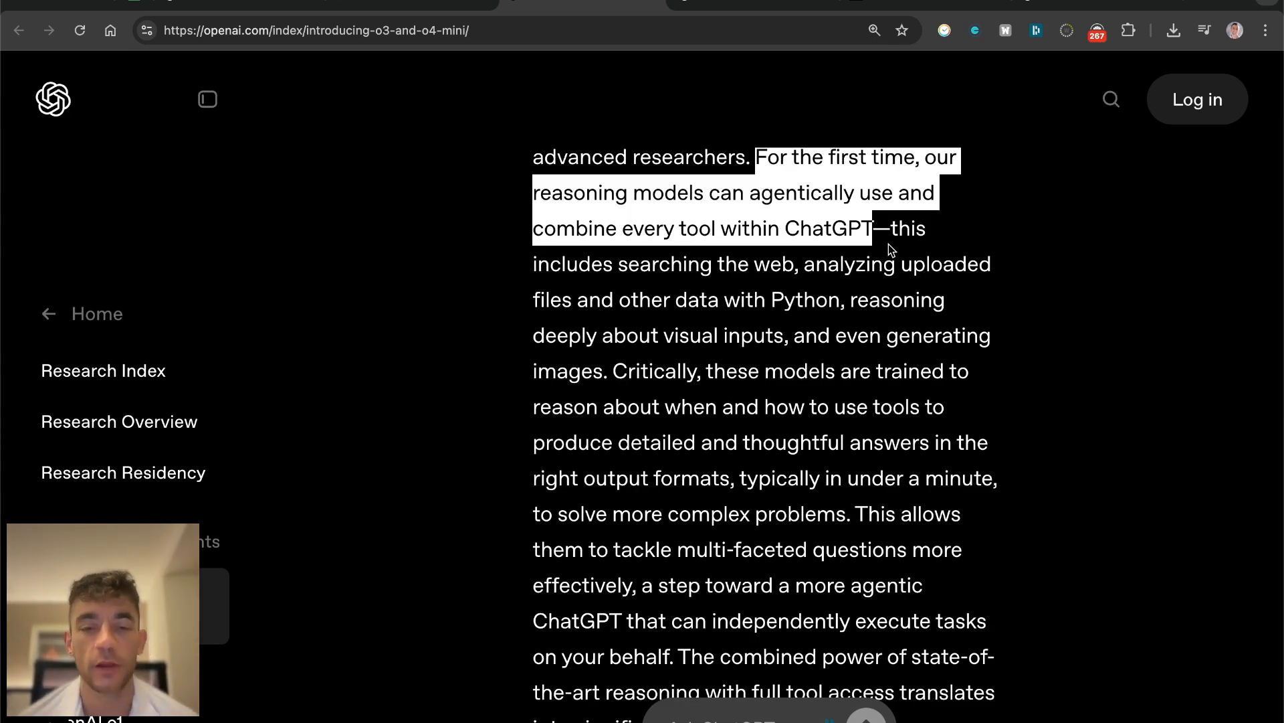
mouse_move(807, 264)
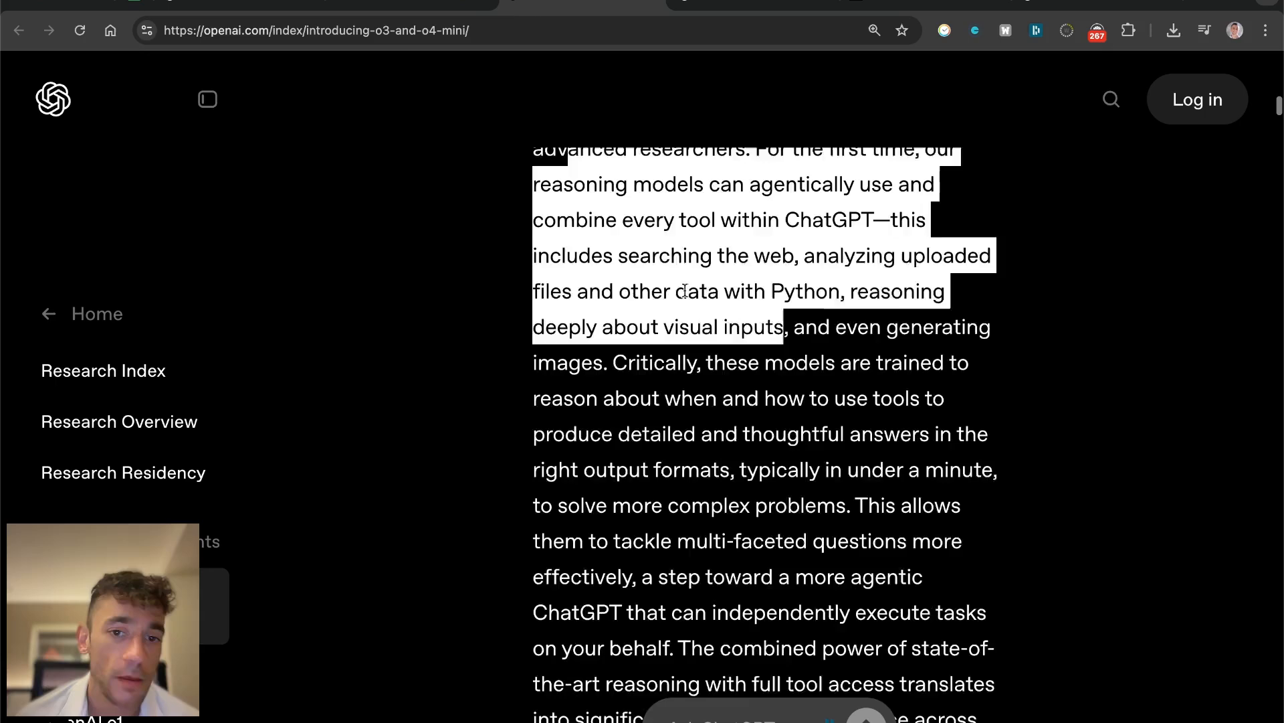
scroll("down", 3)
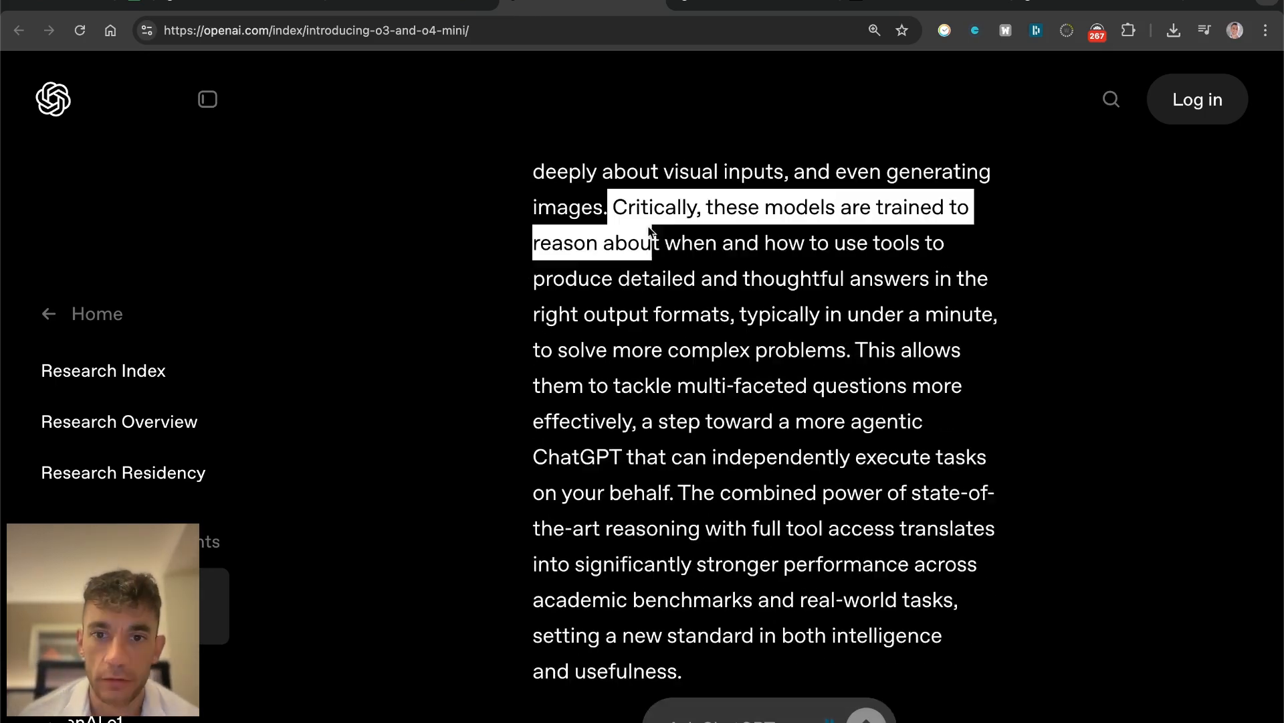
left_click(848, 350)
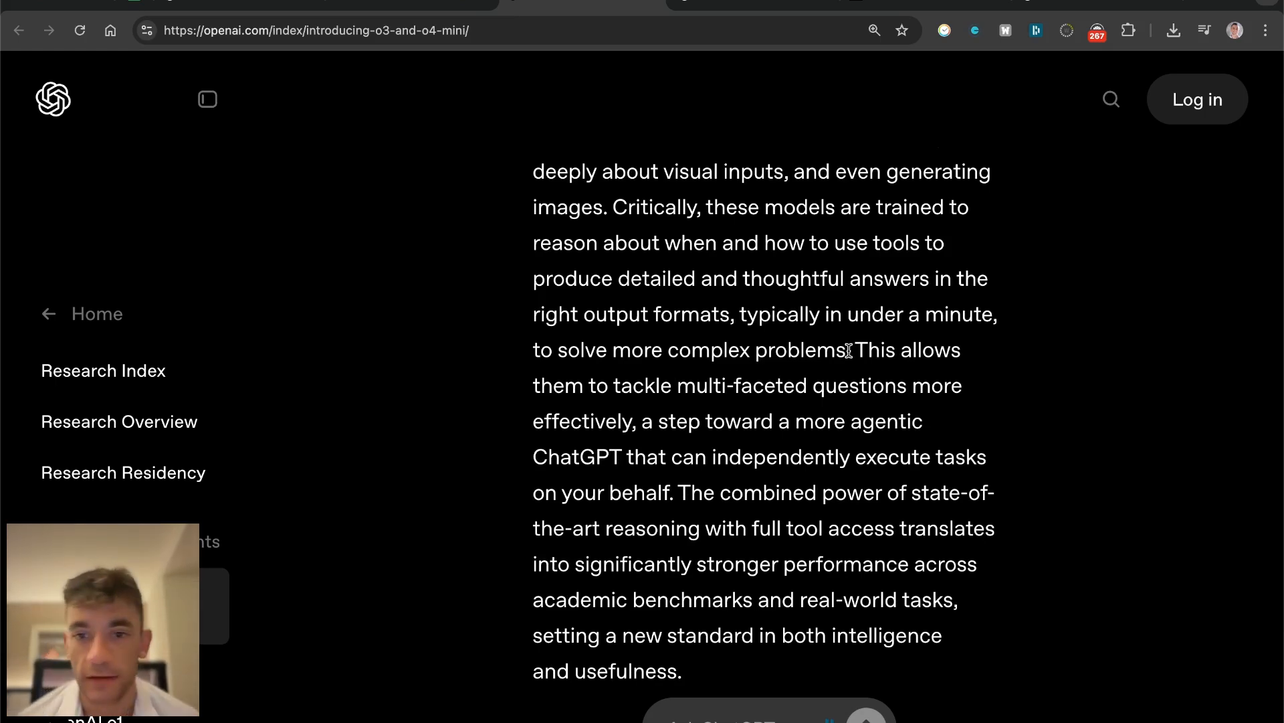
Step: Highlight the o3 description: visual task strength, image and chart analysis, 20 percent fewer errors
scroll("down", 3)
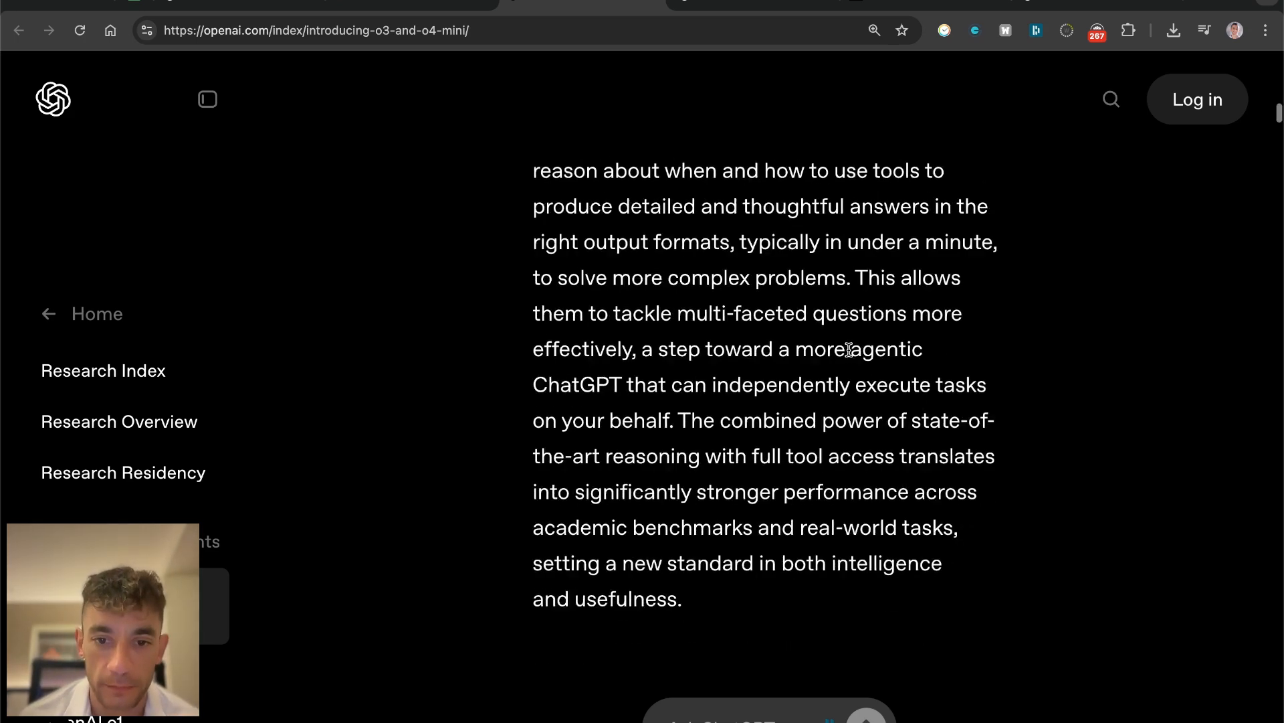
scroll("up", 3)
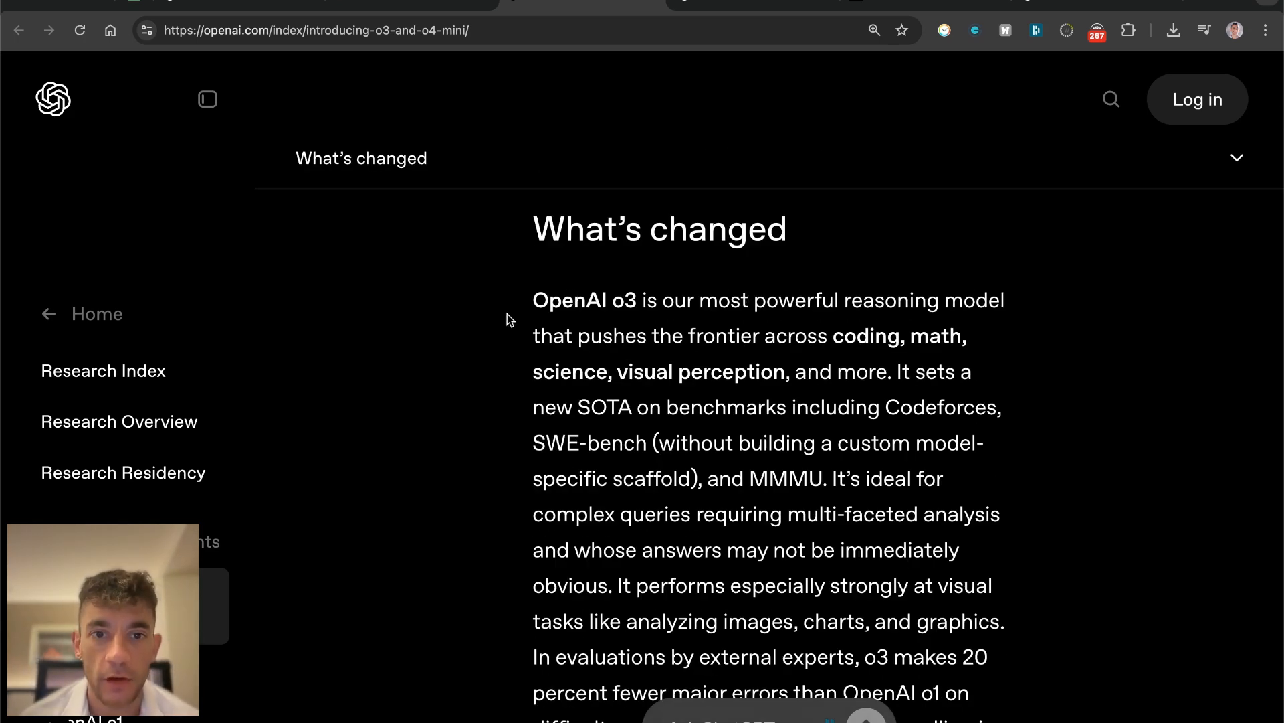
left_click_drag(531, 300, 899, 334)
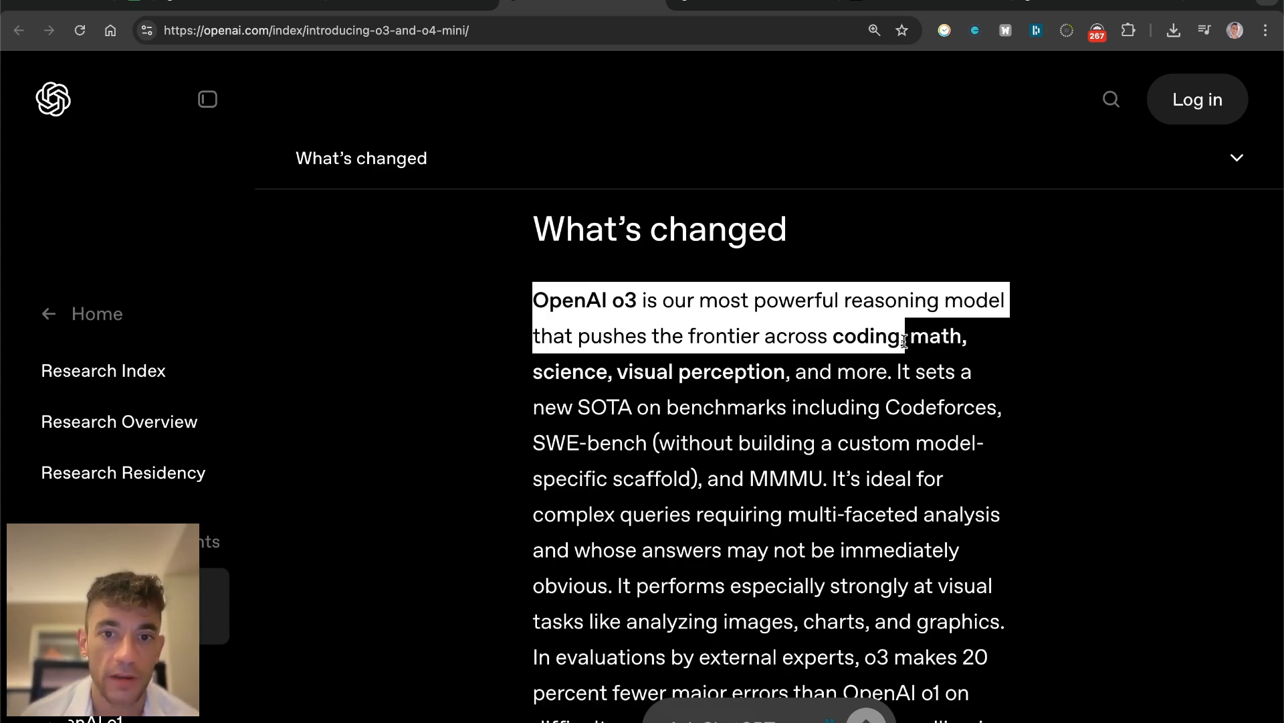
scroll("down", 3)
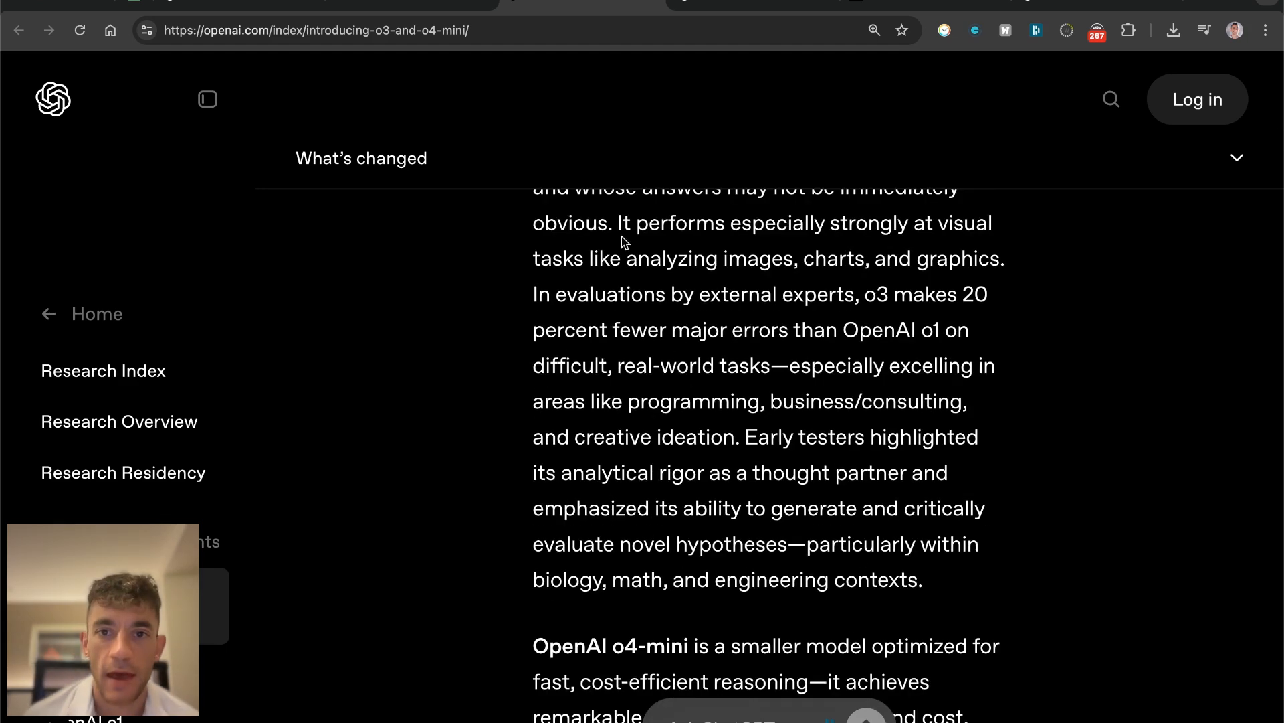
left_click_drag(617, 223, 958, 223)
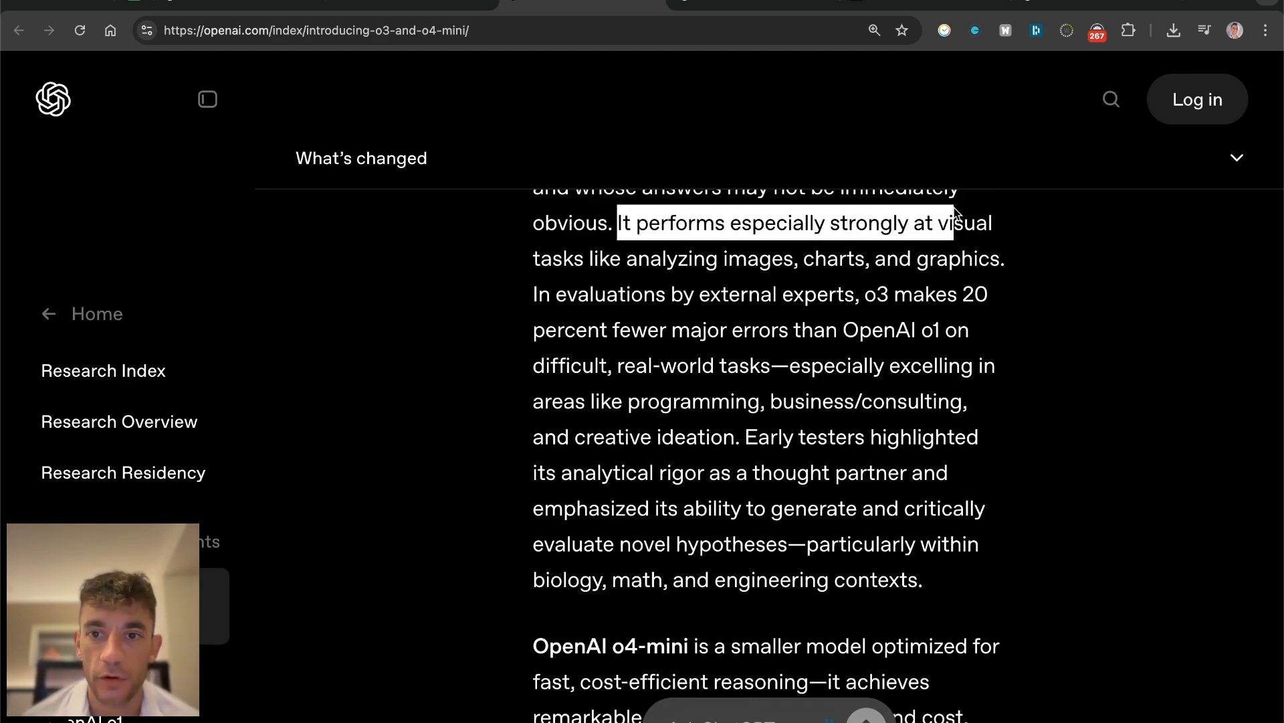
left_click_drag(958, 223, 710, 270)
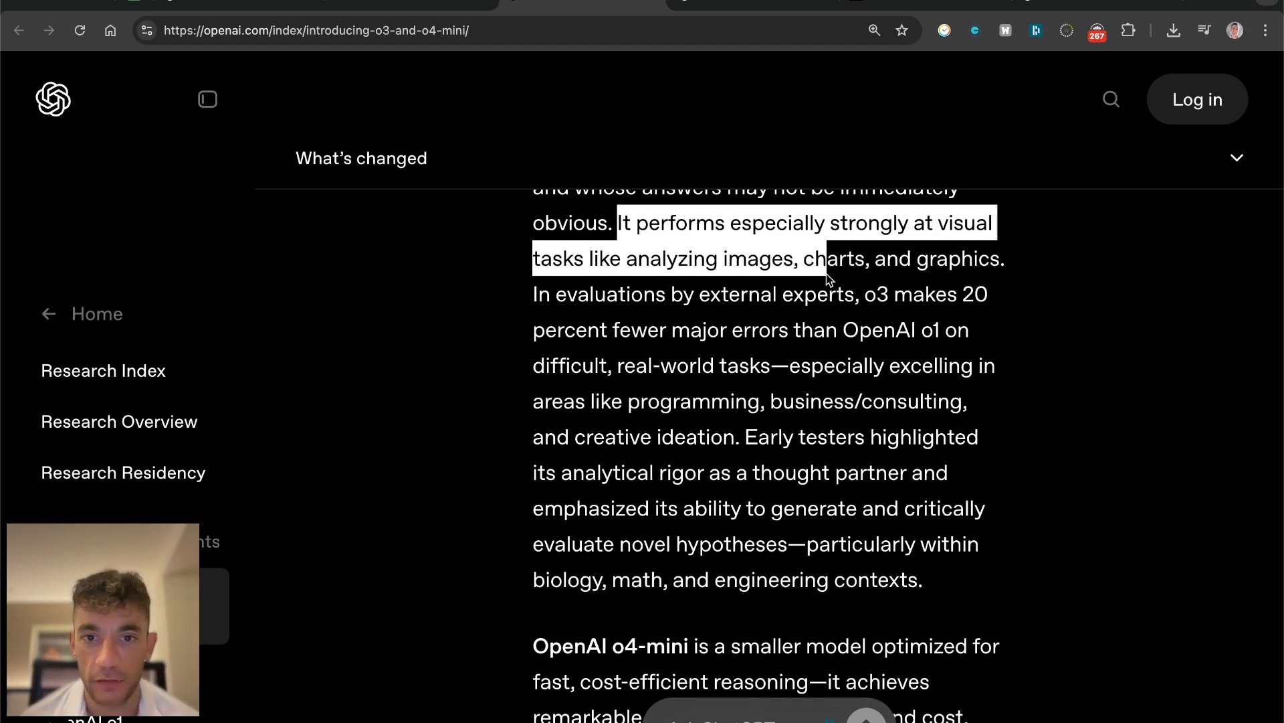
left_click_drag(827, 275, 791, 356)
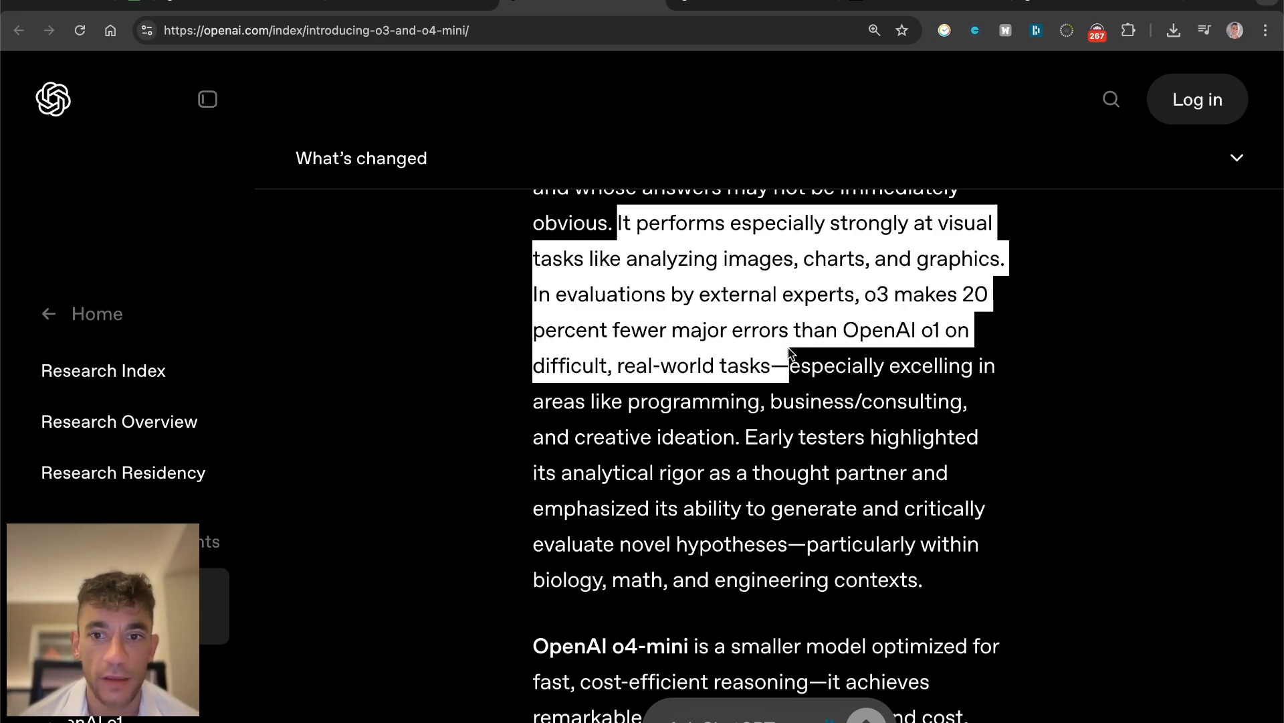
Step: Highlight the o4-mini smaller optimized model description and read on into the expert evaluations
scroll("down", 3)
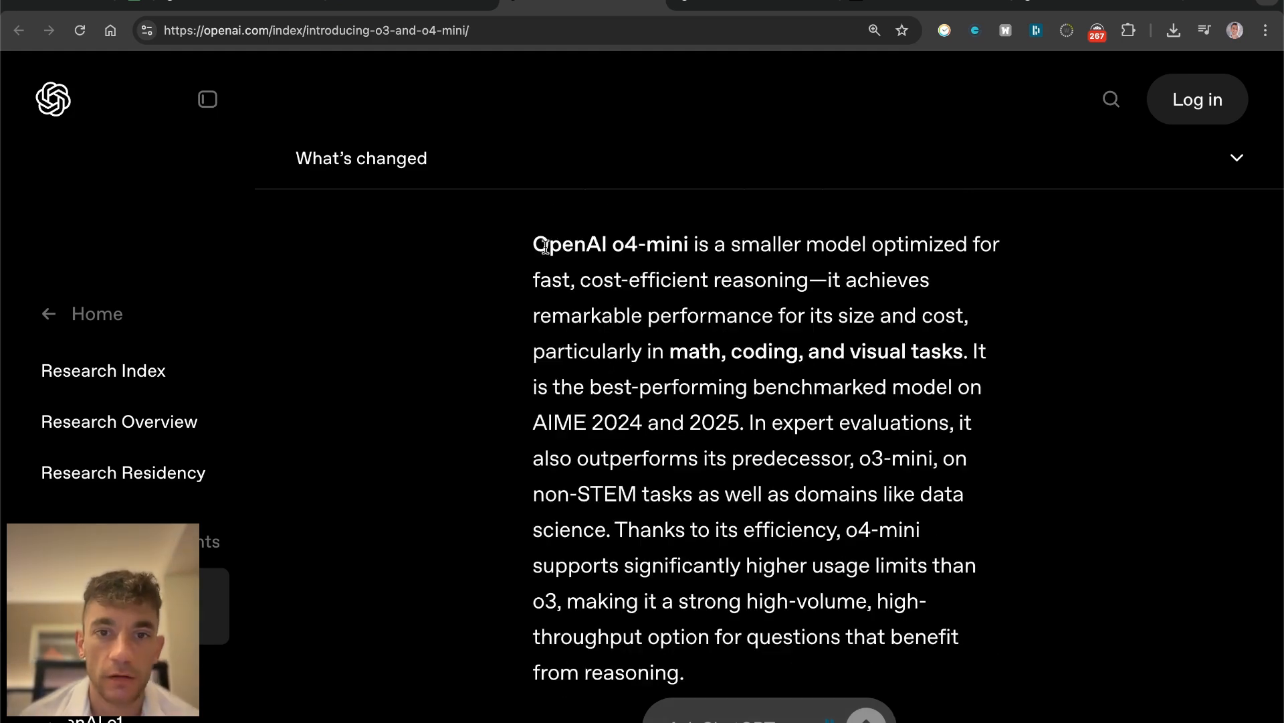
left_click_drag(540, 243, 692, 243)
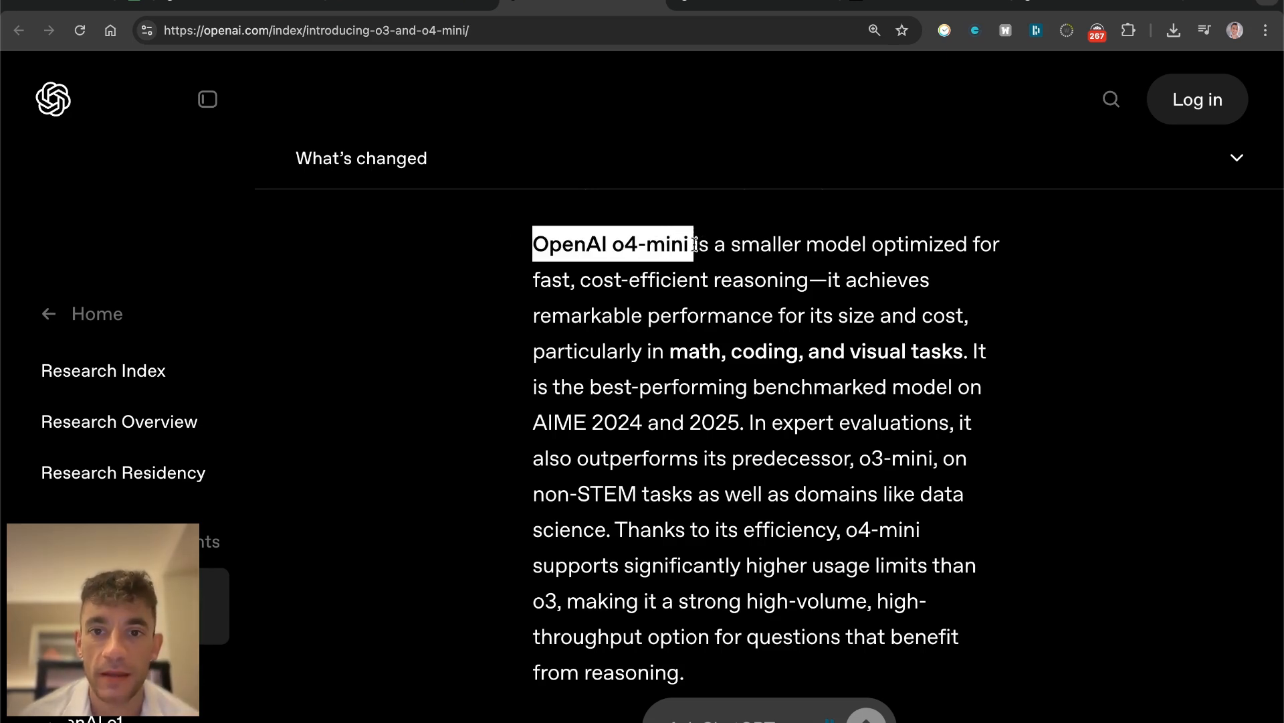
left_click_drag(692, 244, 992, 244)
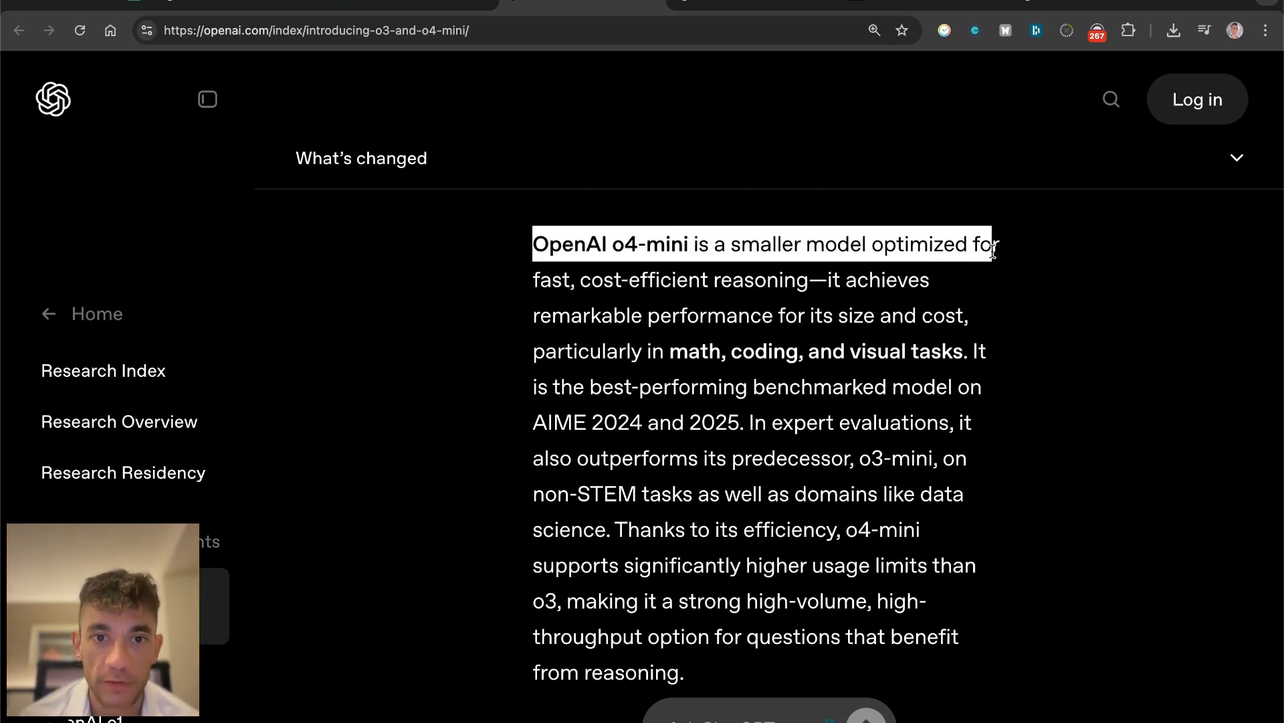
left_click_drag(992, 243, 807, 279)
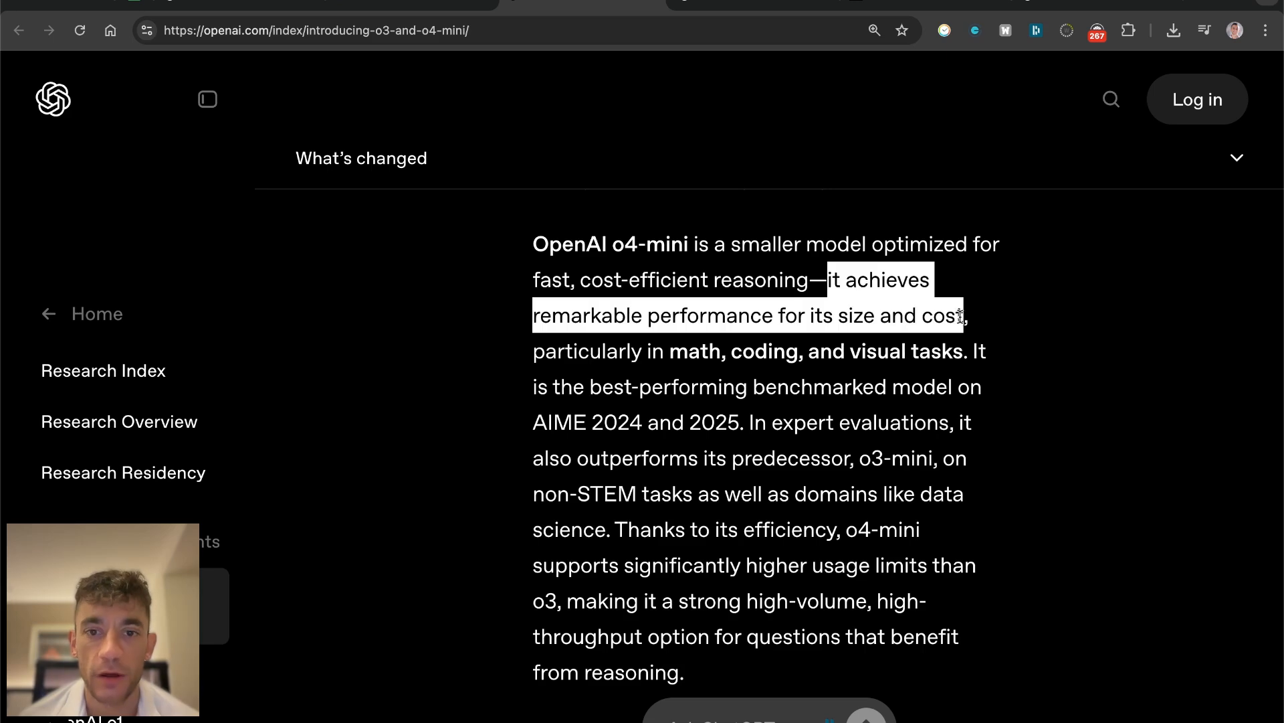
mouse_move(988, 323)
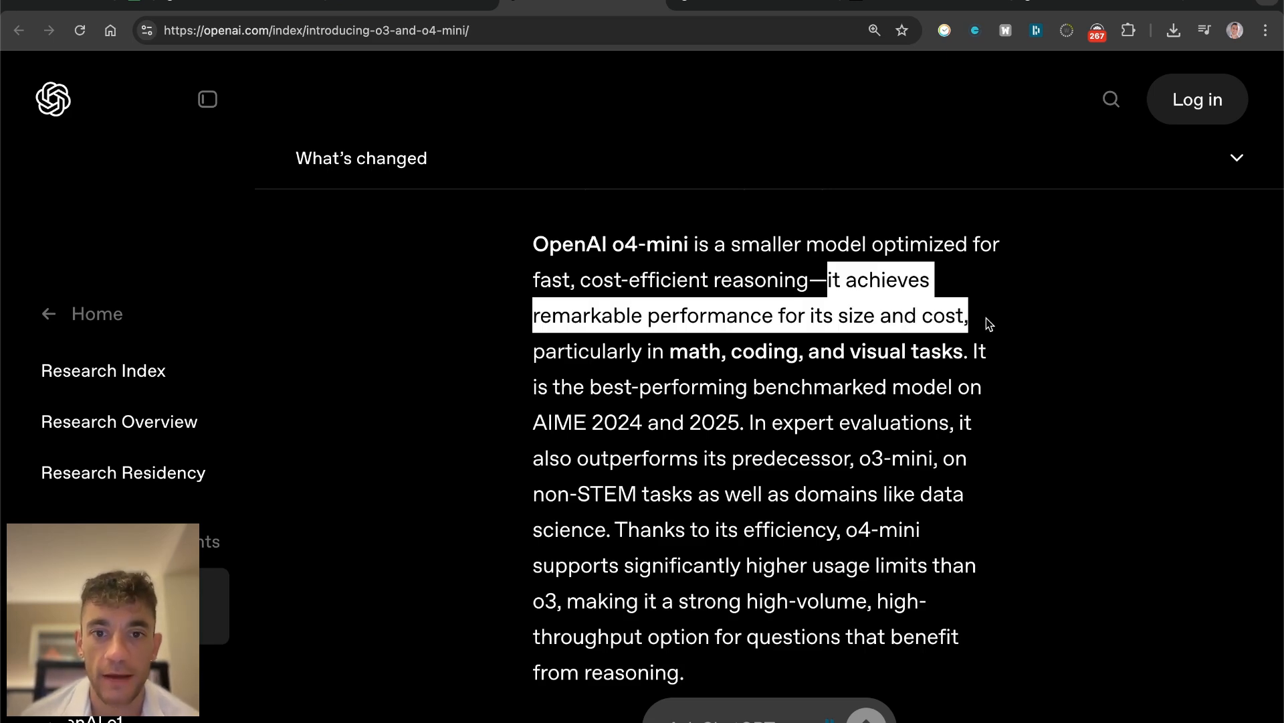
scroll("down", 3)
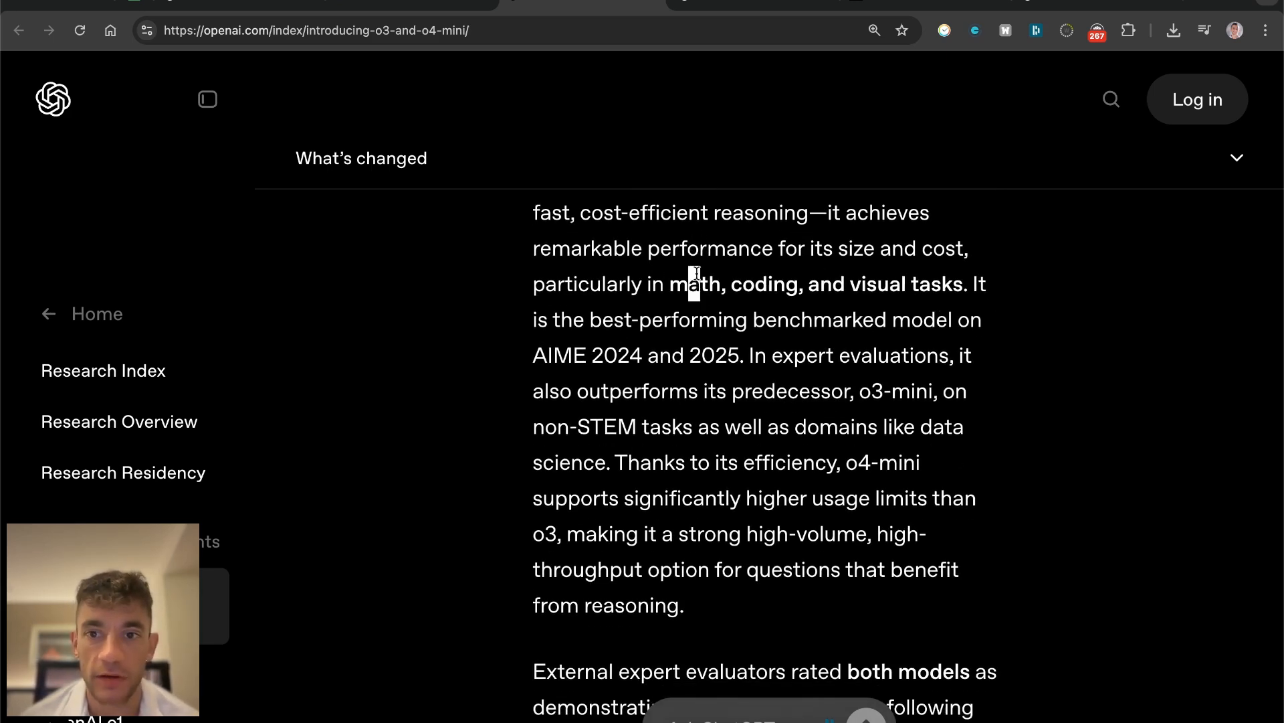
mouse_move(930, 281)
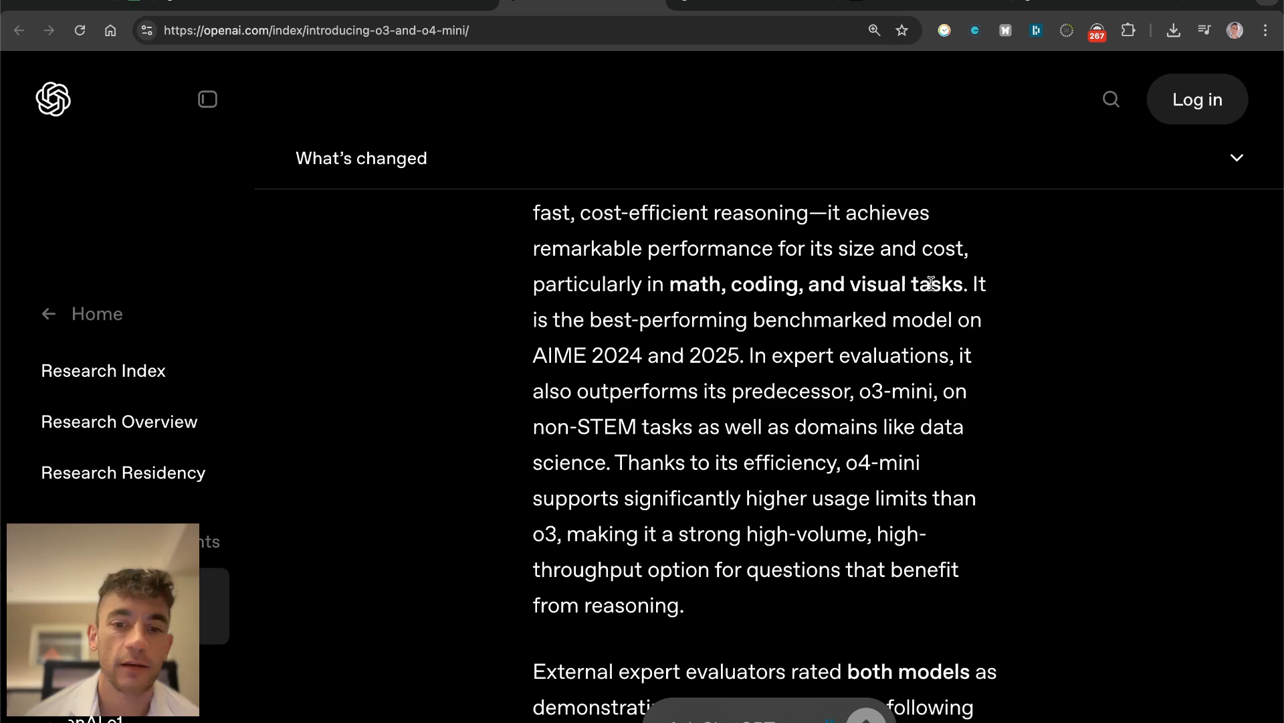
scroll("down", 3)
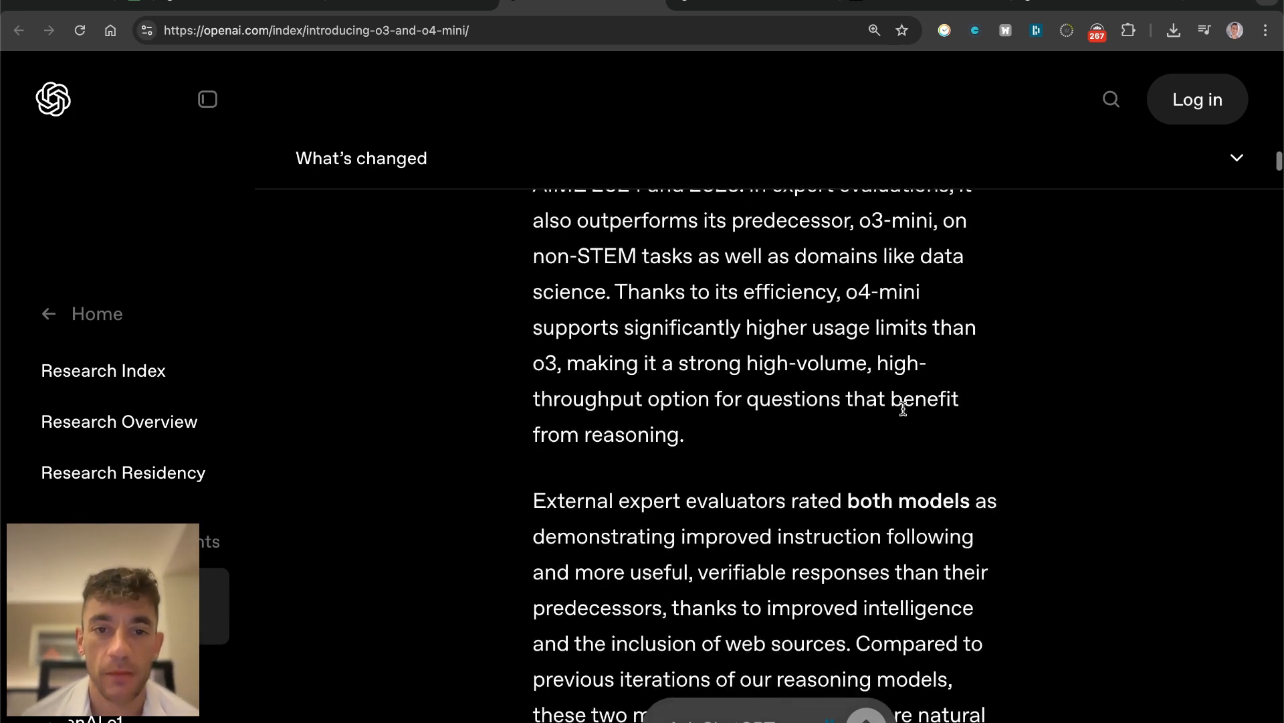
scroll("down", 3)
type("free")
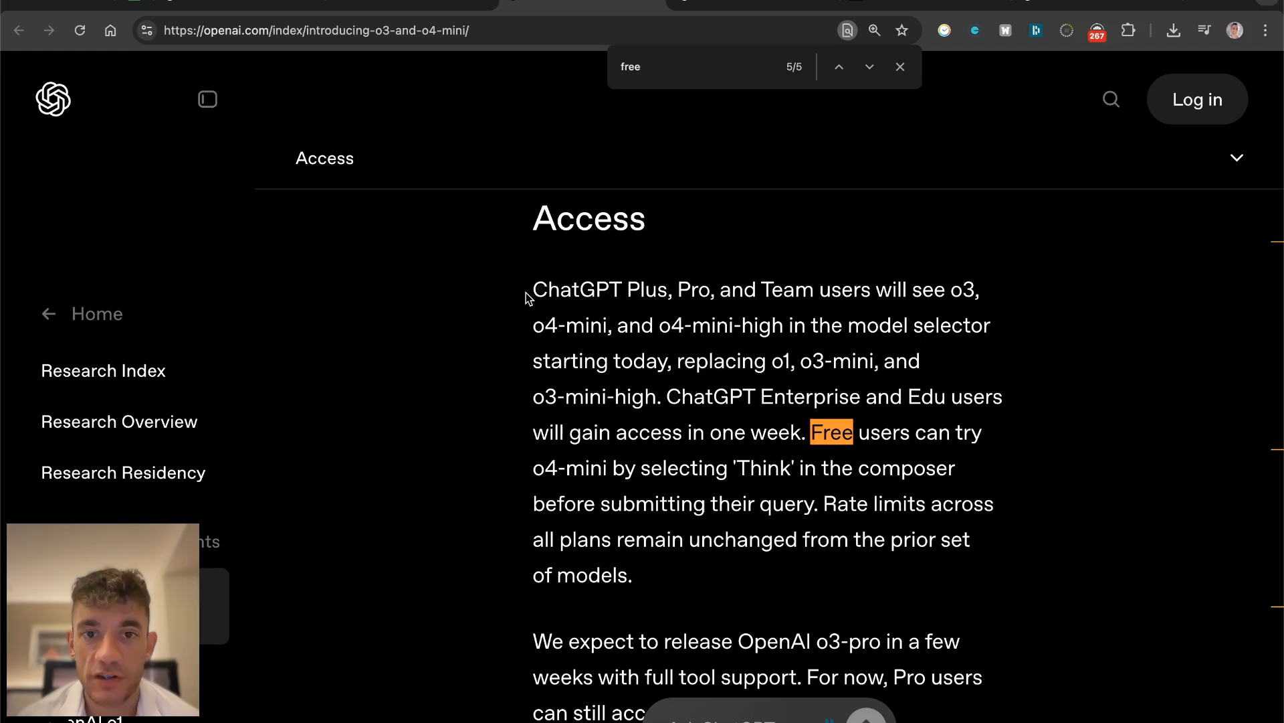
left_click_drag(533, 289, 981, 326)
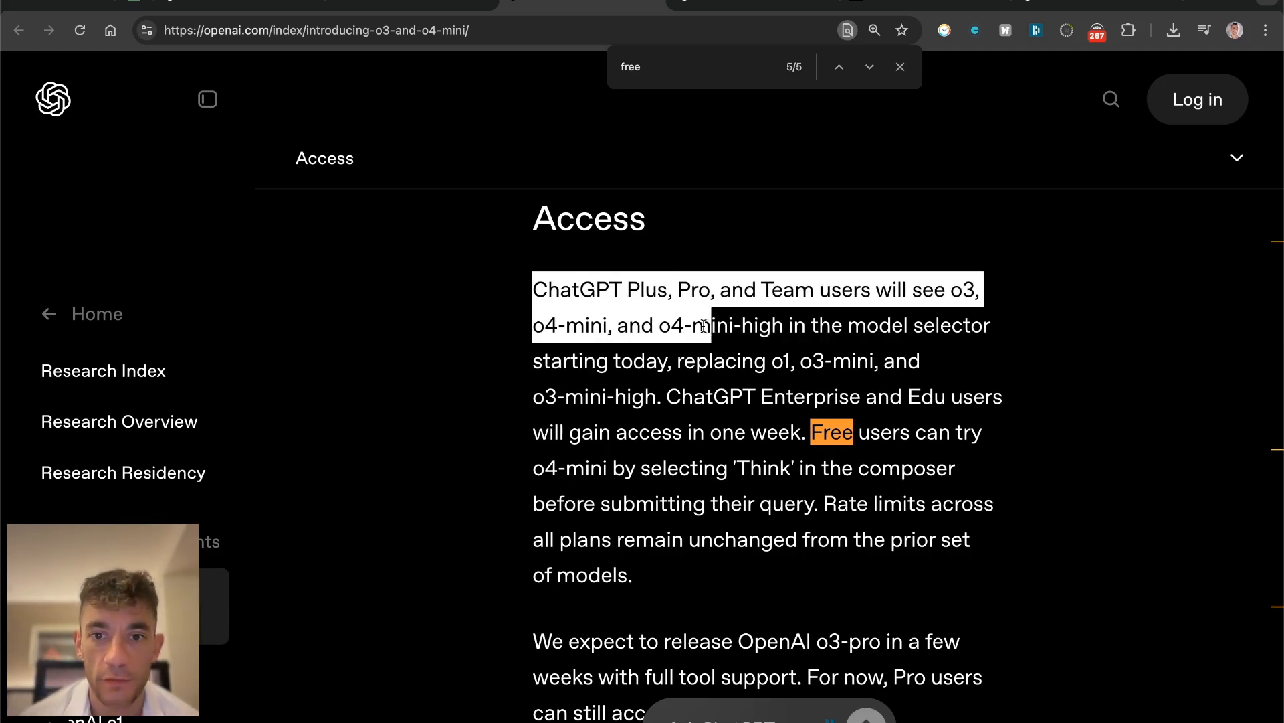
left_click_drag(702, 325, 668, 360)
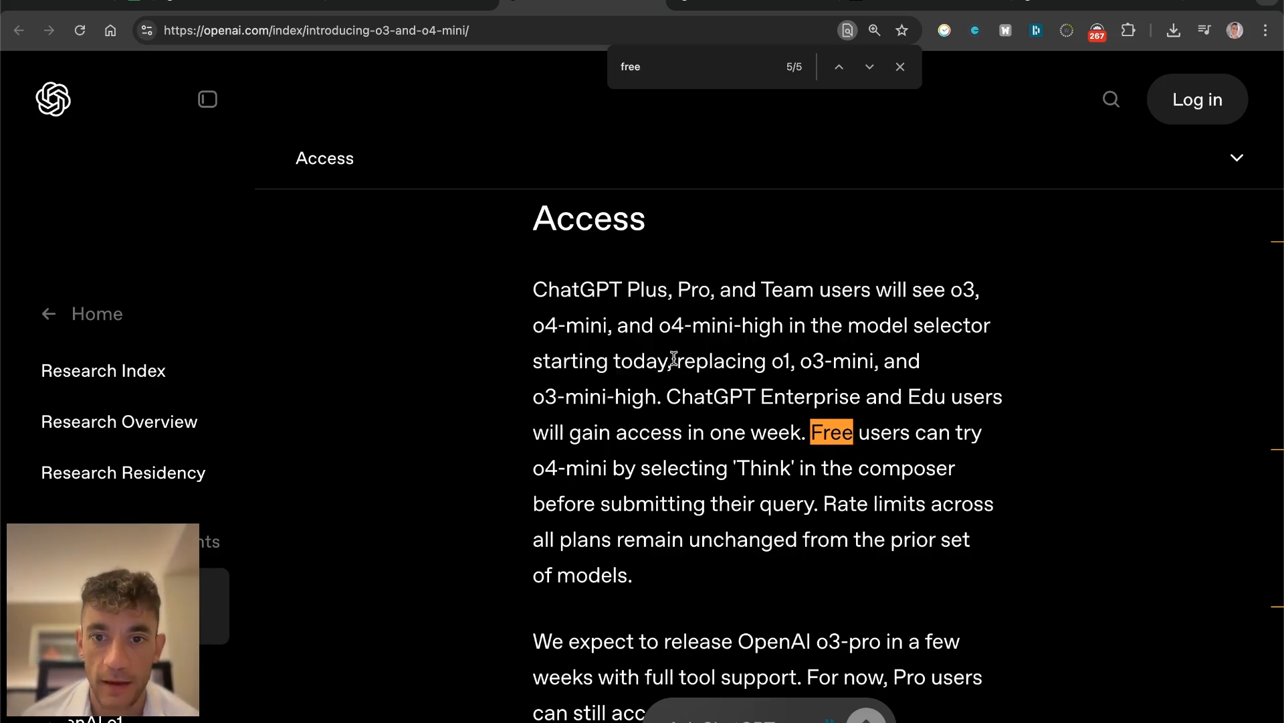
left_click_drag(672, 360, 922, 360)
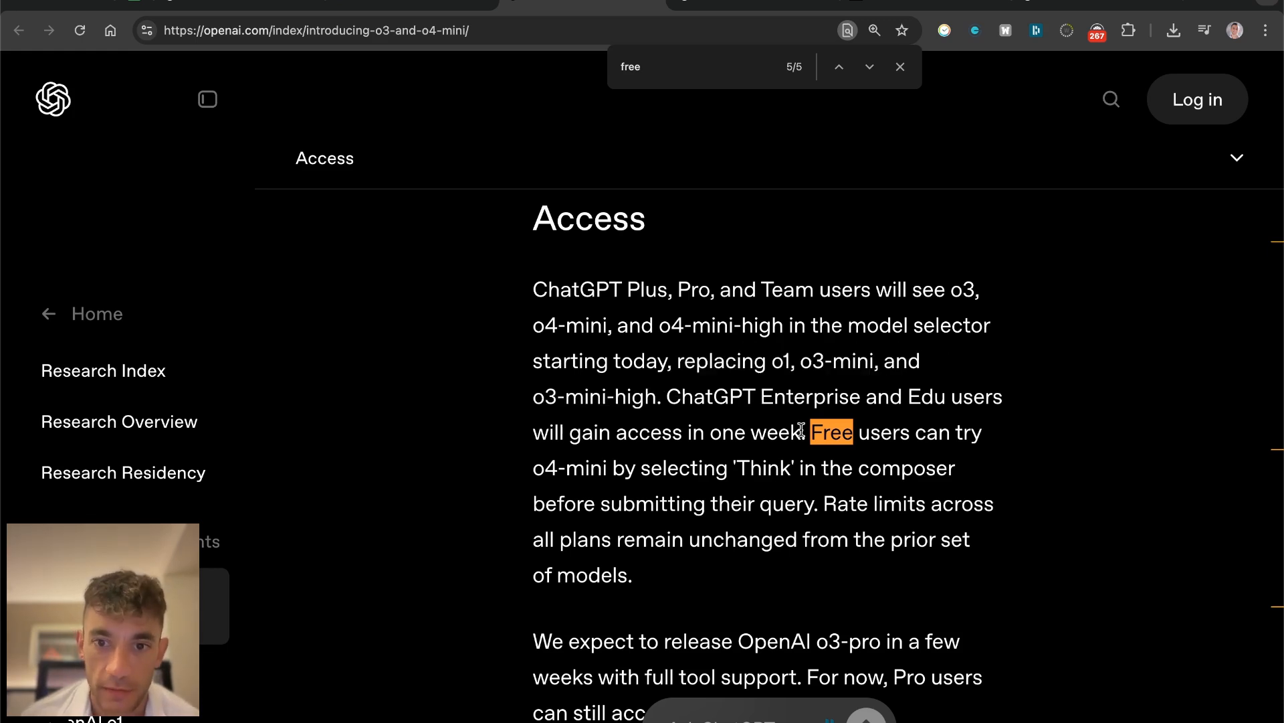
left_click_drag(808, 432, 611, 469)
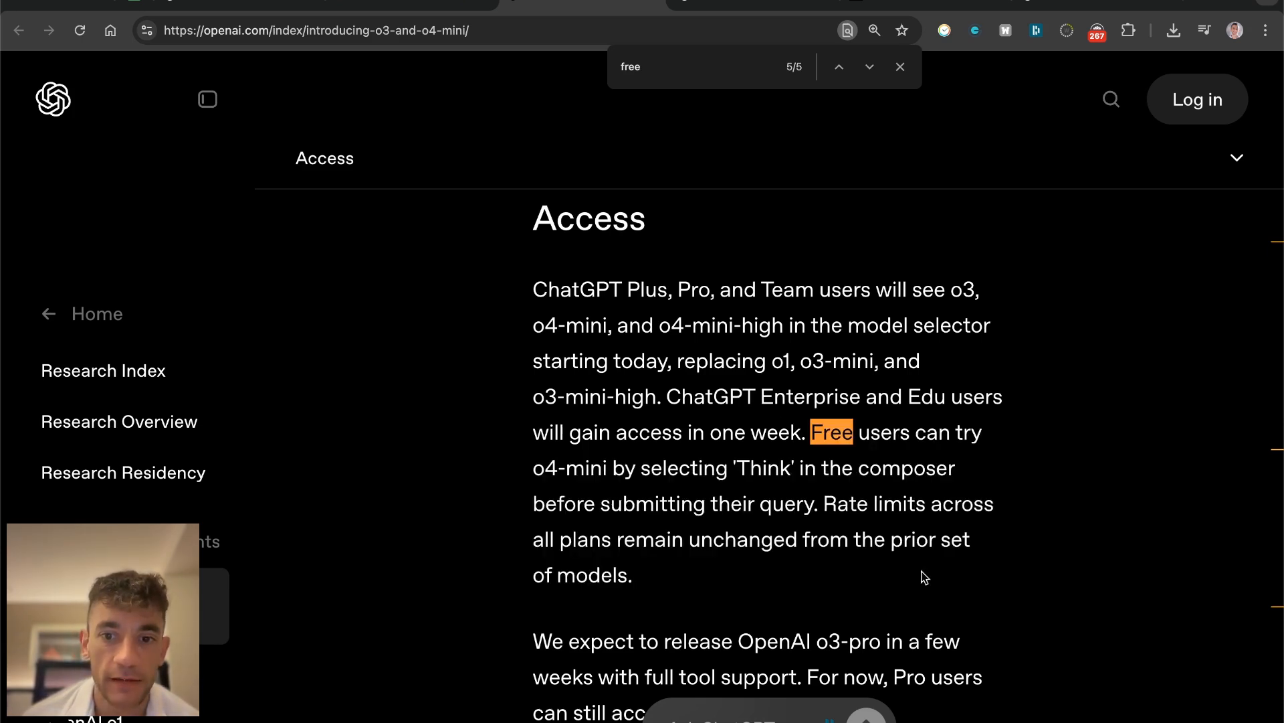
scroll("down", 3)
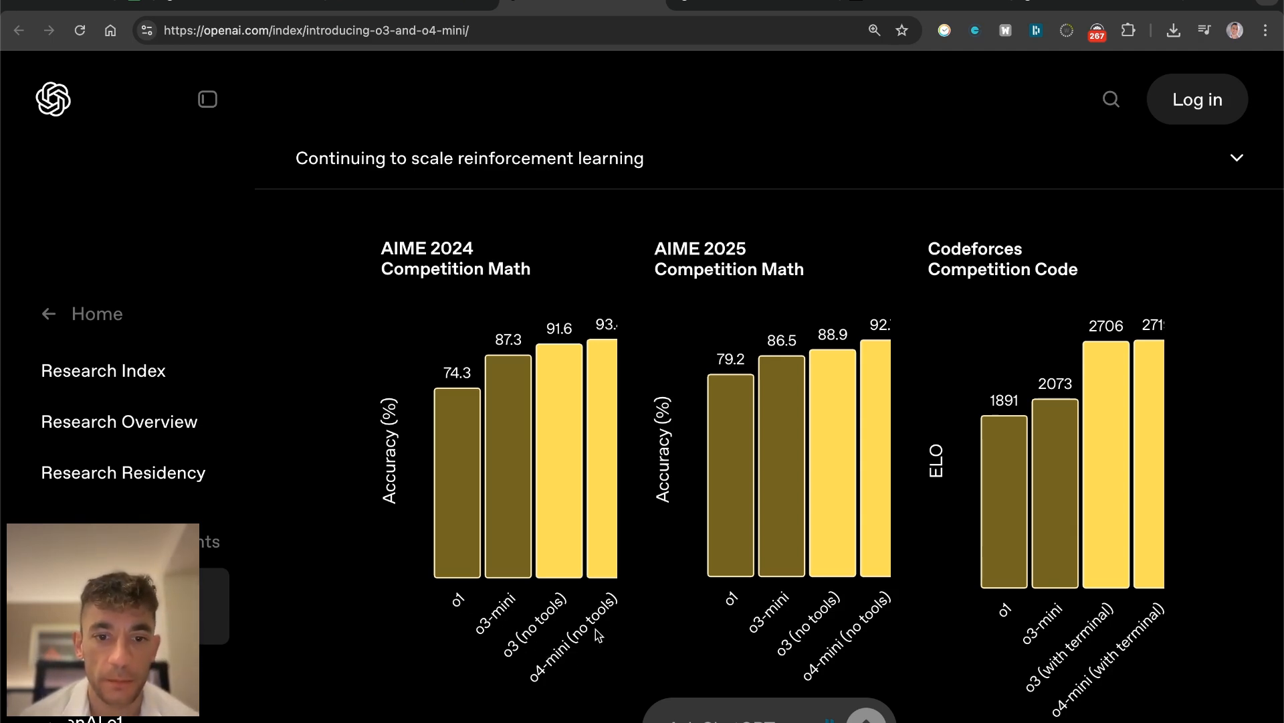
mouse_move(602, 348)
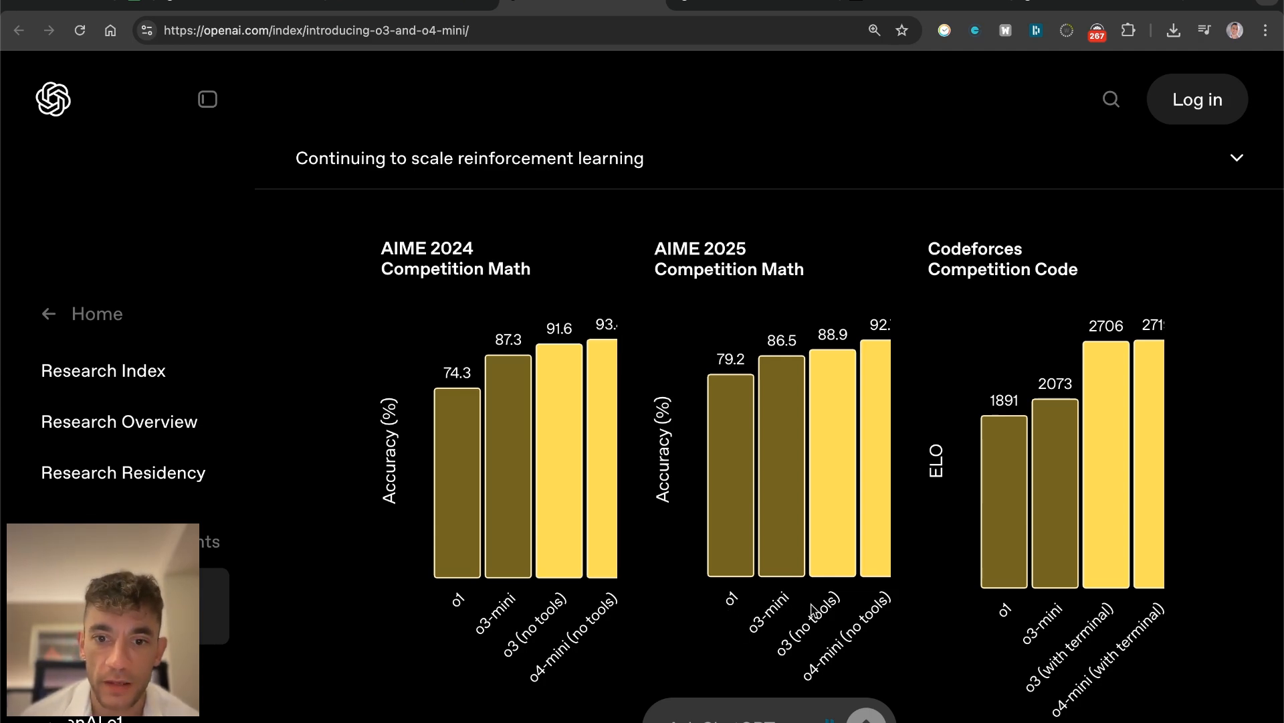
mouse_move(883, 637)
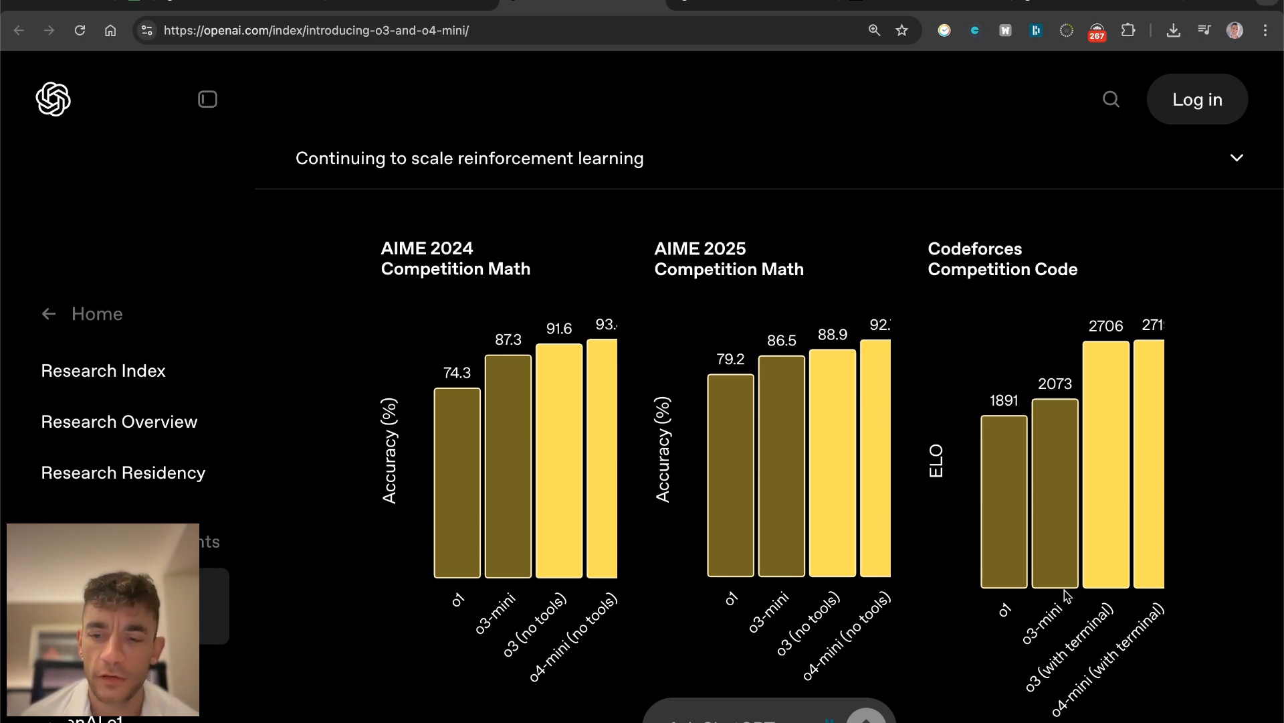
mouse_move(369, 246)
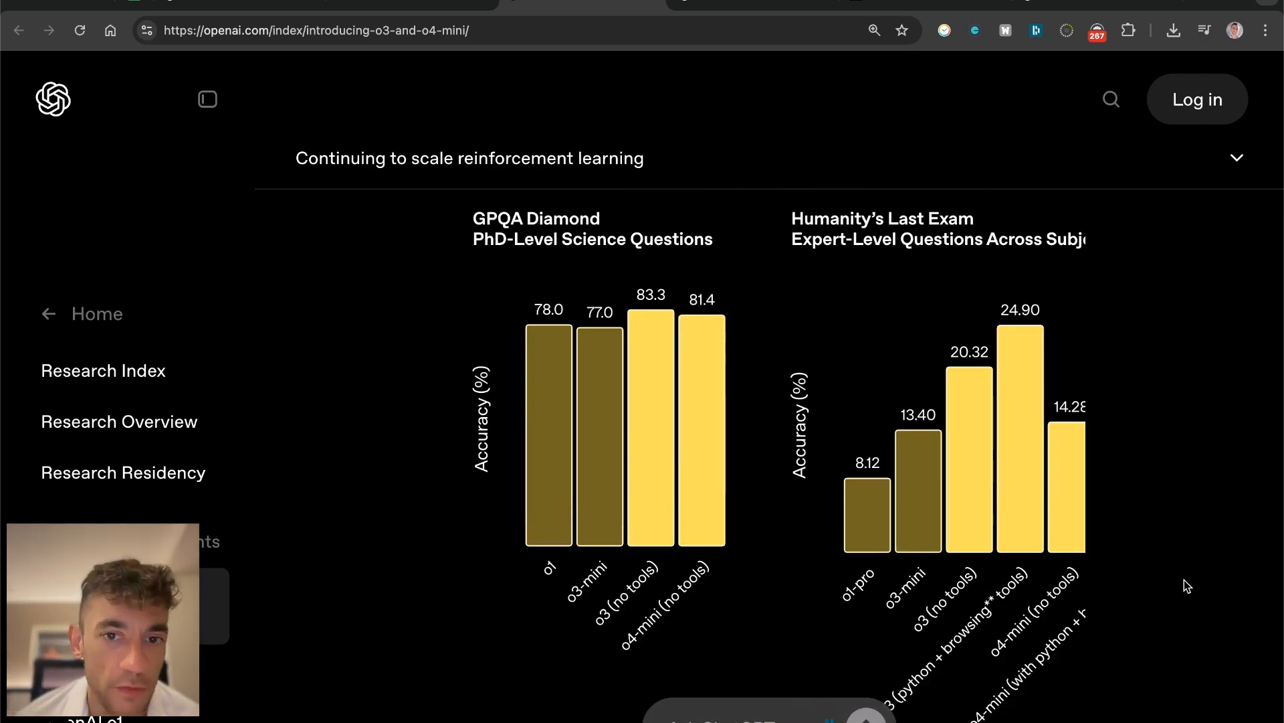
Step: Scroll through the benchmark charts and highlight the note on high reasoning effort evaluation
scroll("down", 3)
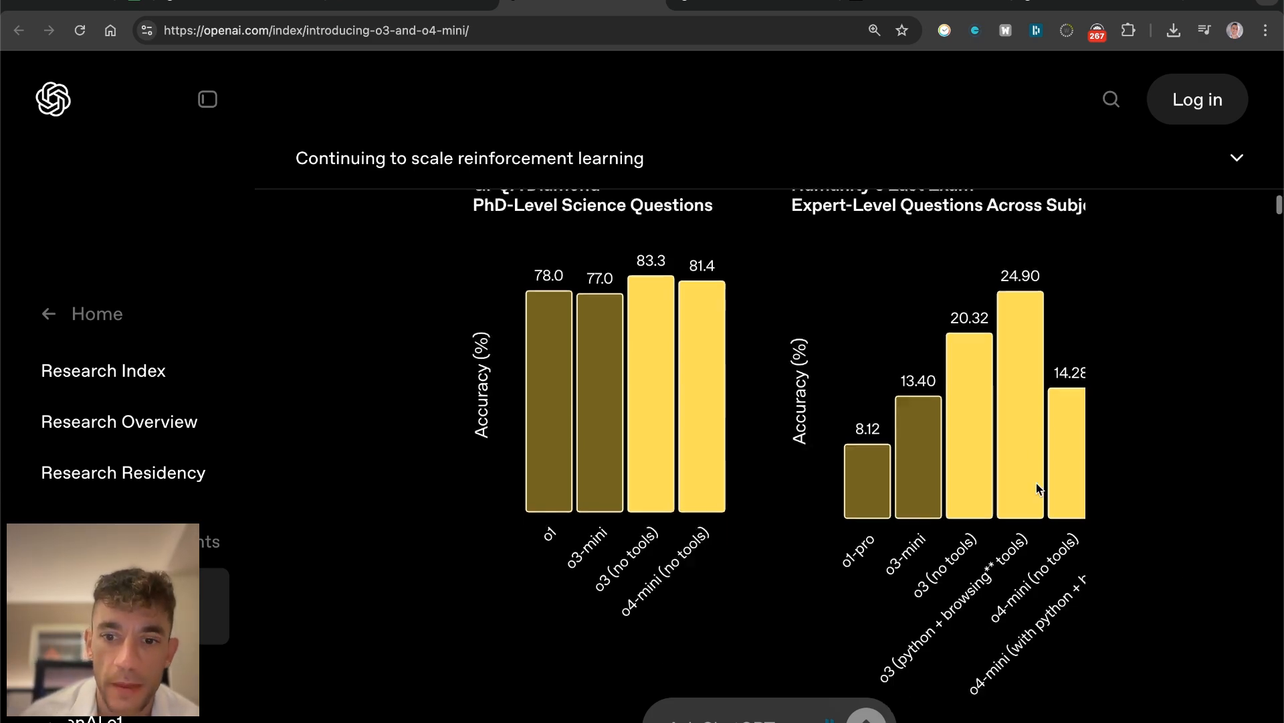
scroll("down", 3)
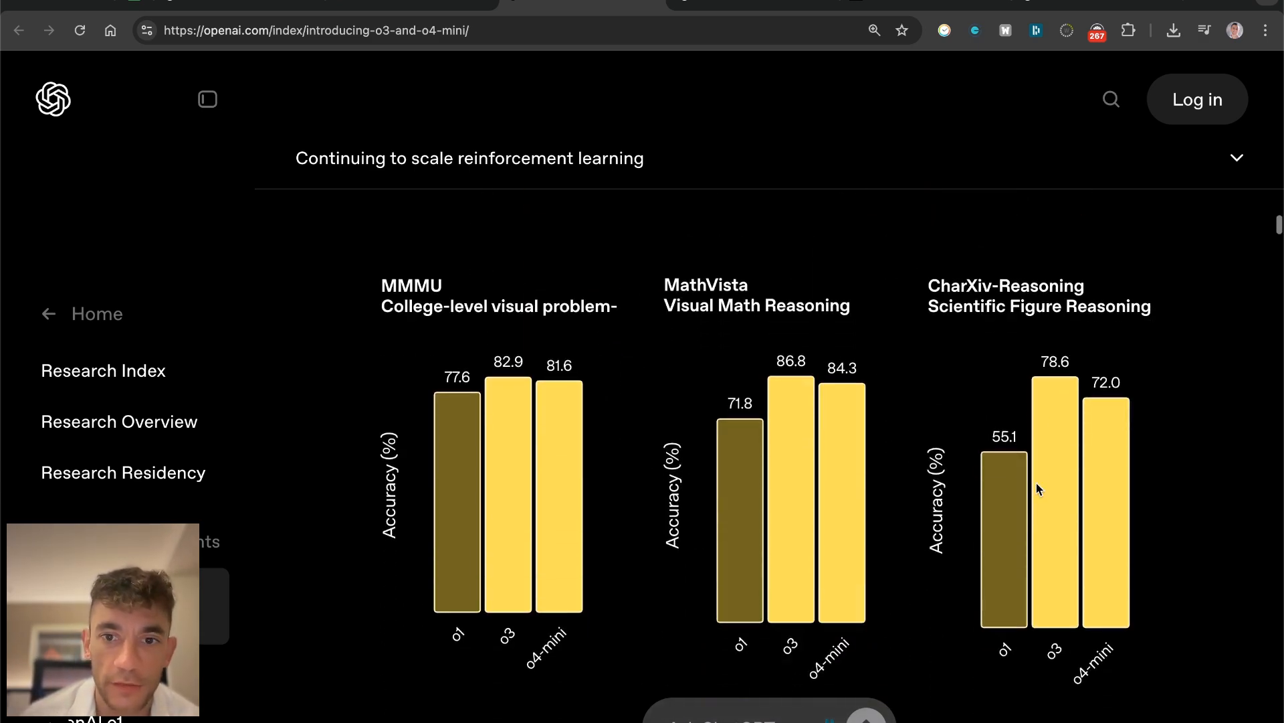
mouse_move(811, 398)
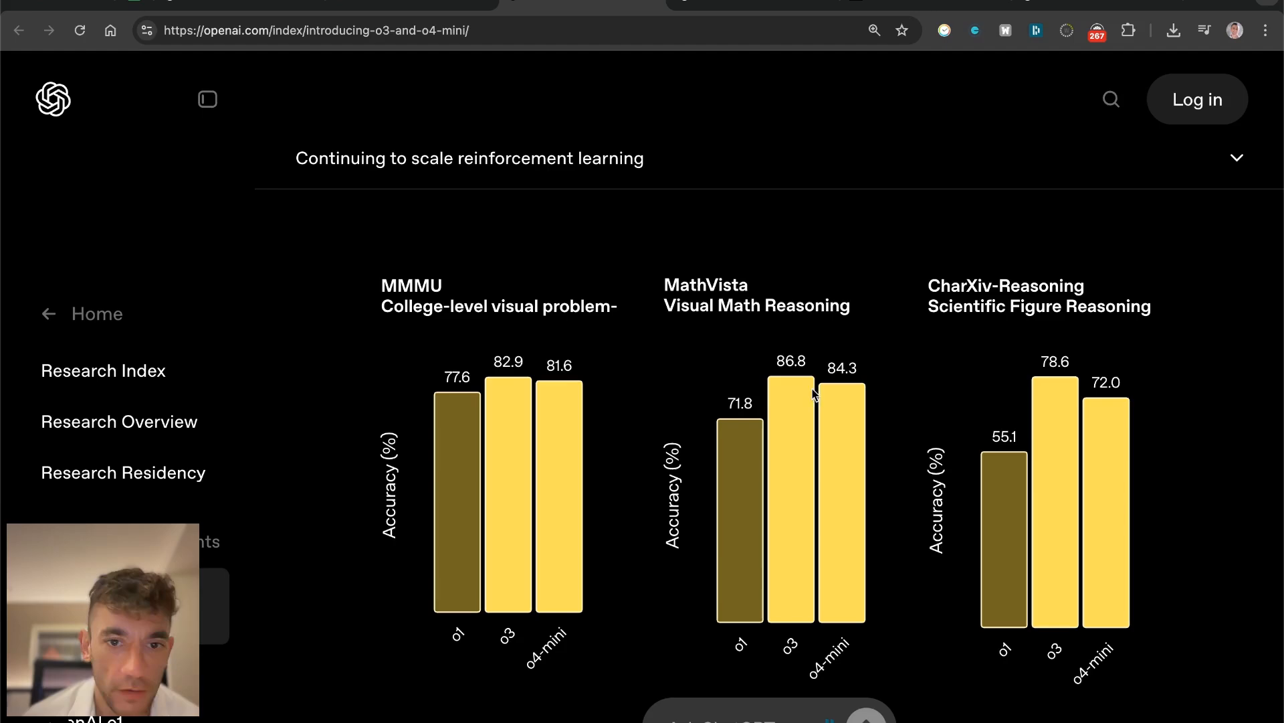
mouse_move(709, 448)
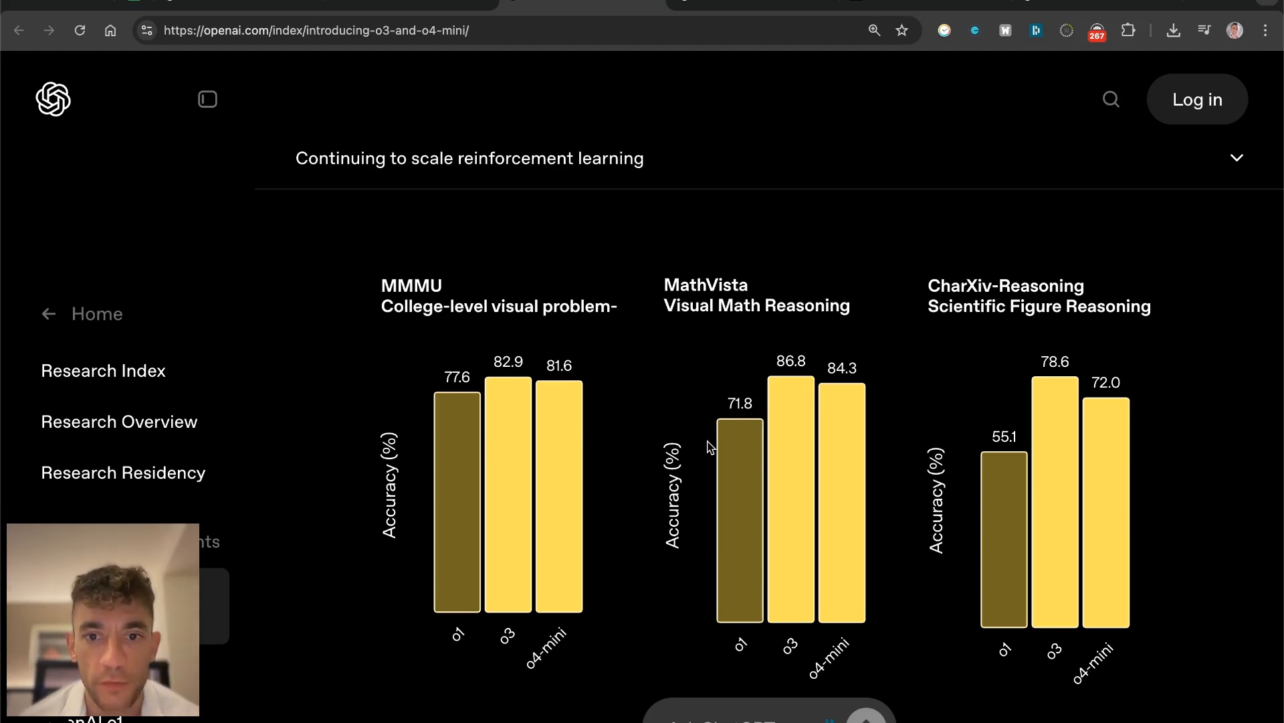
scroll("down", 3)
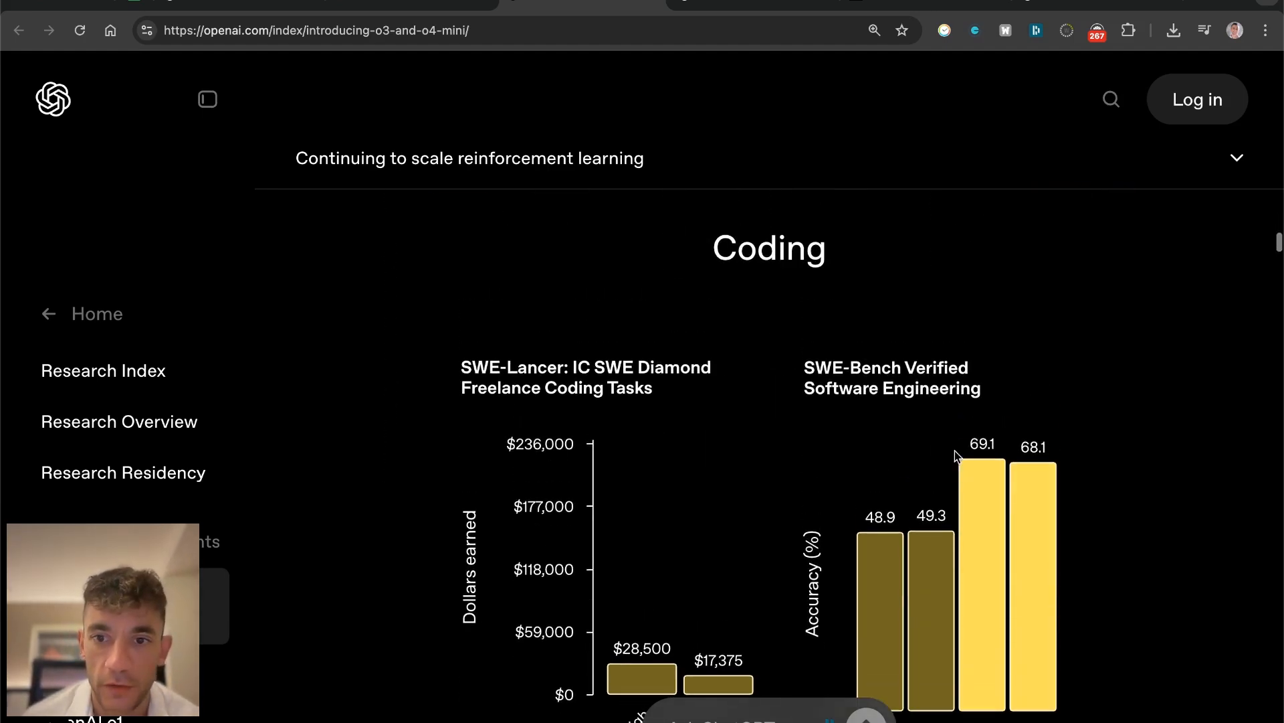
scroll("down", 3)
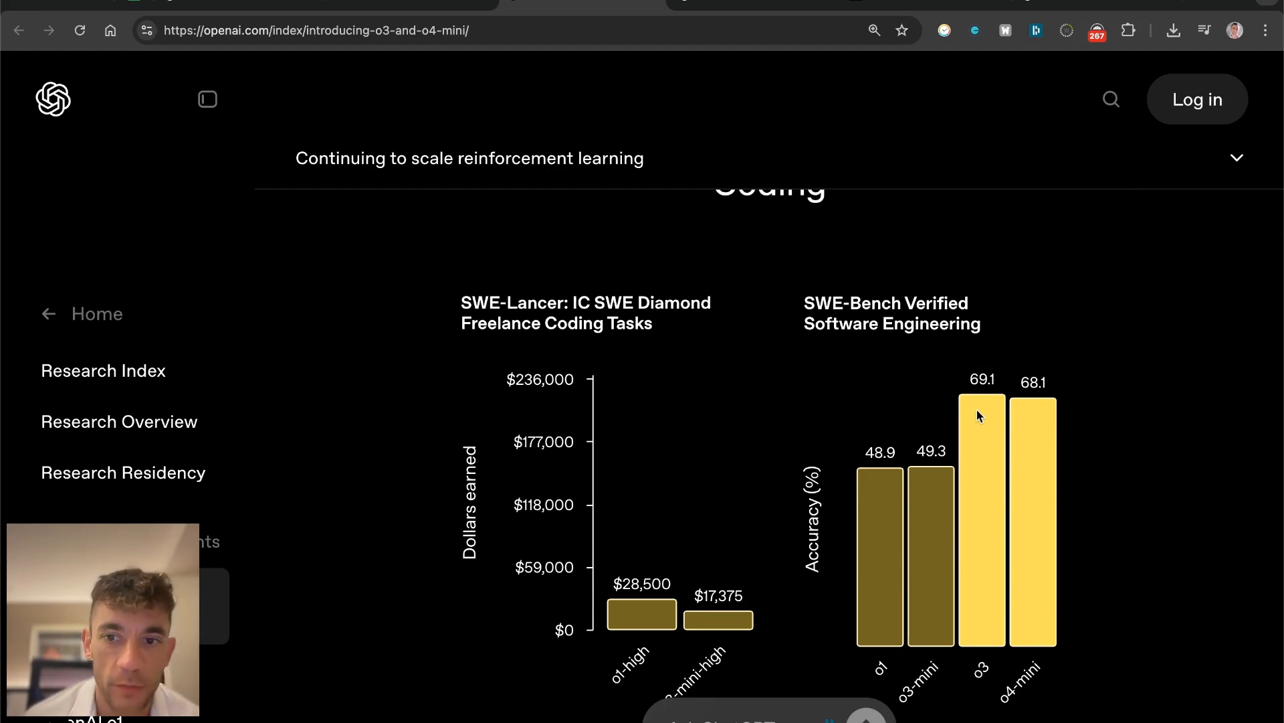
scroll("down", 3)
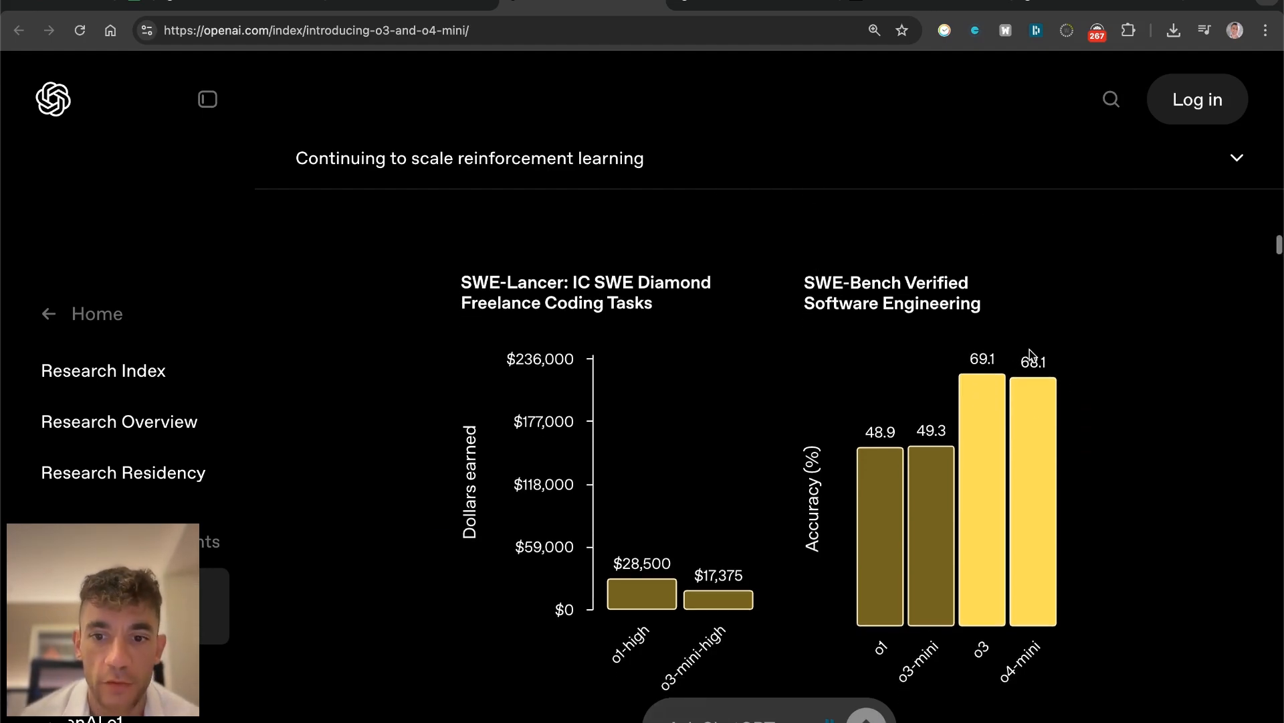
mouse_move(854, 578)
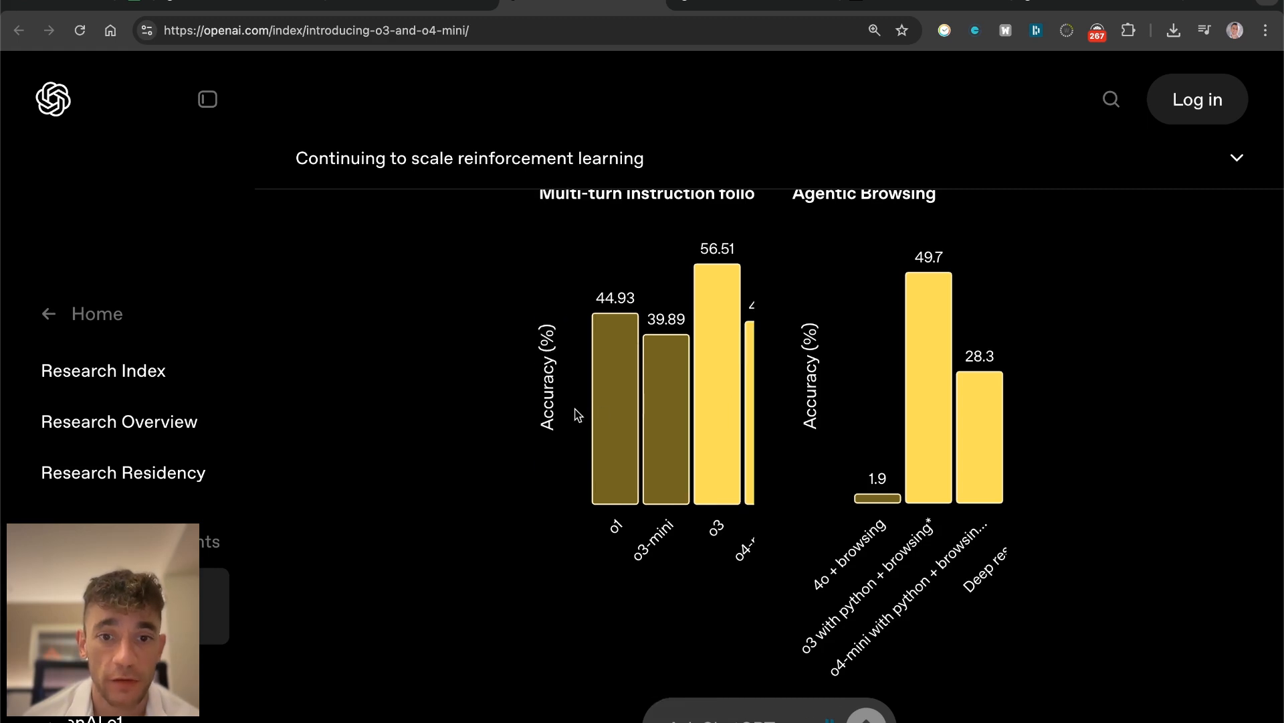
scroll("down", 3)
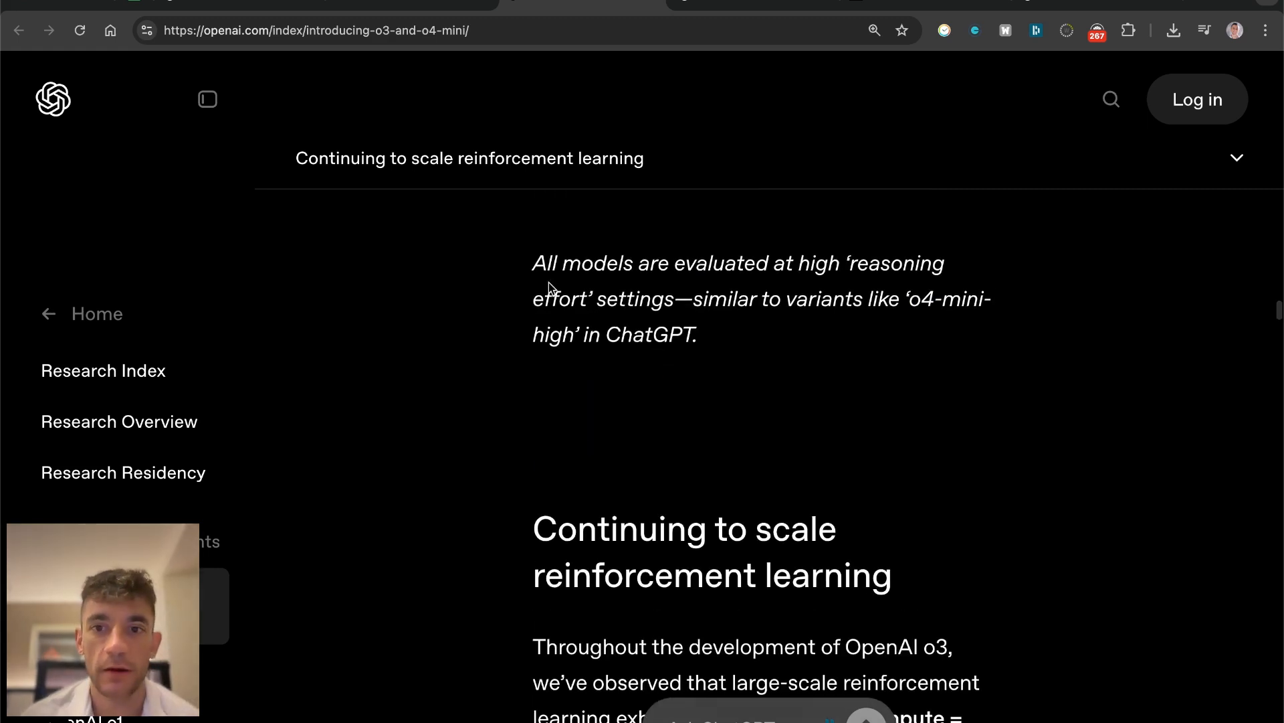
left_click_drag(532, 263, 692, 291)
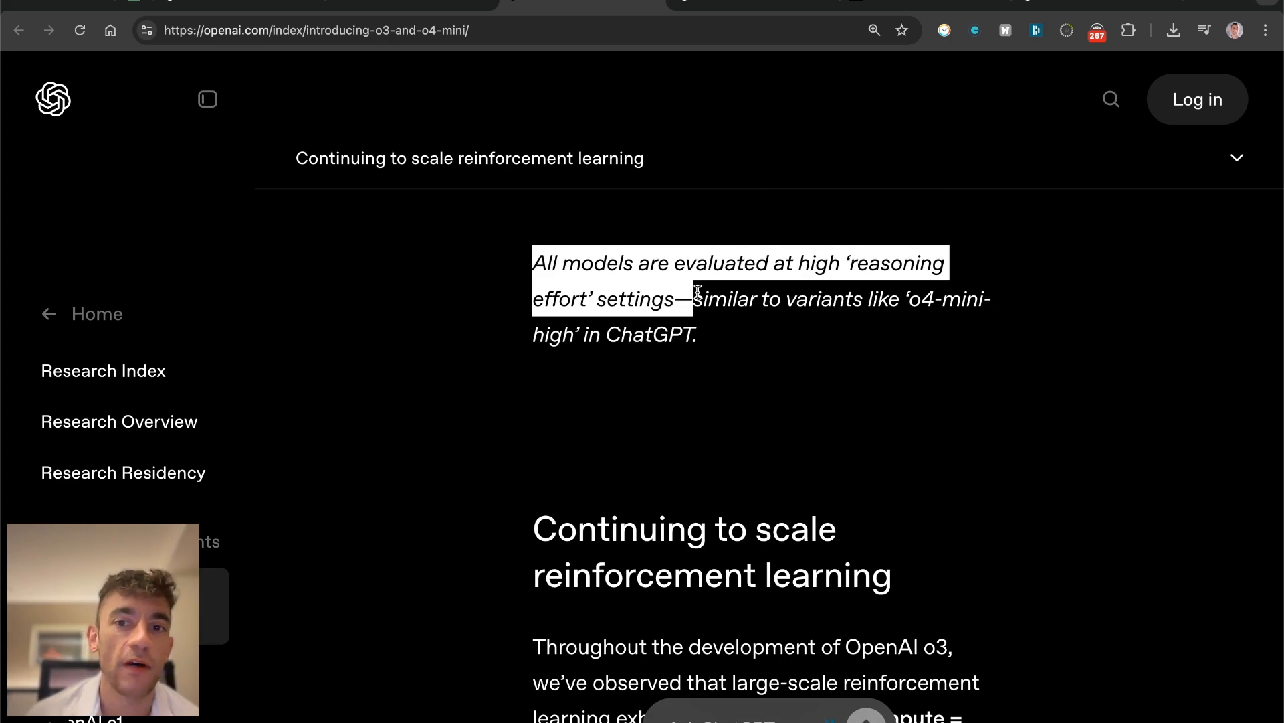
left_click_drag(696, 291, 713, 333)
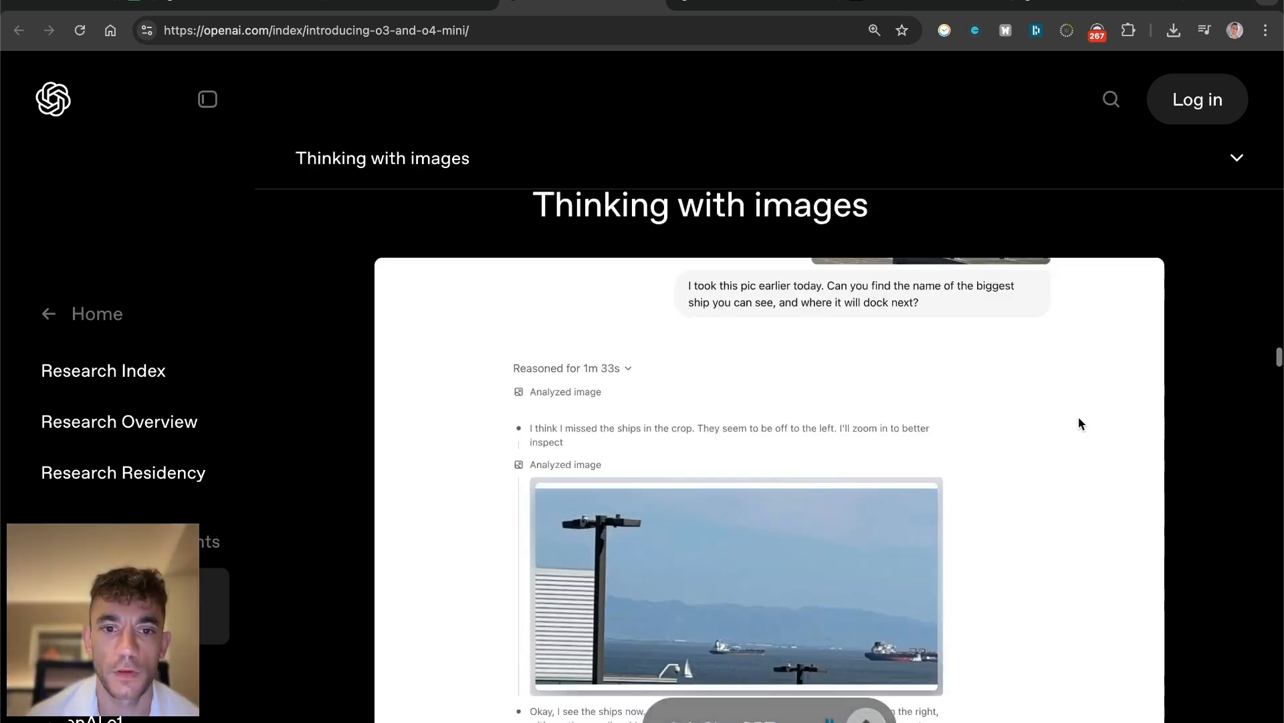
Step: Read through the agentic tool use examples and view the Sports example comparing o3 and o1
scroll("down", 3)
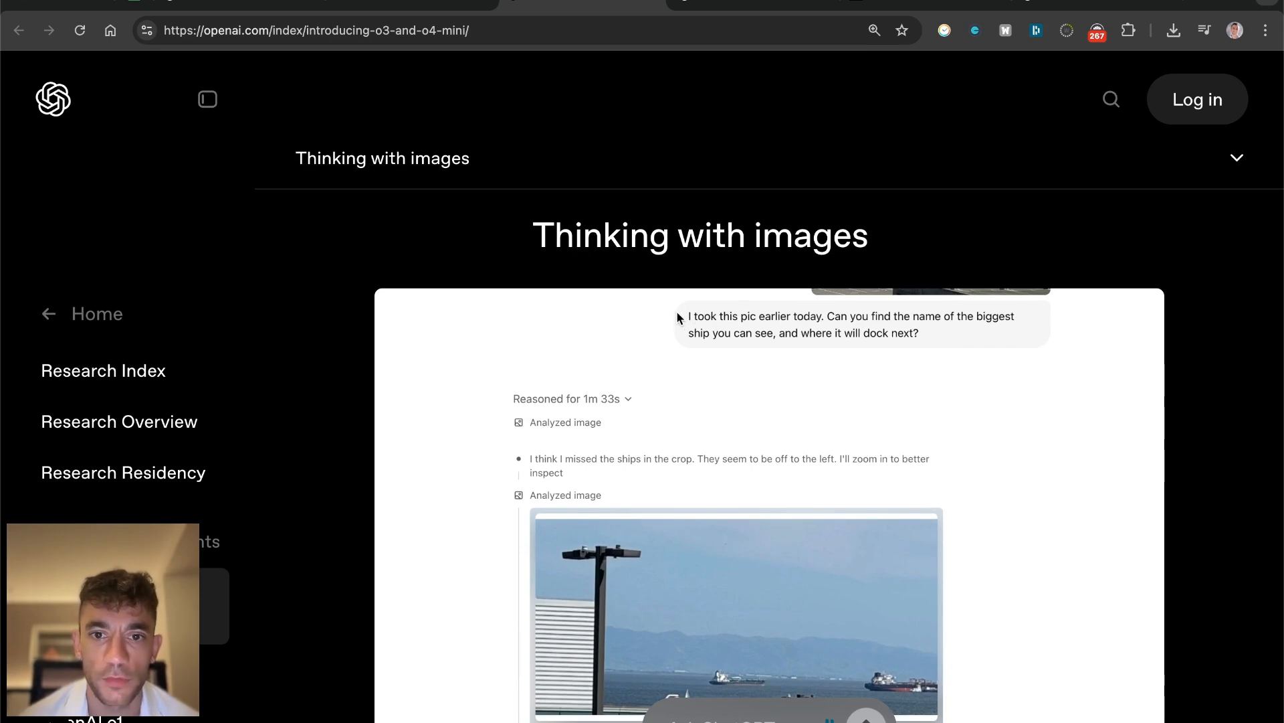
scroll("down", 3)
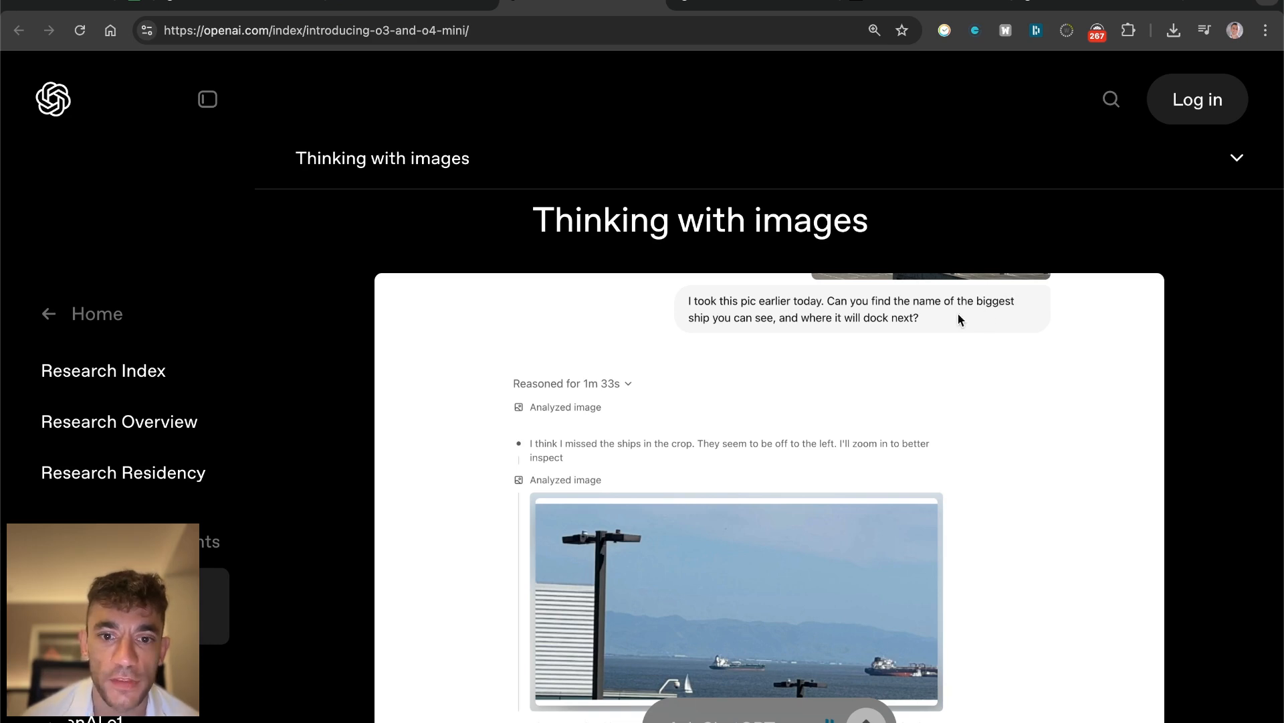
mouse_move(872, 361)
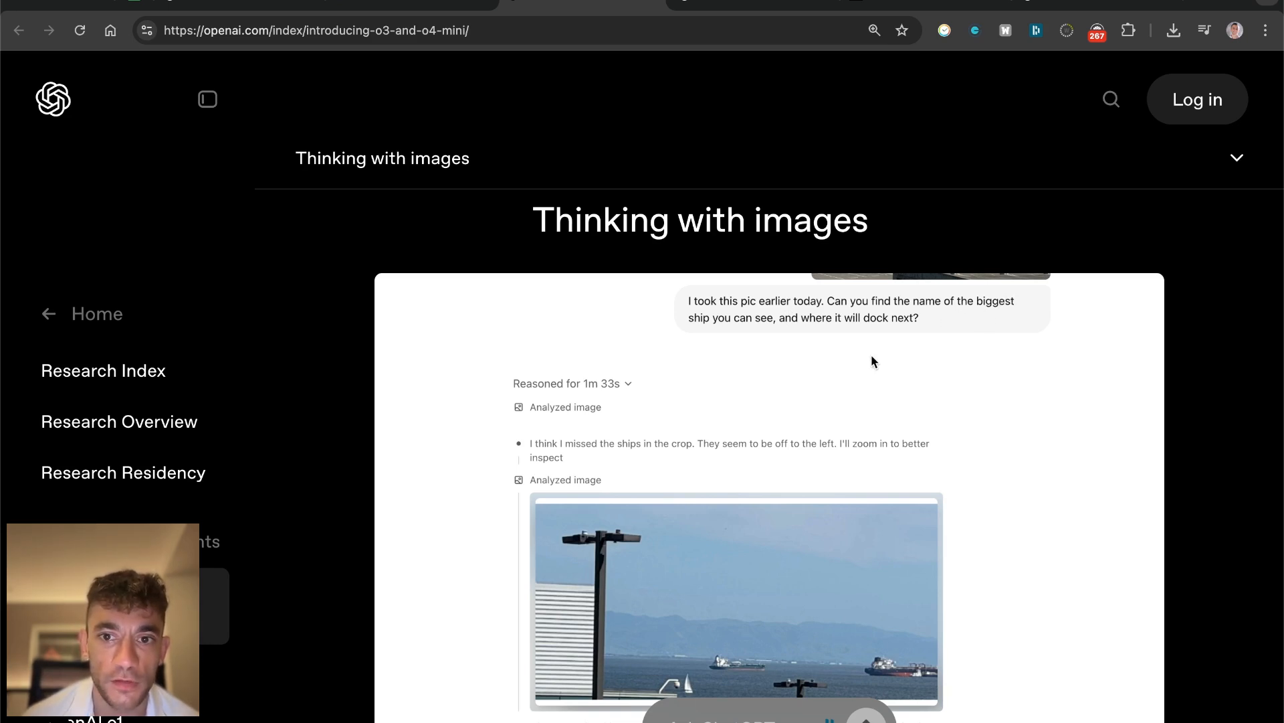
scroll("down", 3)
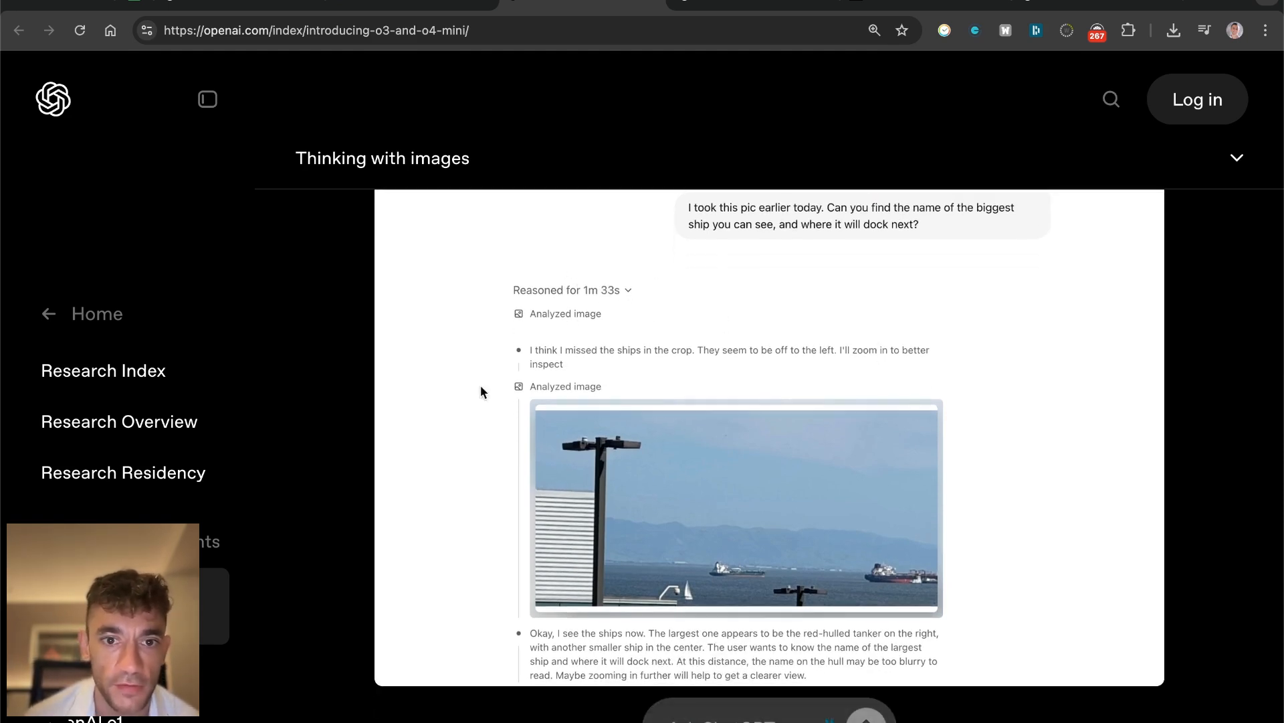
scroll("down", 3)
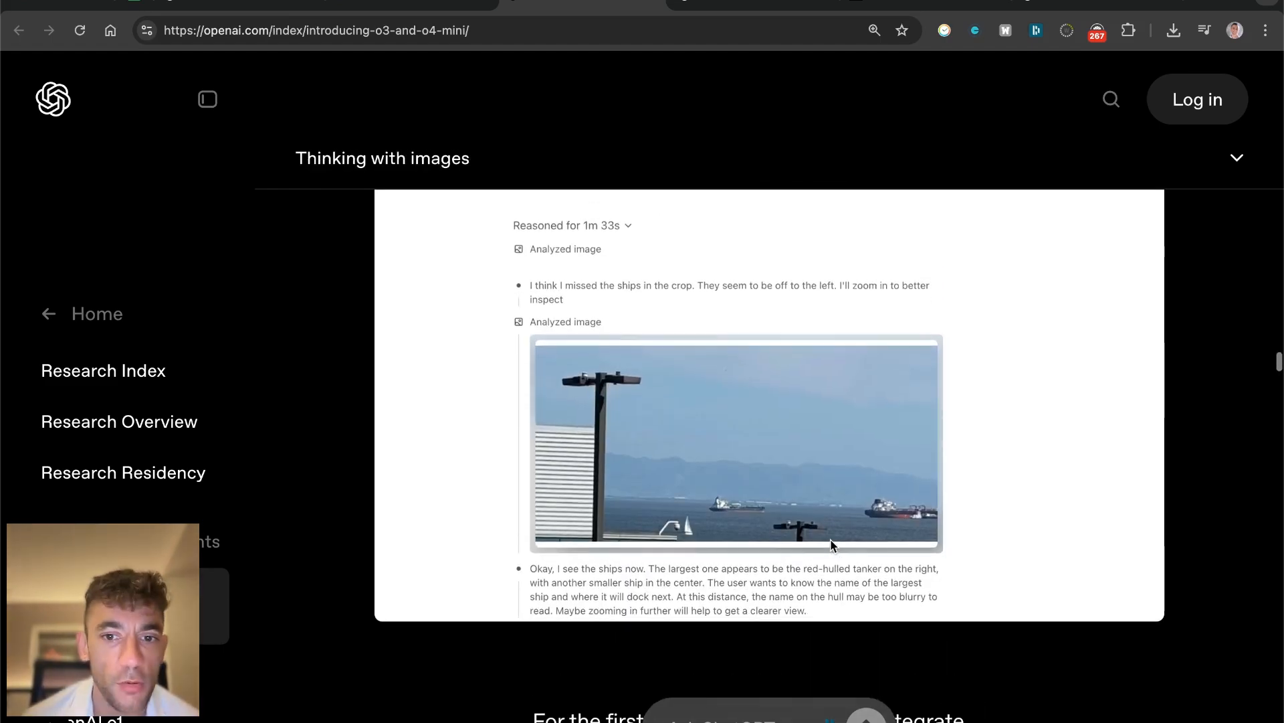
mouse_move(896, 519)
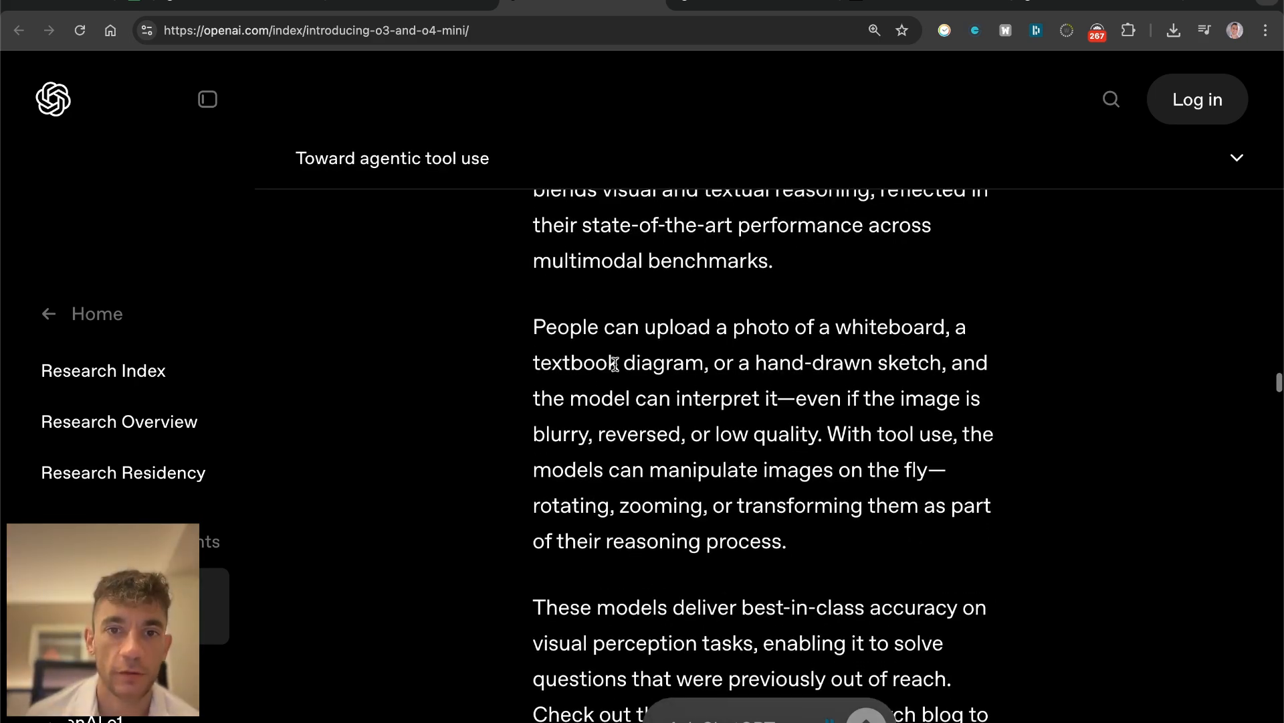
scroll("up", 3)
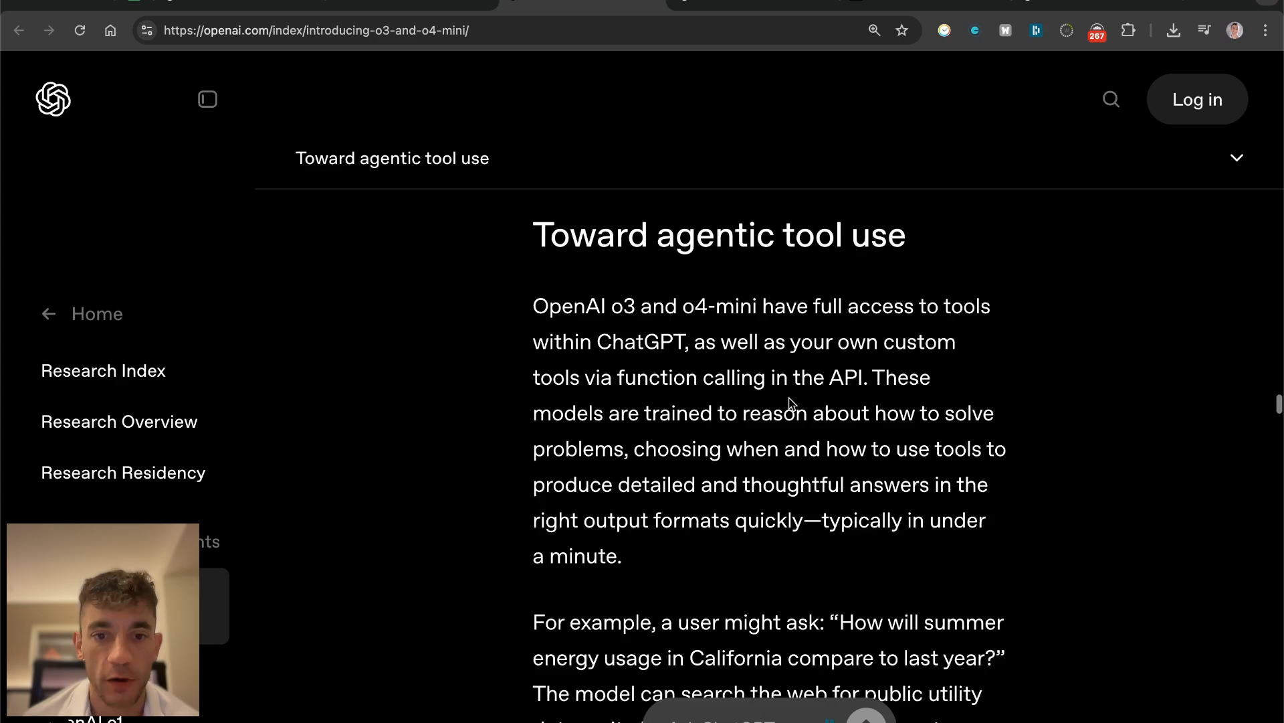
scroll("down", 3)
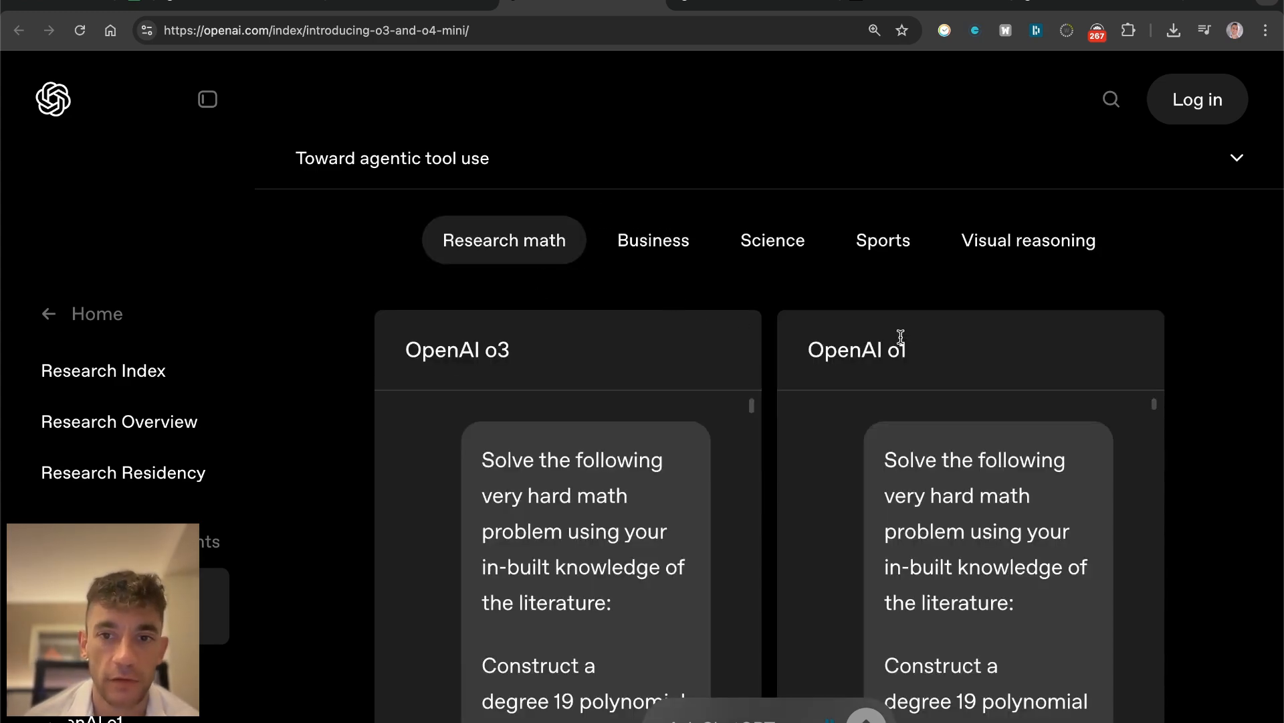
scroll("down", 3)
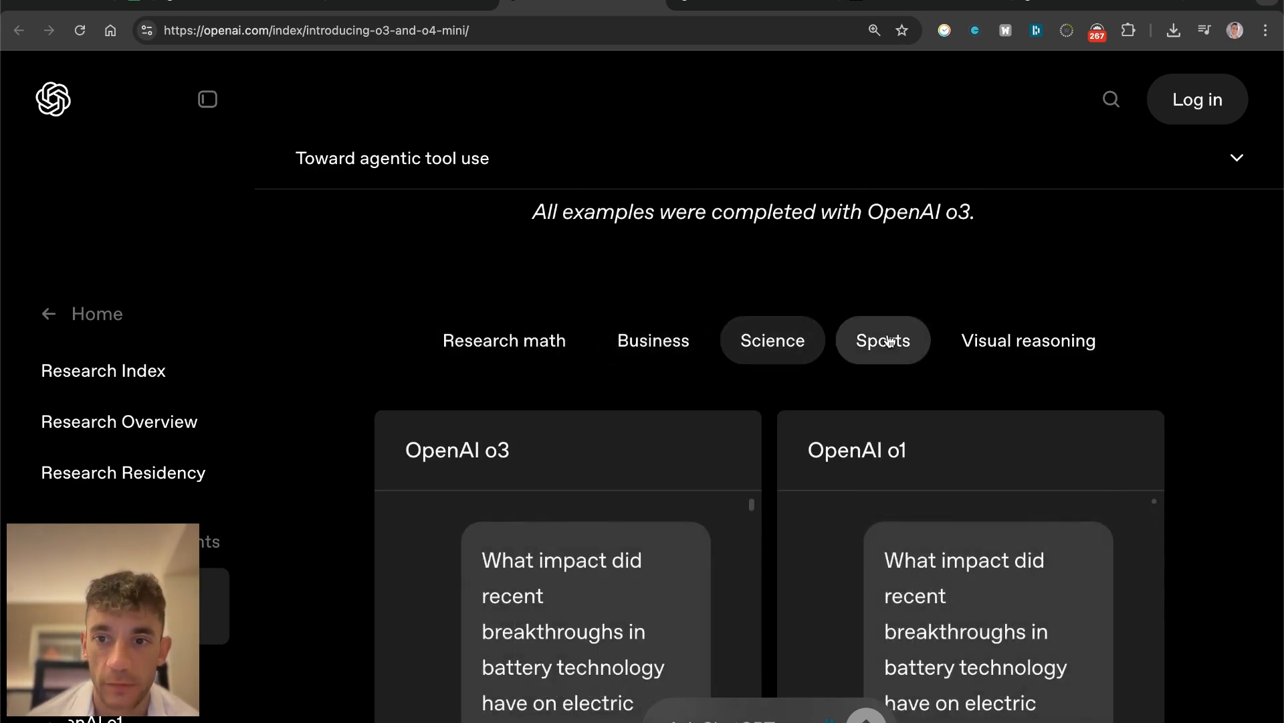
left_click(883, 340)
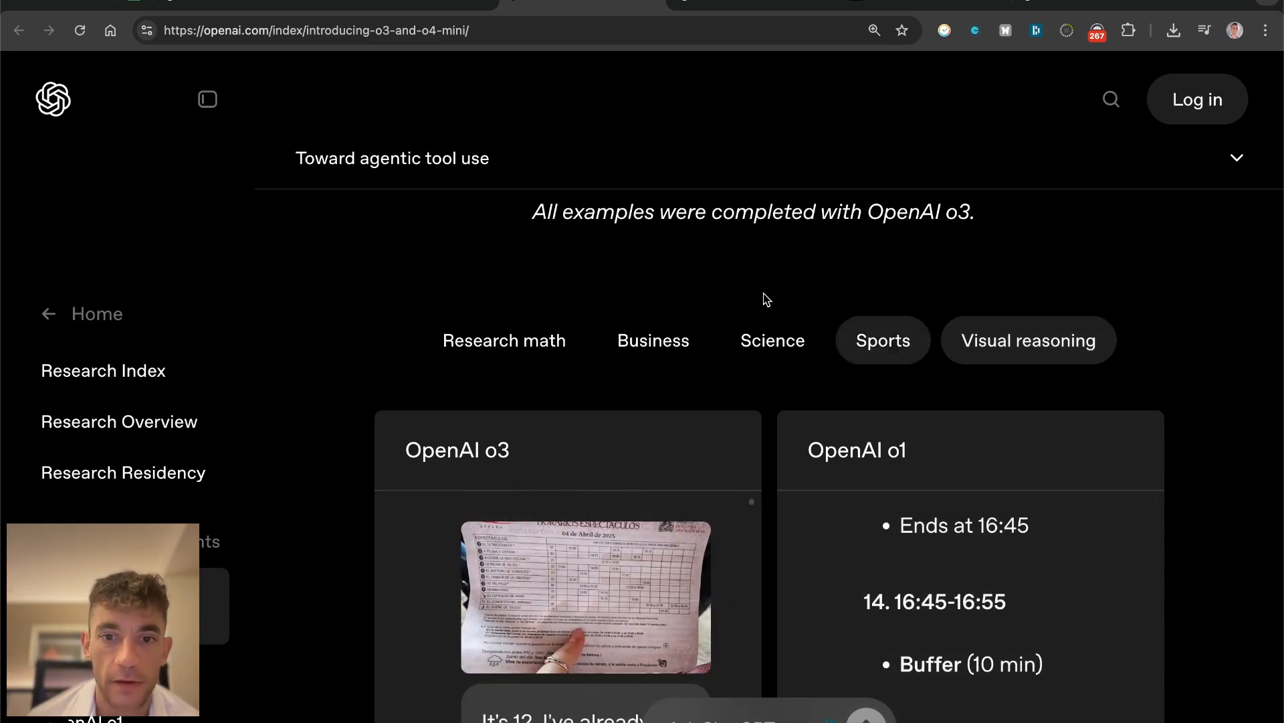
scroll("down", 3)
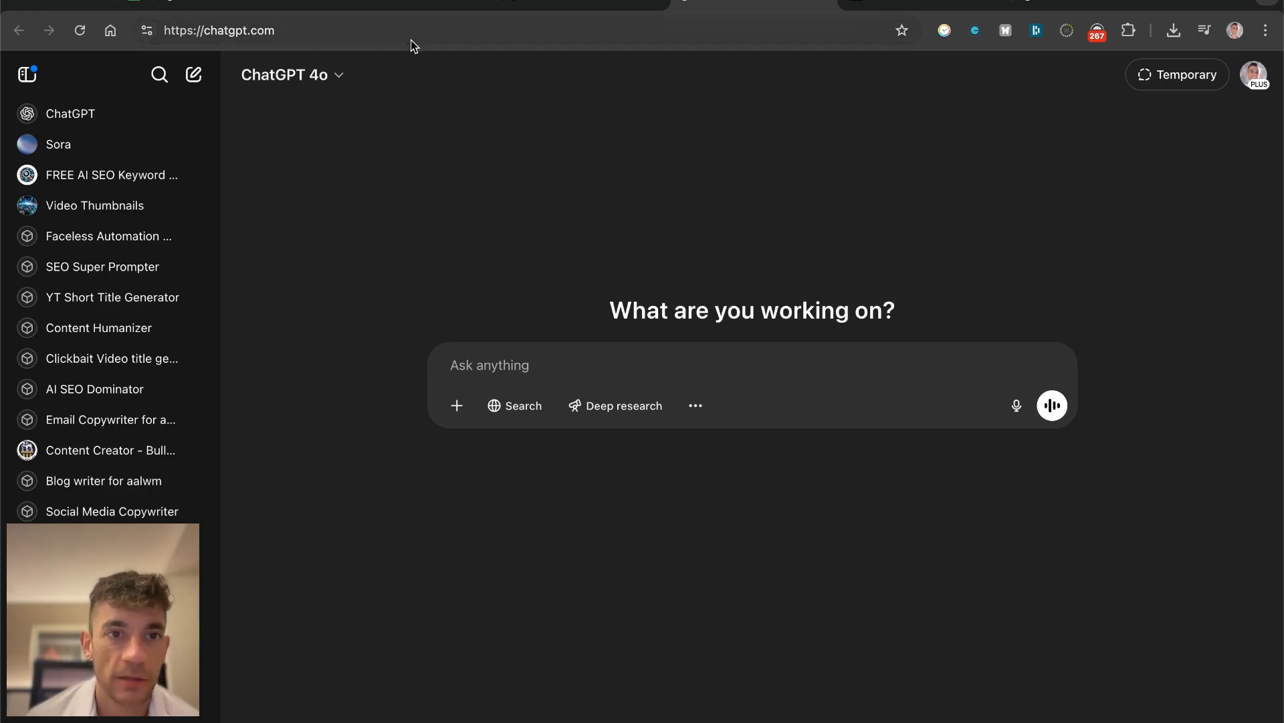
Step: Send o3 the prompt 'Make me a captivating endless runner game. Key instructions on the screen. p5js scene'
left_click(293, 75)
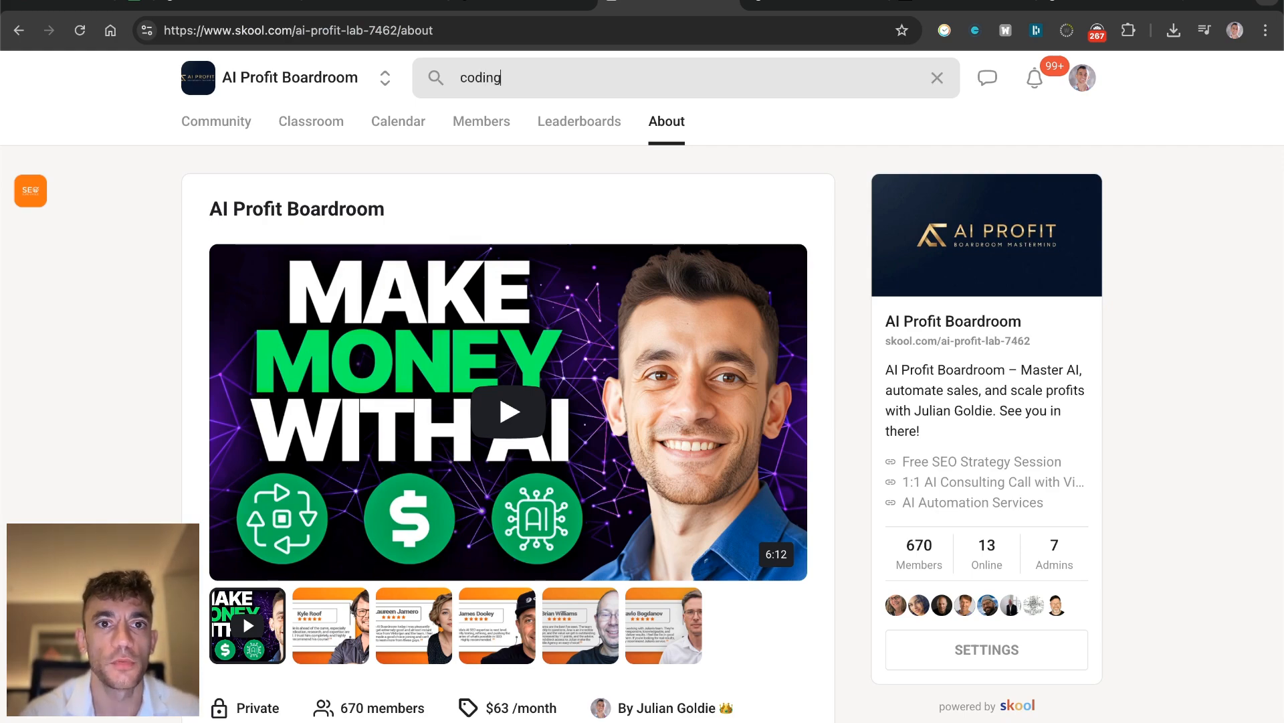
key("Enter")
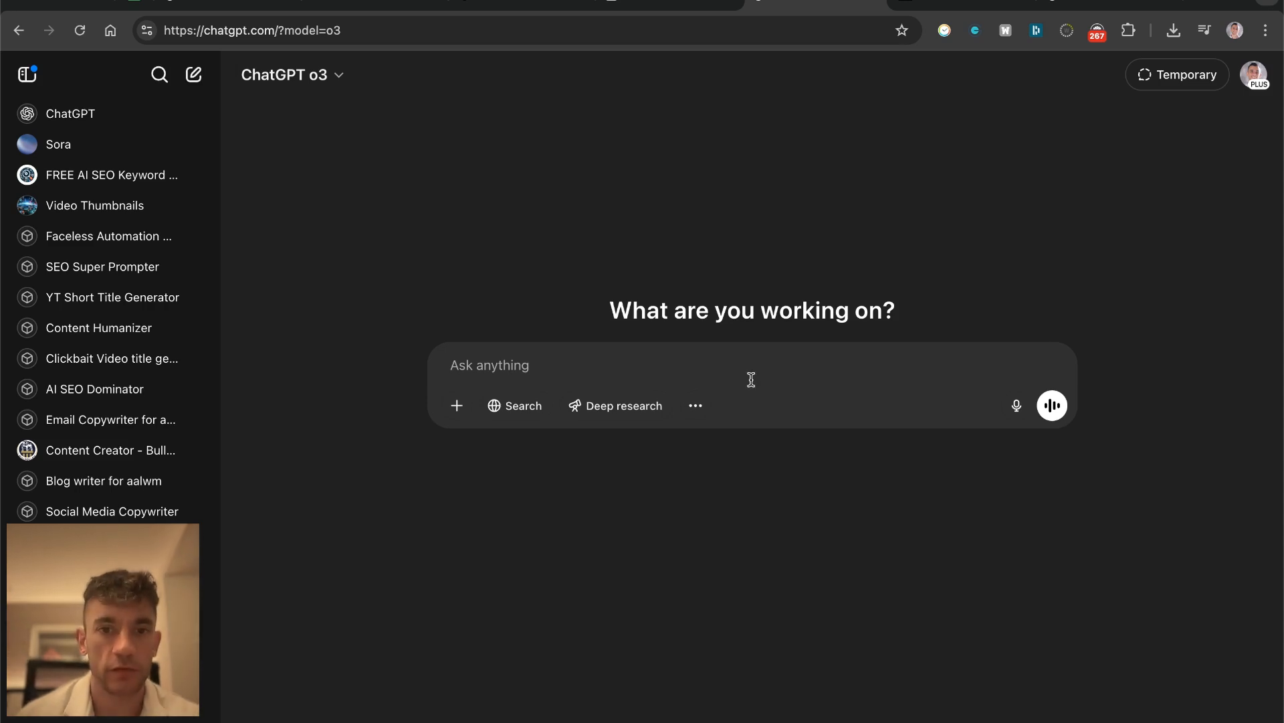
type("Make me a captivating endless runner game. Key instructions on the screen. p5js scene, no HTML. I like pixelated dinosaurs and interesting backgrounds.")
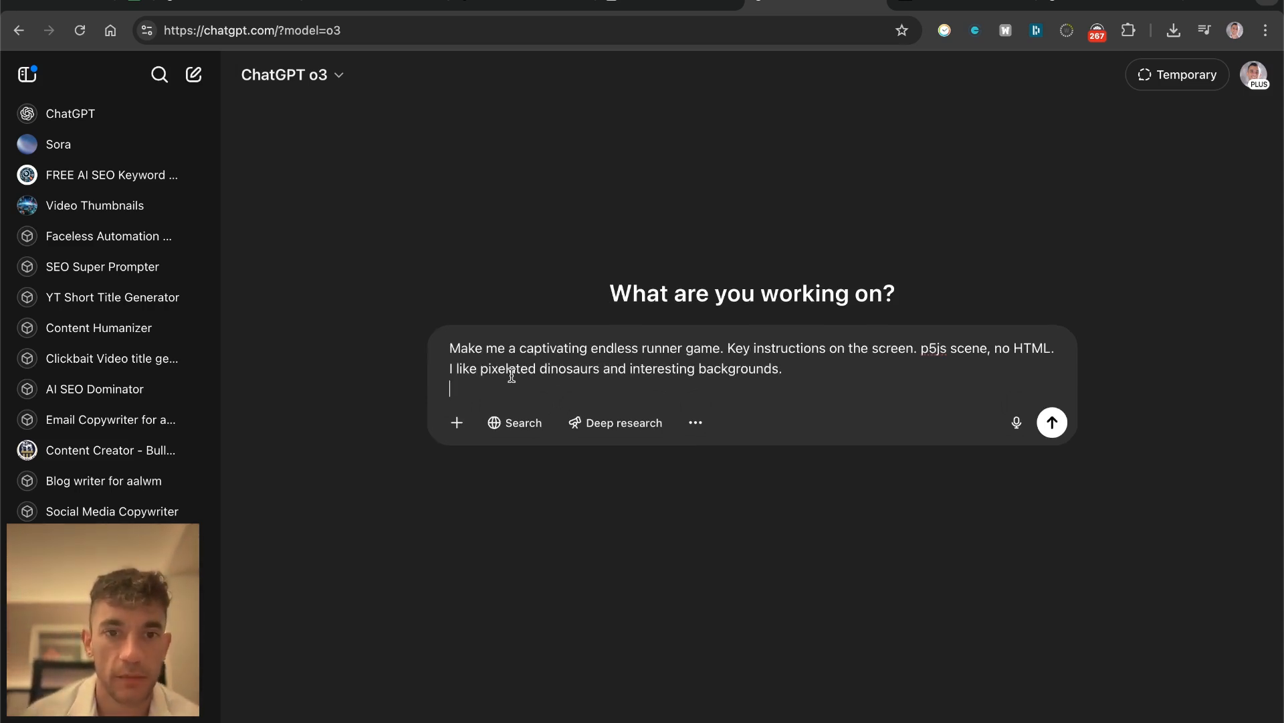
left_click_drag(451, 348, 724, 348)
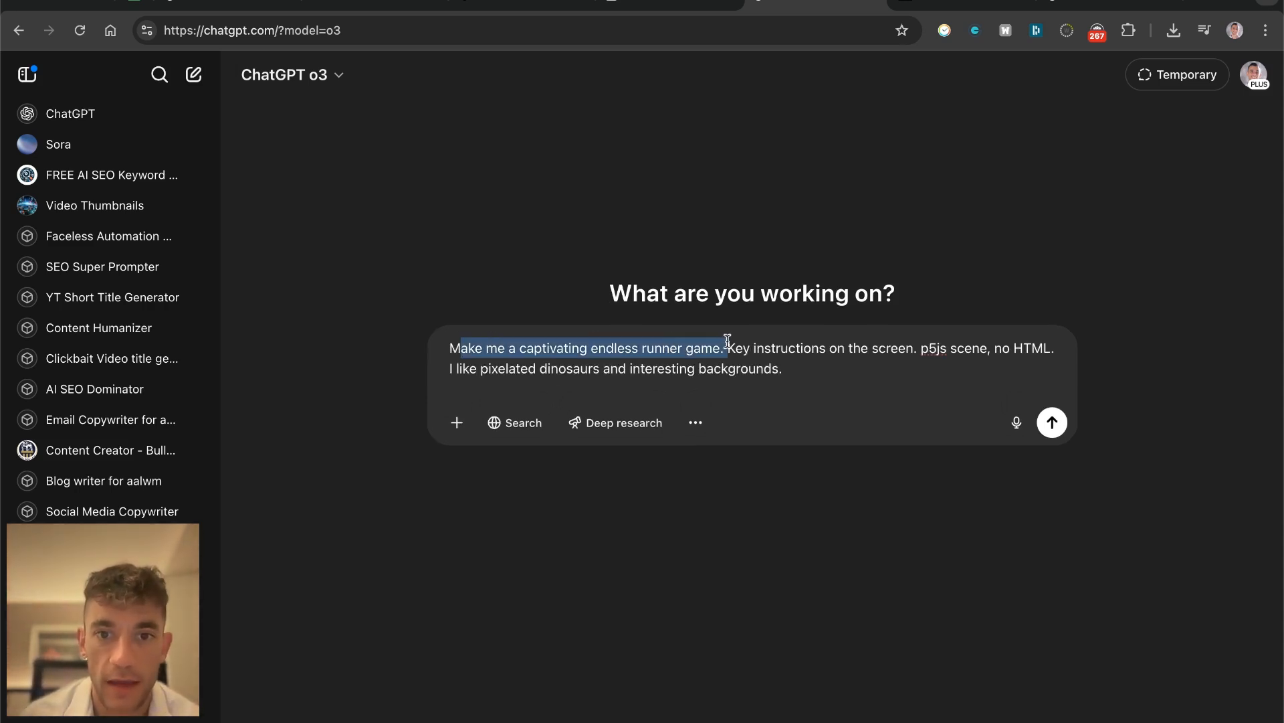
left_click(765, 349)
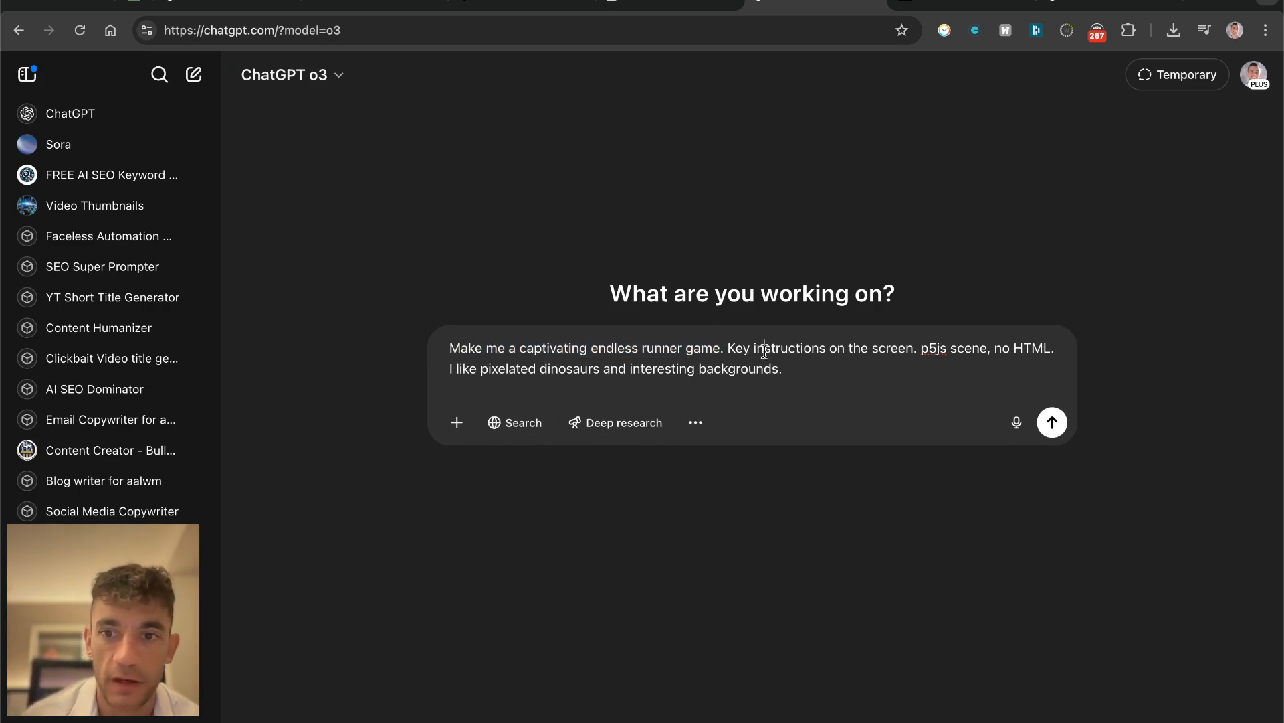
key("Enter")
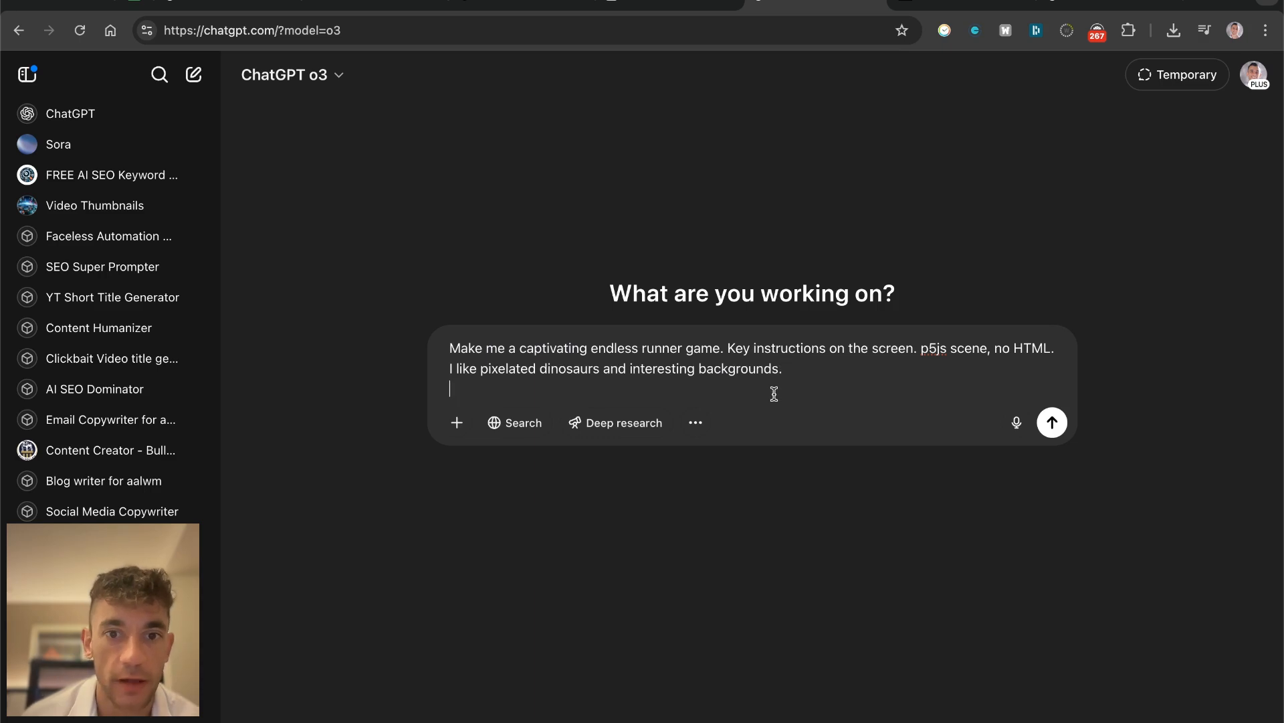
left_click(1052, 421)
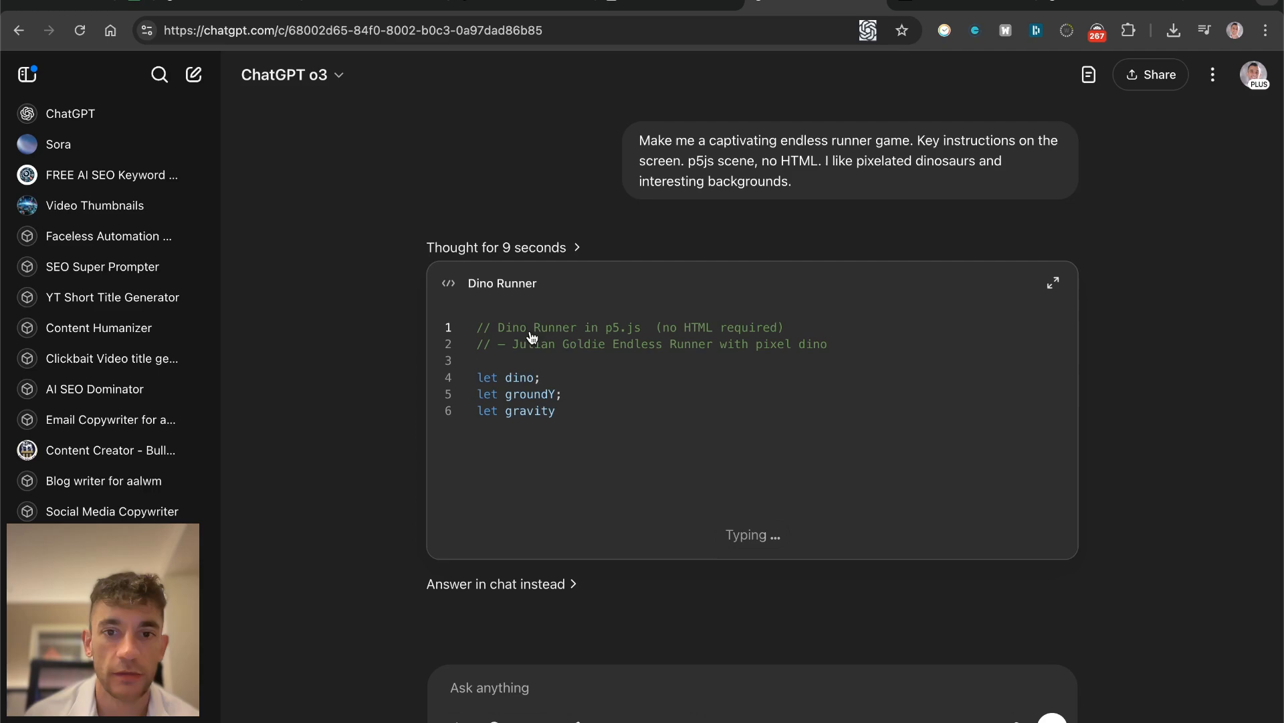
Step: View the Dino Runner code in full canvas view, then return to the chat
left_click(1052, 284)
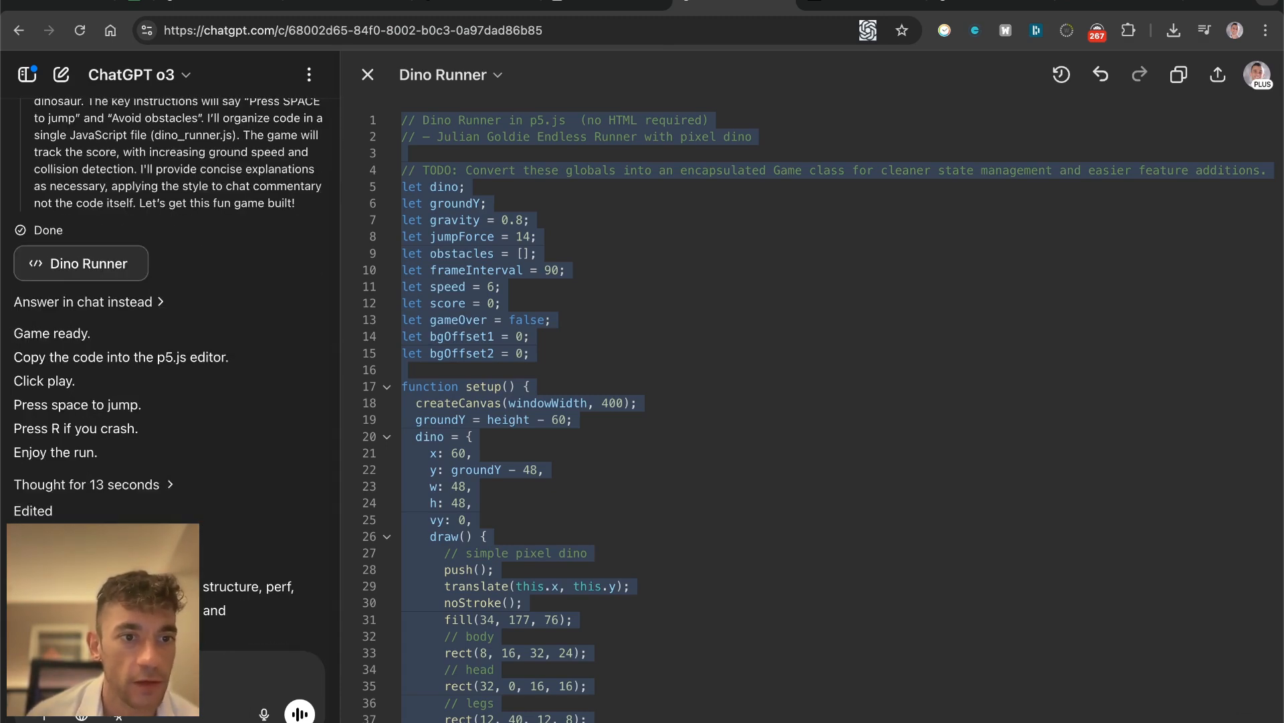
left_click(367, 75)
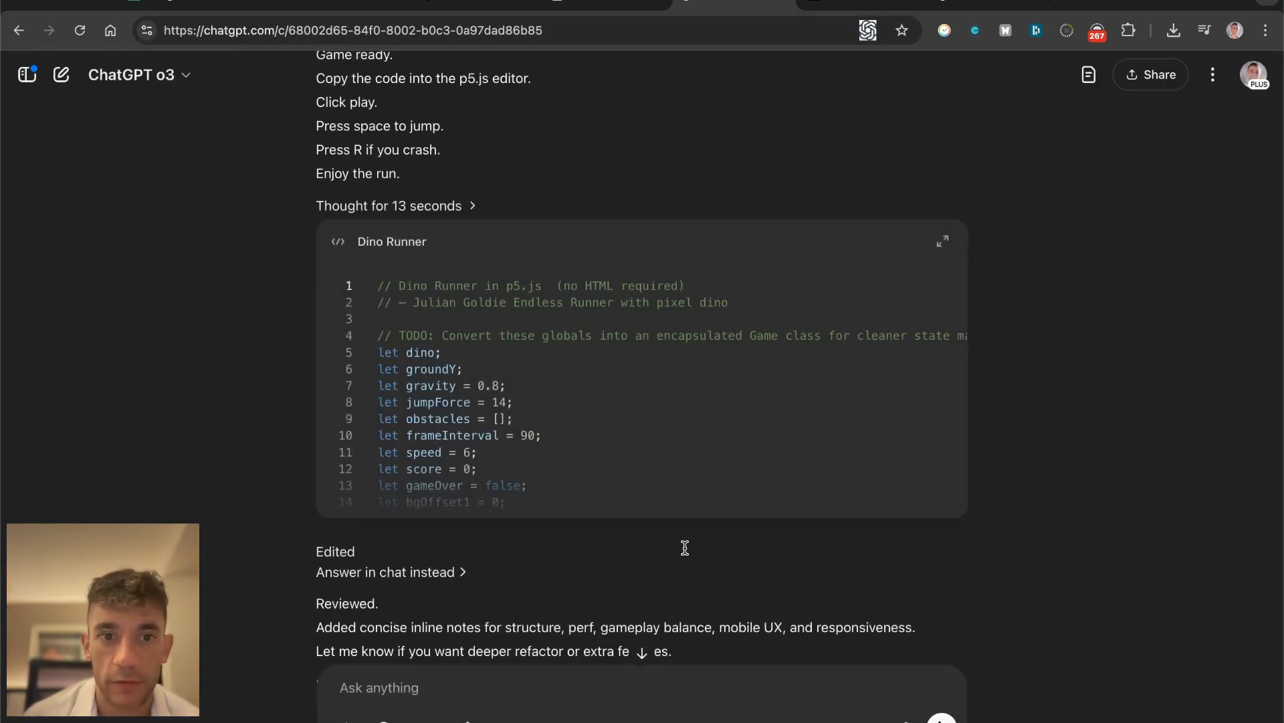
scroll("up", 3)
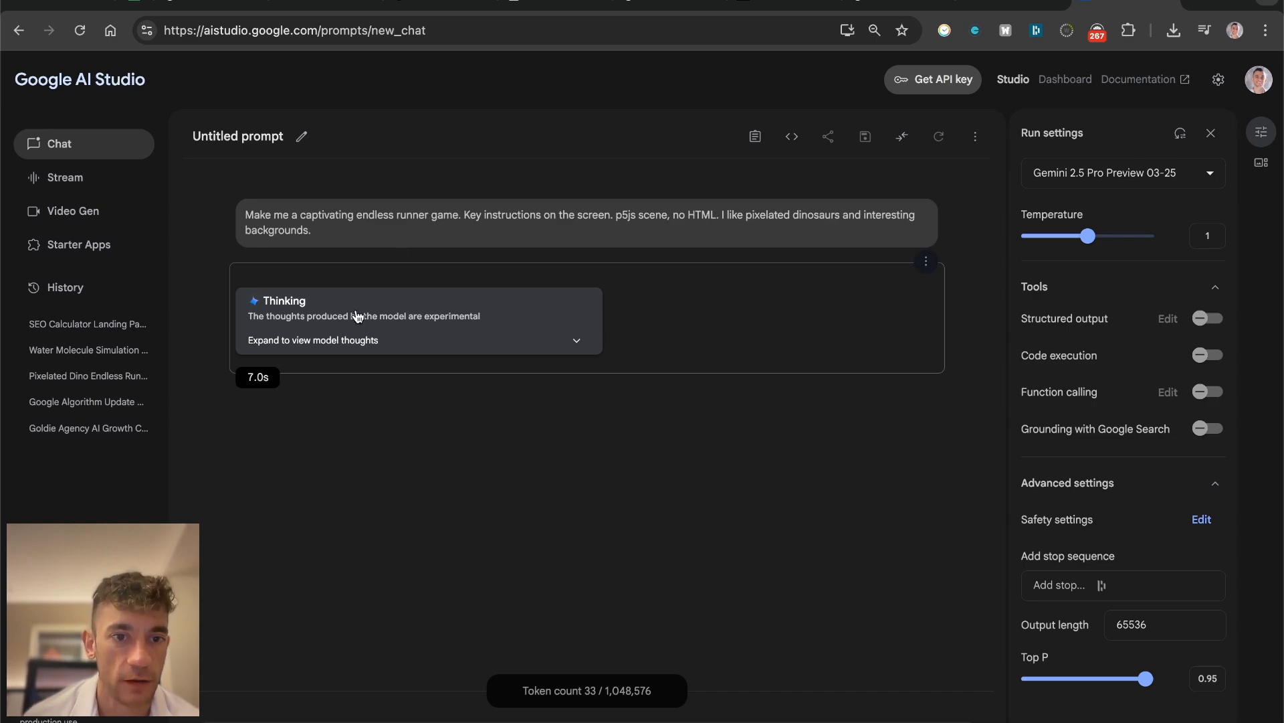
Step: Expand Gemini 2.5 Pro's thoughts and scroll through its endless runner p5.js sketch
left_click(313, 340)
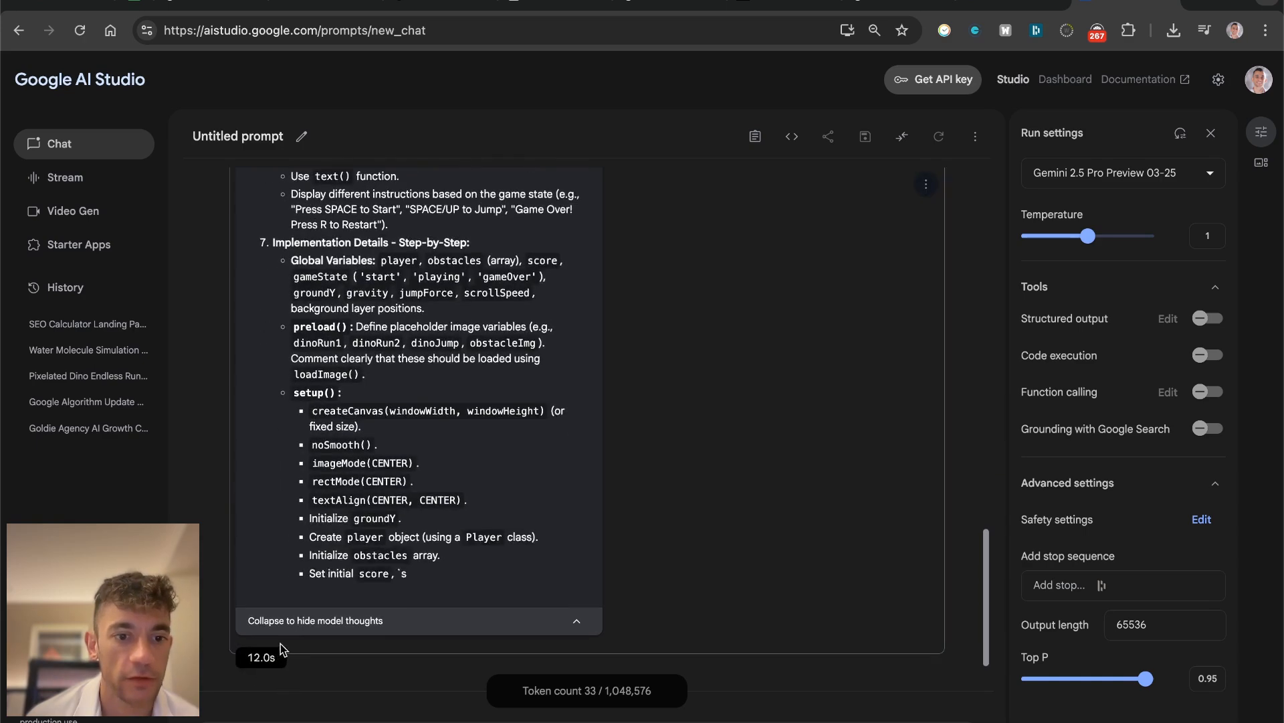
scroll("down", 3)
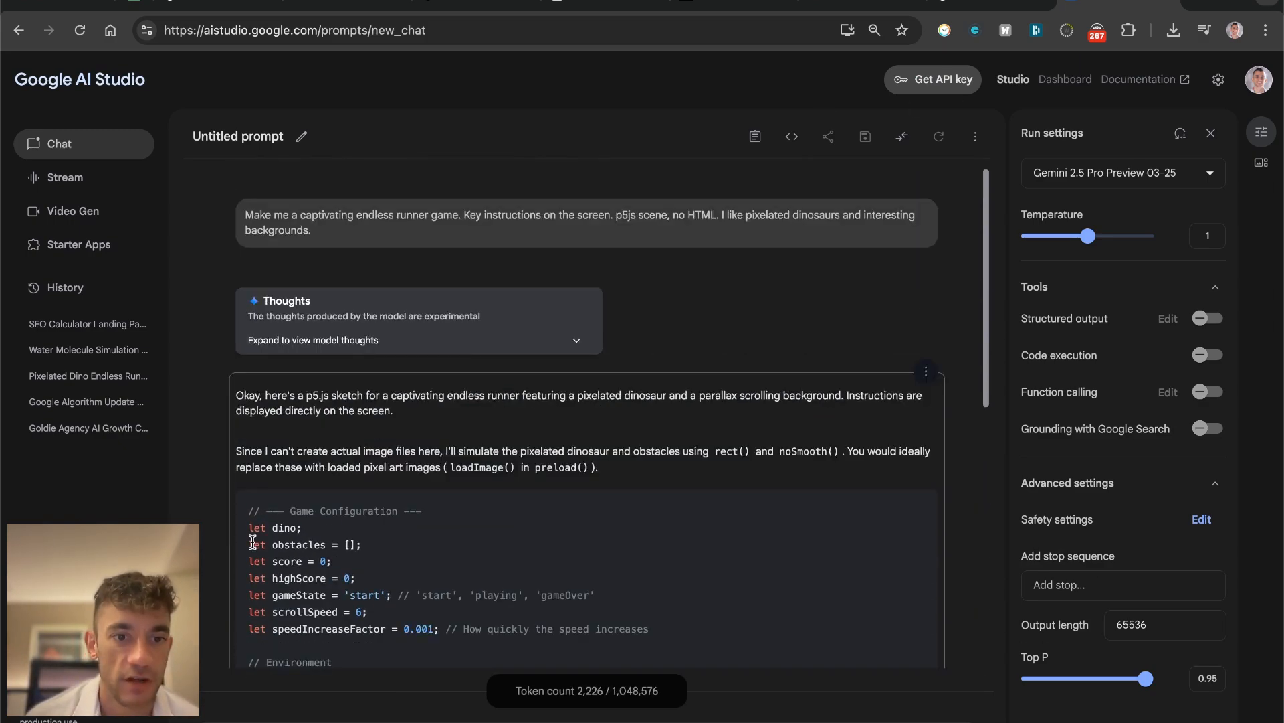
scroll("down", 3)
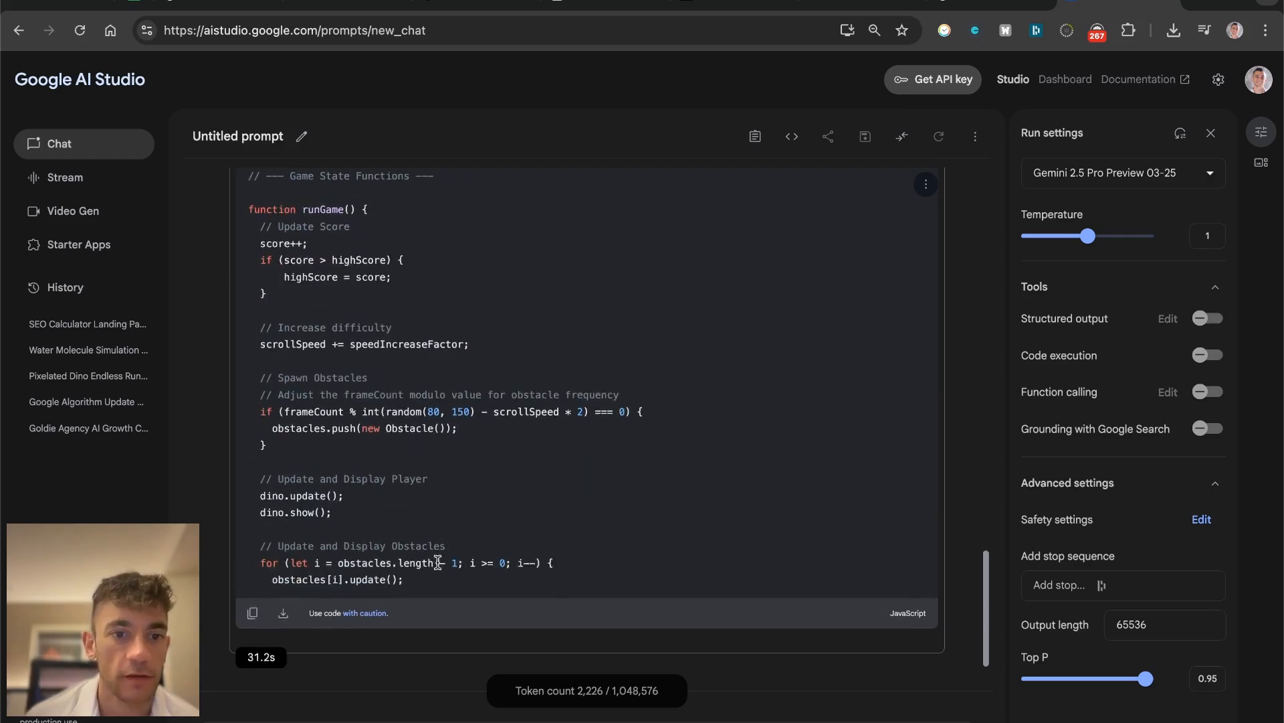
scroll("down", 3)
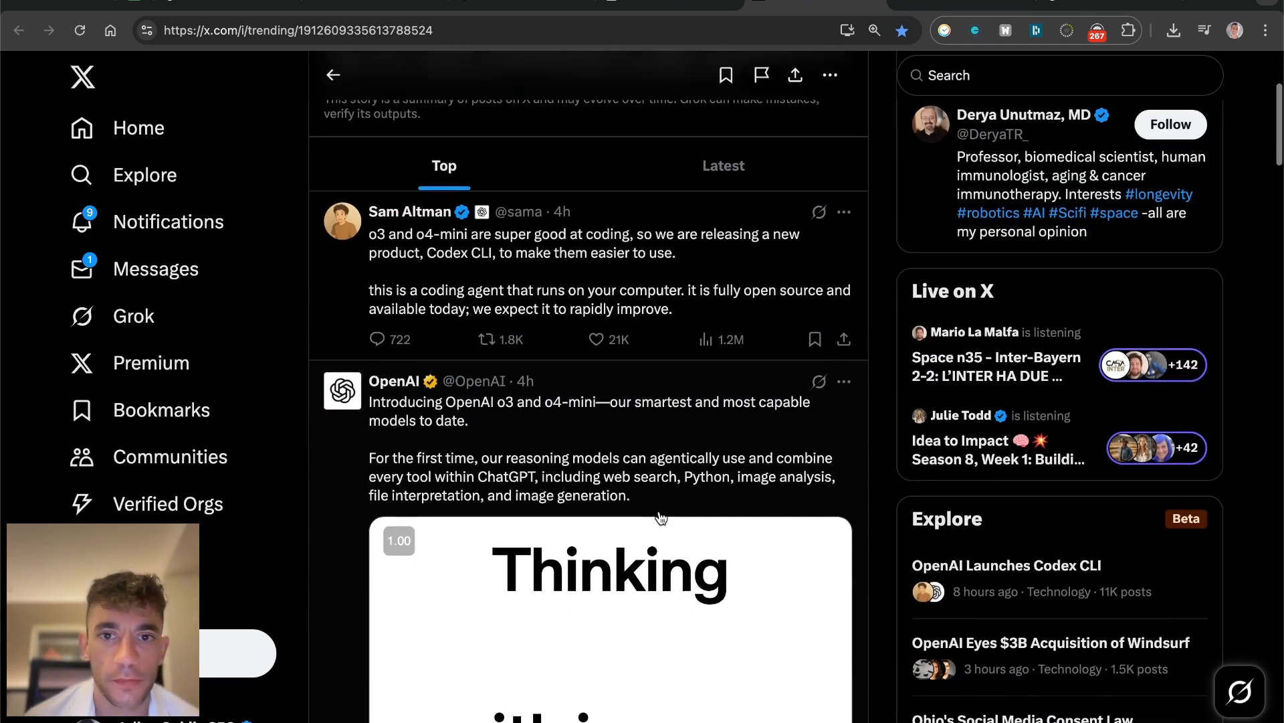
Step: View Sam Altman's Codex CLI announcement post and its replies with the GitHub link
left_click(410, 234)
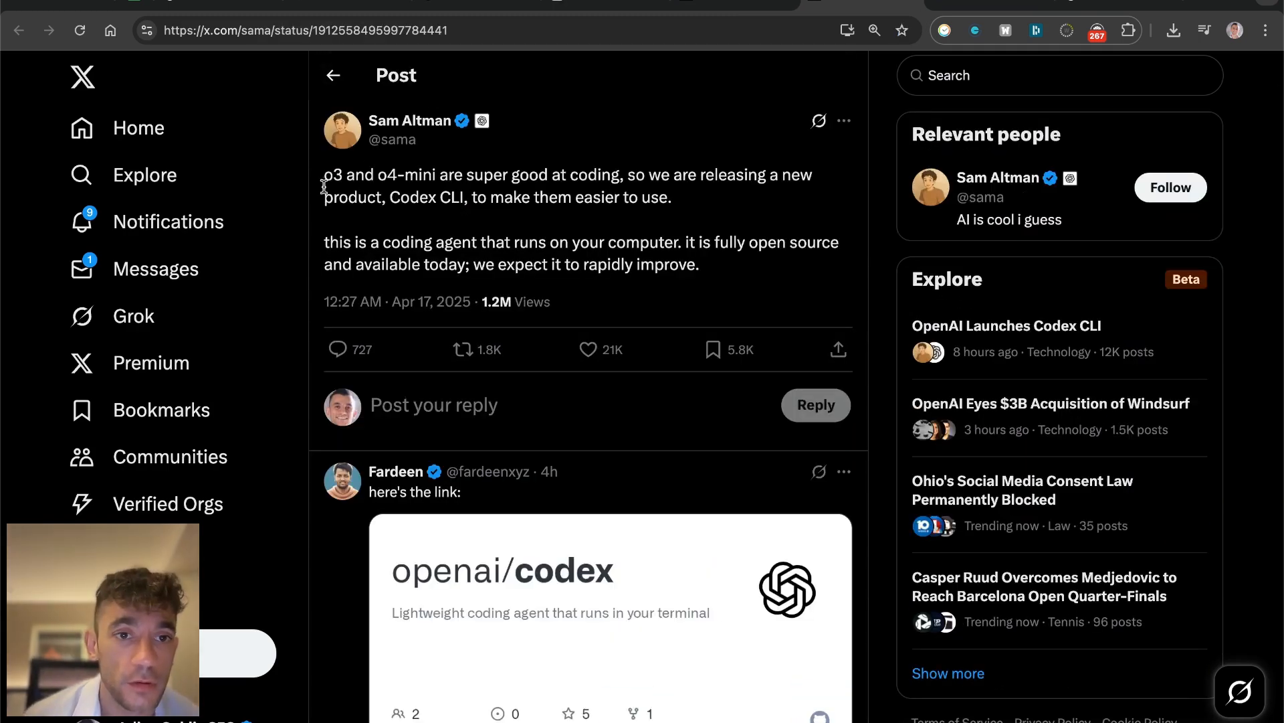
mouse_move(325, 177)
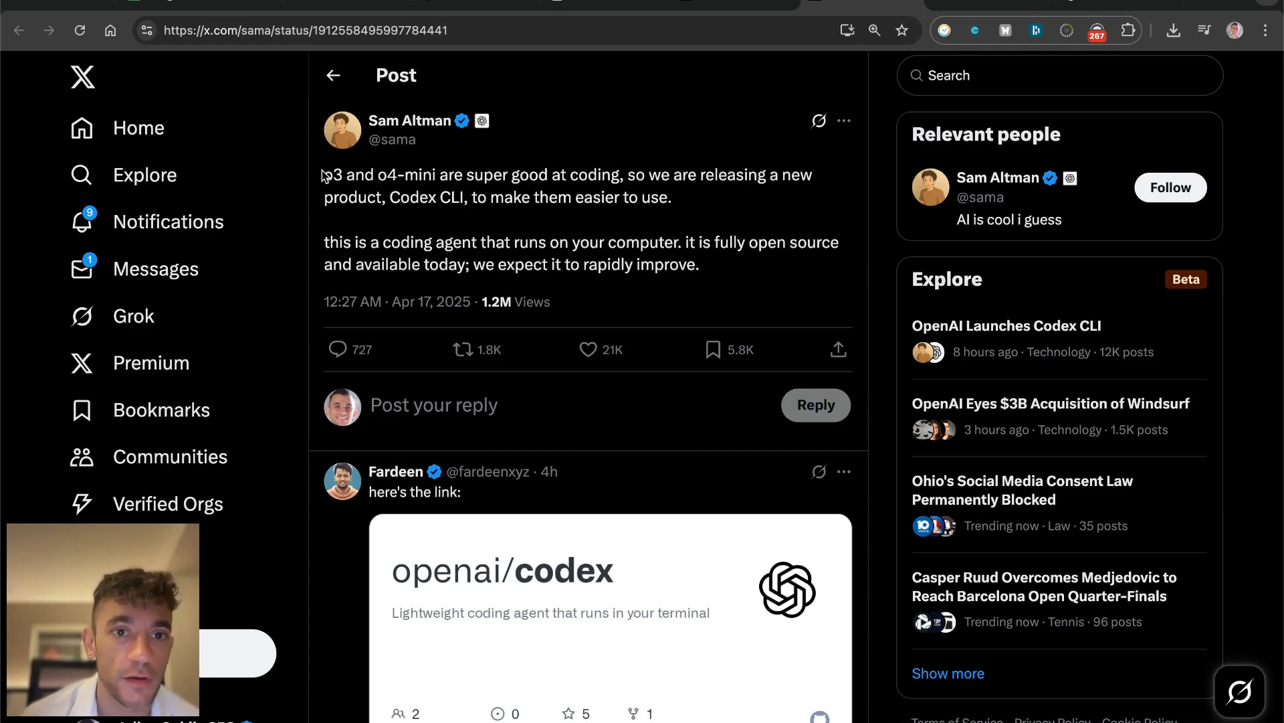
mouse_move(447, 176)
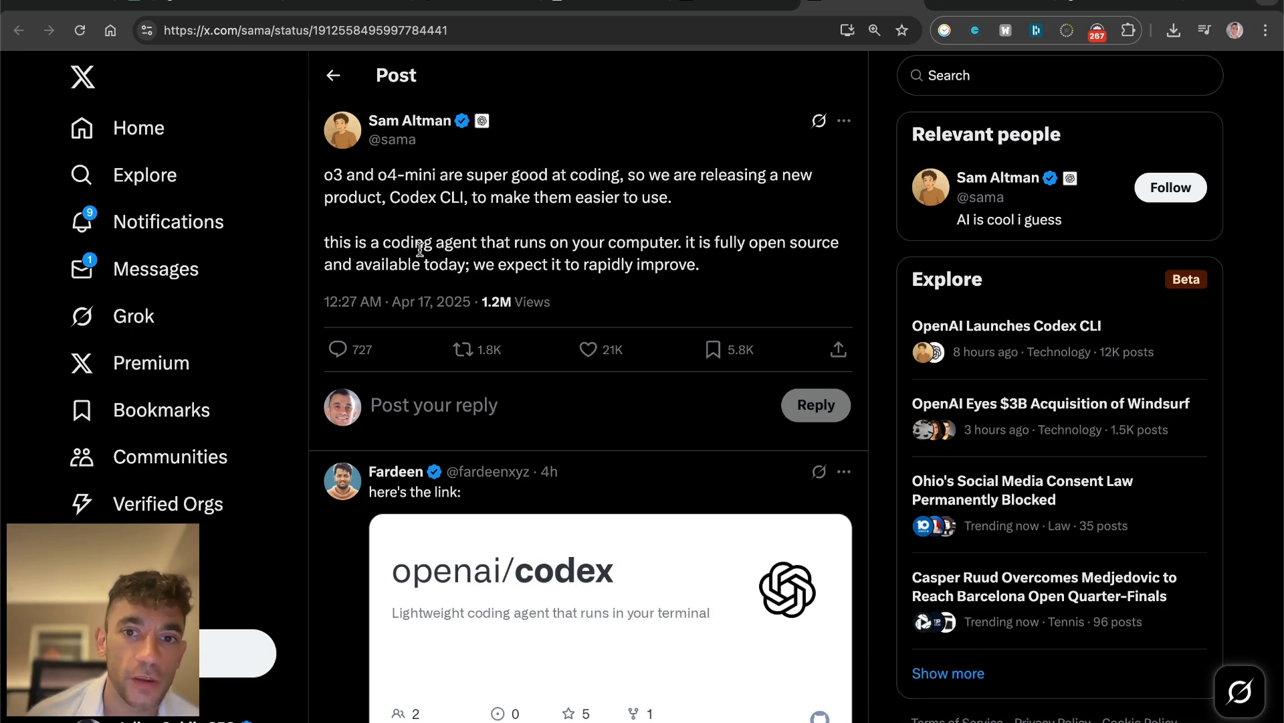
scroll("down", 3)
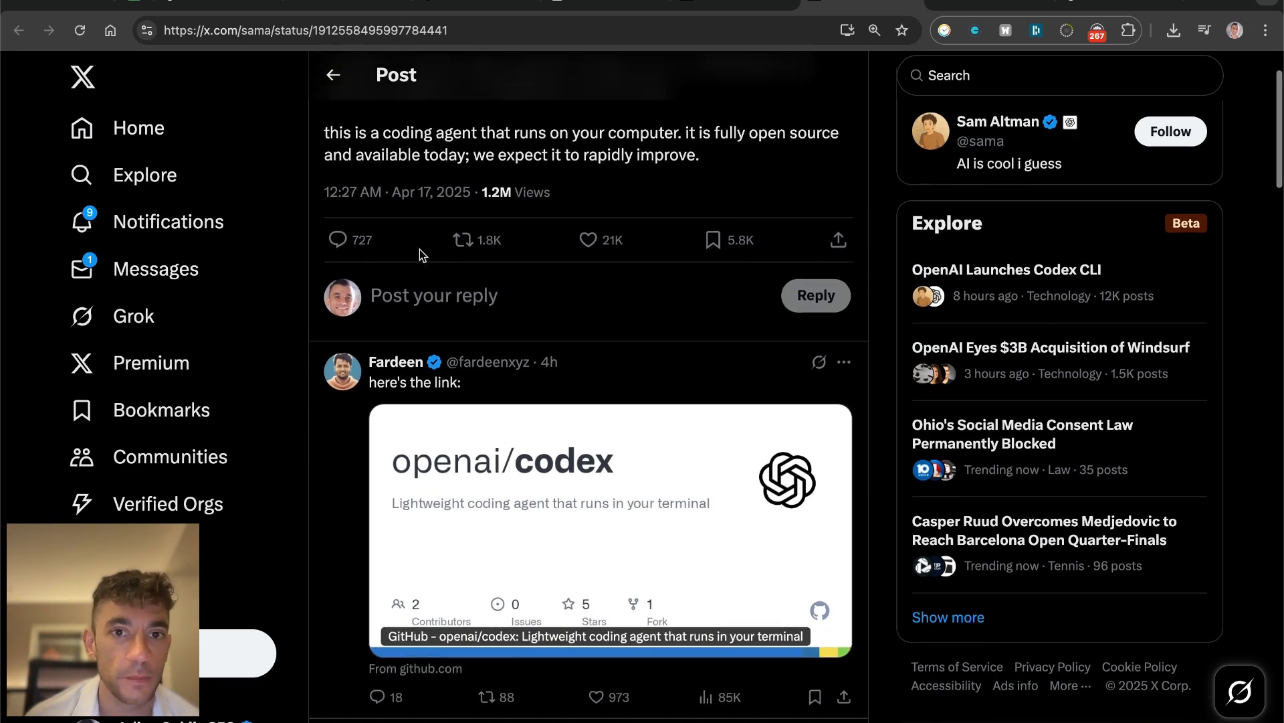
mouse_move(685, 499)
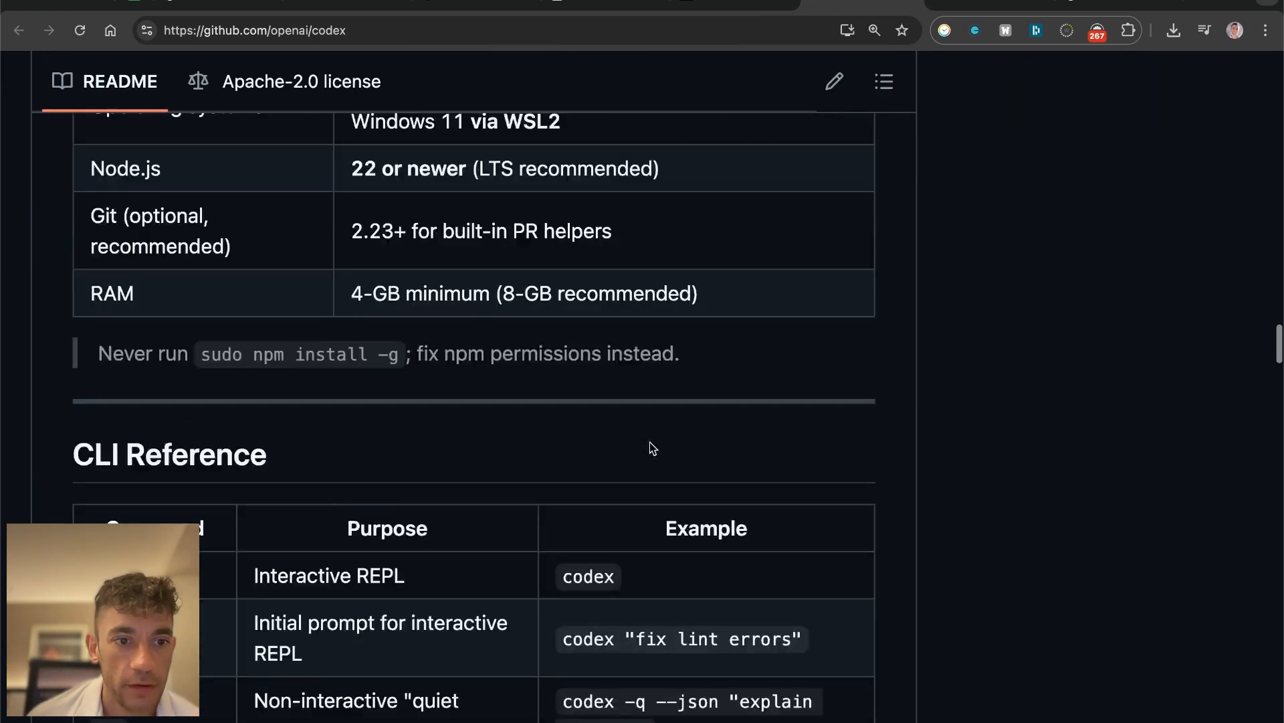
Step: Scroll through the openai/codex README's CLI reference and CI mode sections
scroll("down", 3)
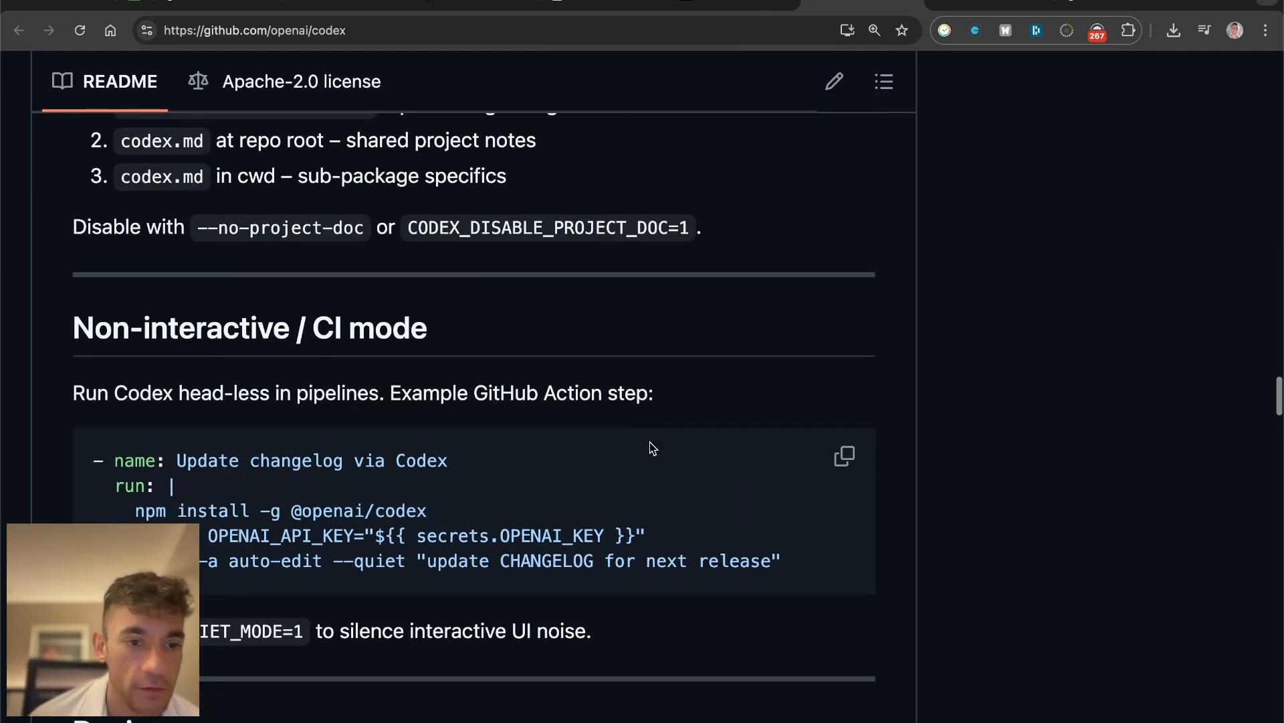
scroll("up", 3)
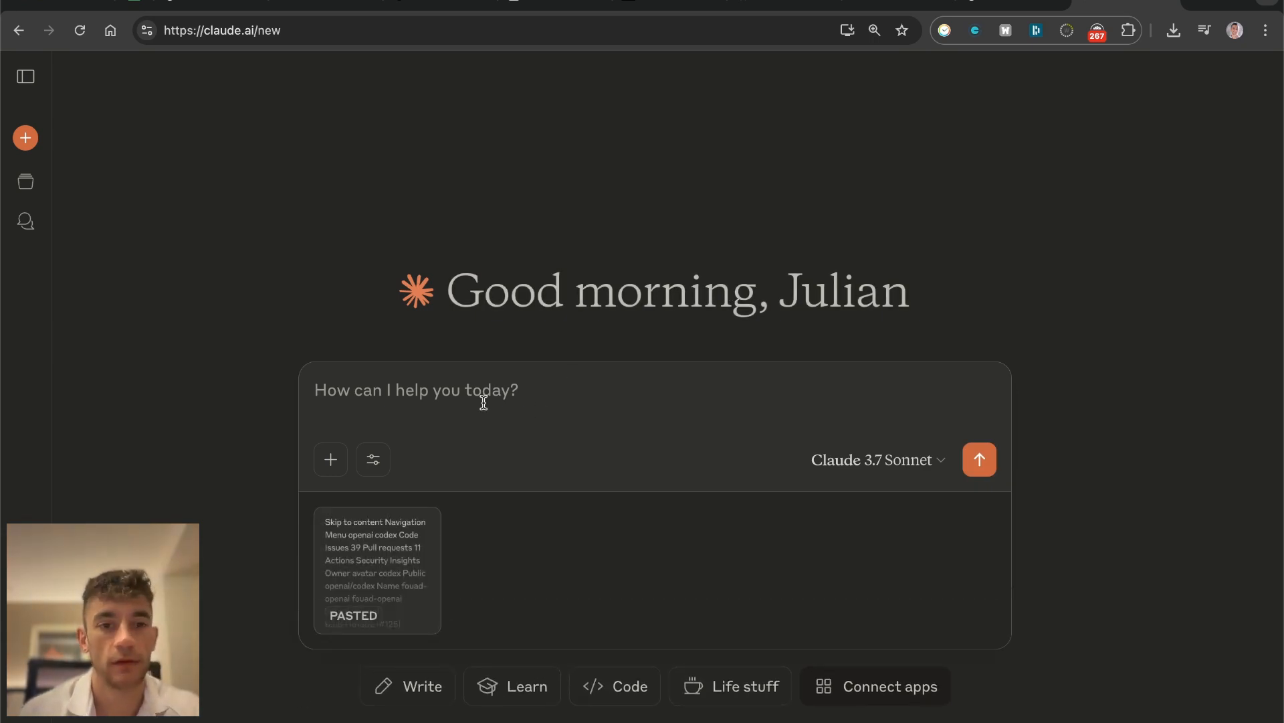
Step: Ask Claude 'help me install this on a mac', then return to the Codex repository page
type("help me install this on a mac")
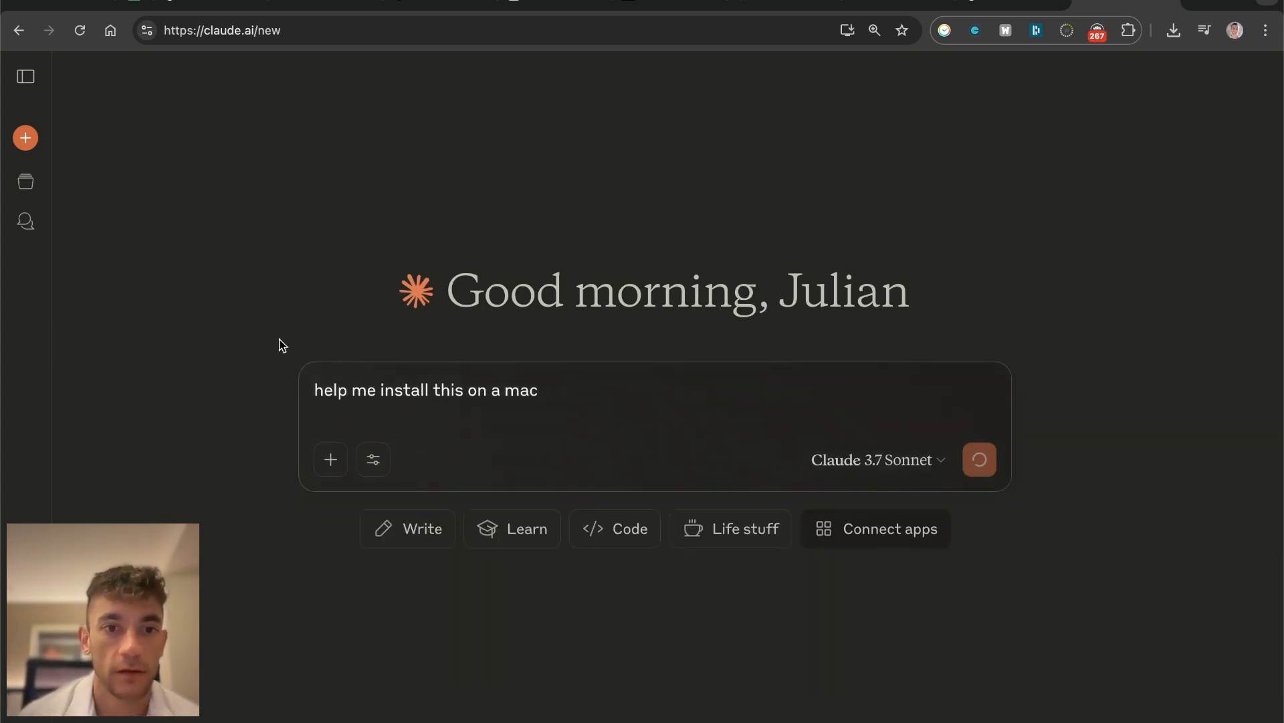
left_click(980, 460)
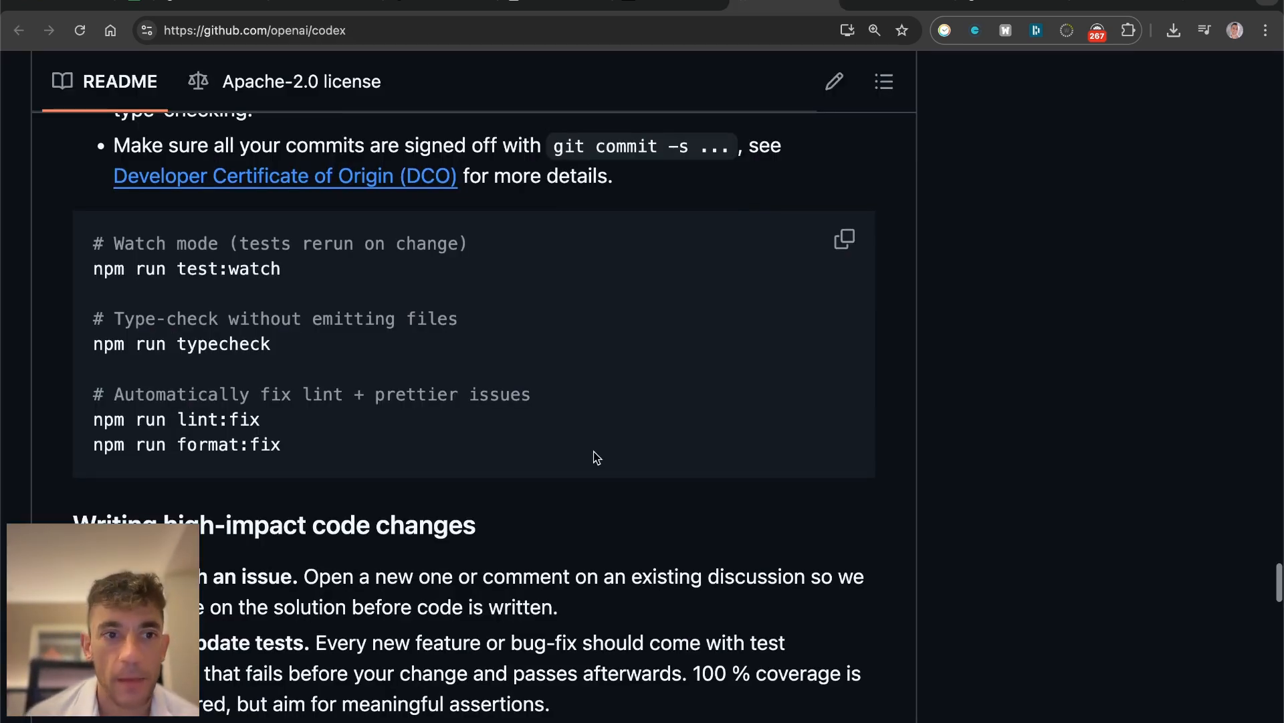
Step: Read through the posts in the o3 and o4-mini launch trending story
left_click(781, 6)
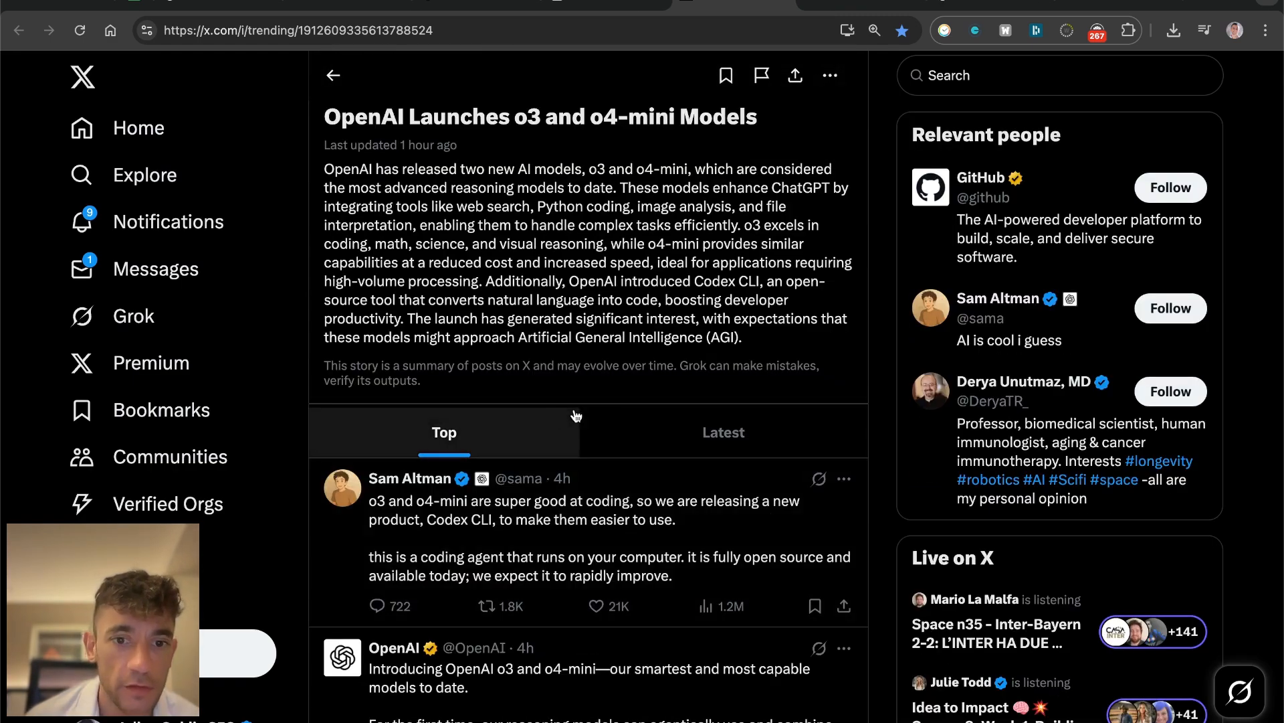
scroll("down", 3)
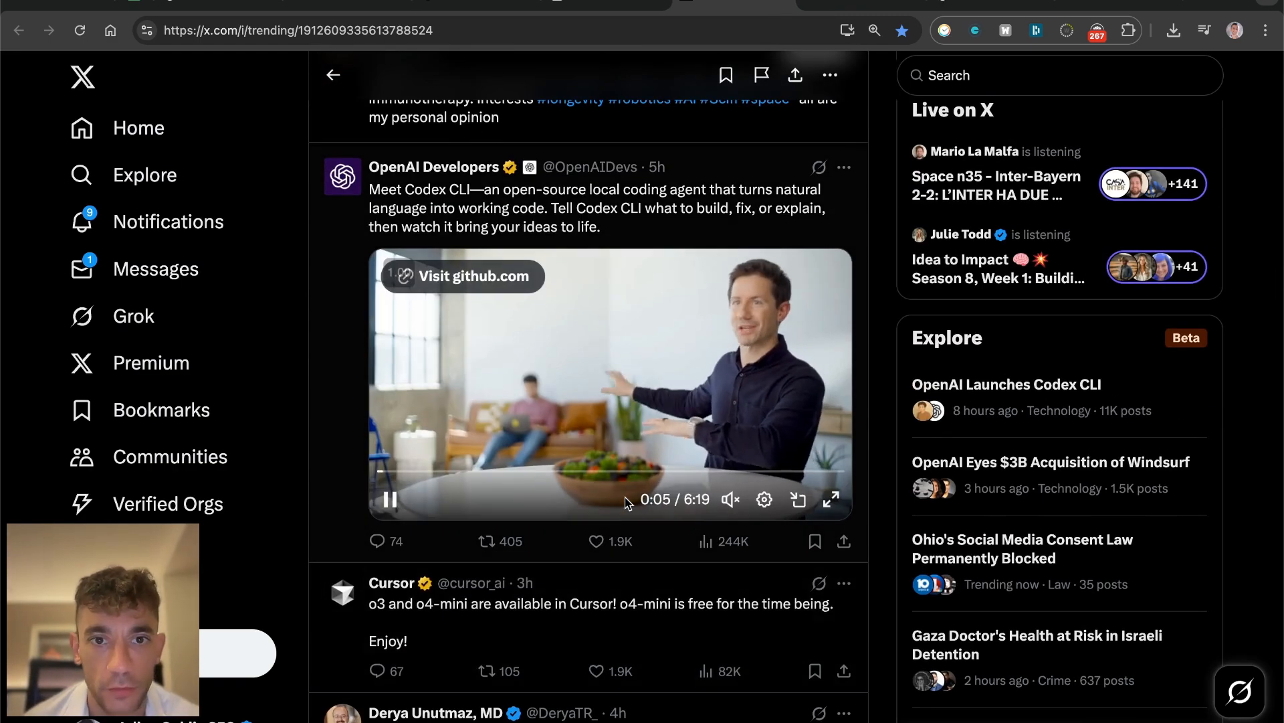
scroll("down", 3)
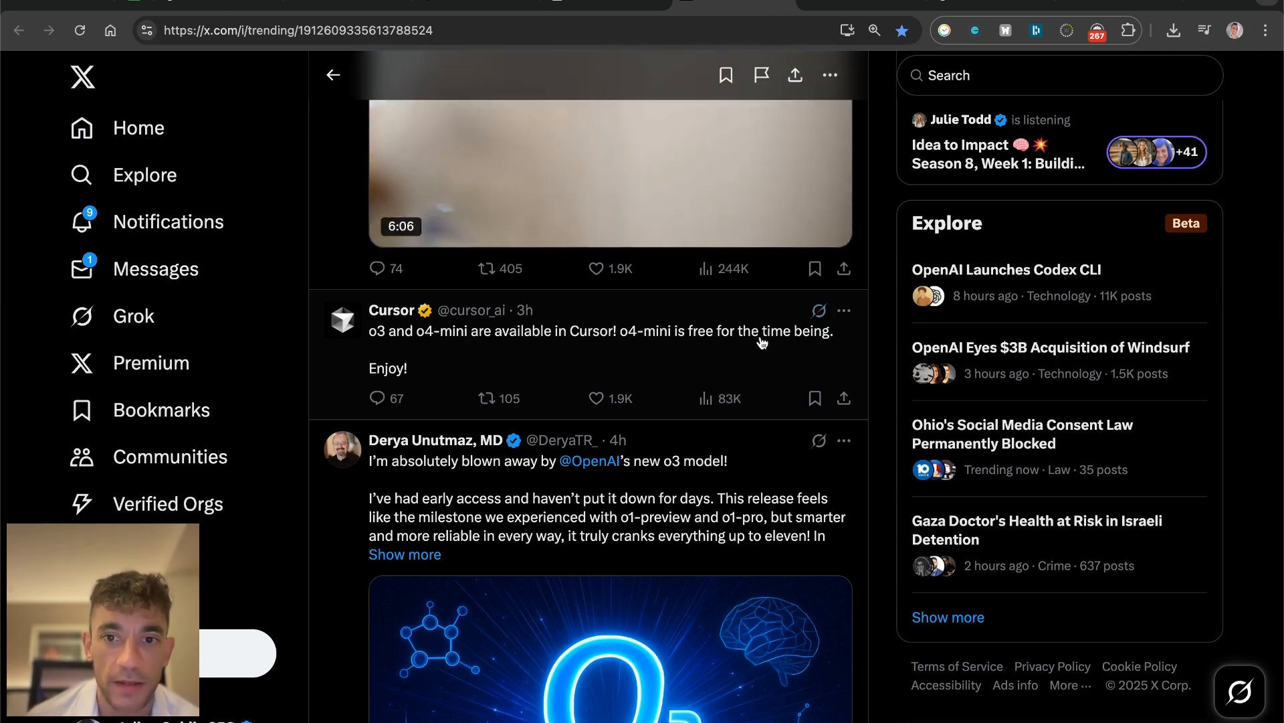
Step: Read the OpenAI Windsurf acquisition story, highlighting its headline, and scroll its posts
left_click(1050, 348)
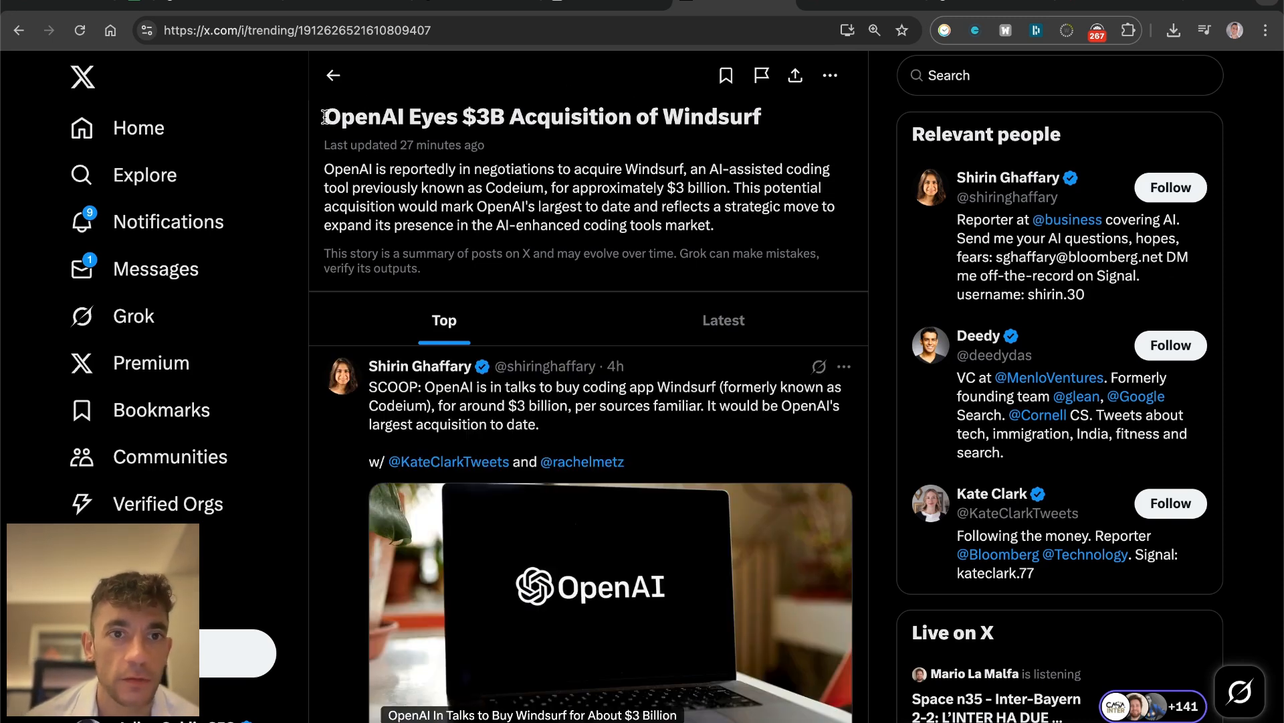
left_click_drag(325, 116, 760, 117)
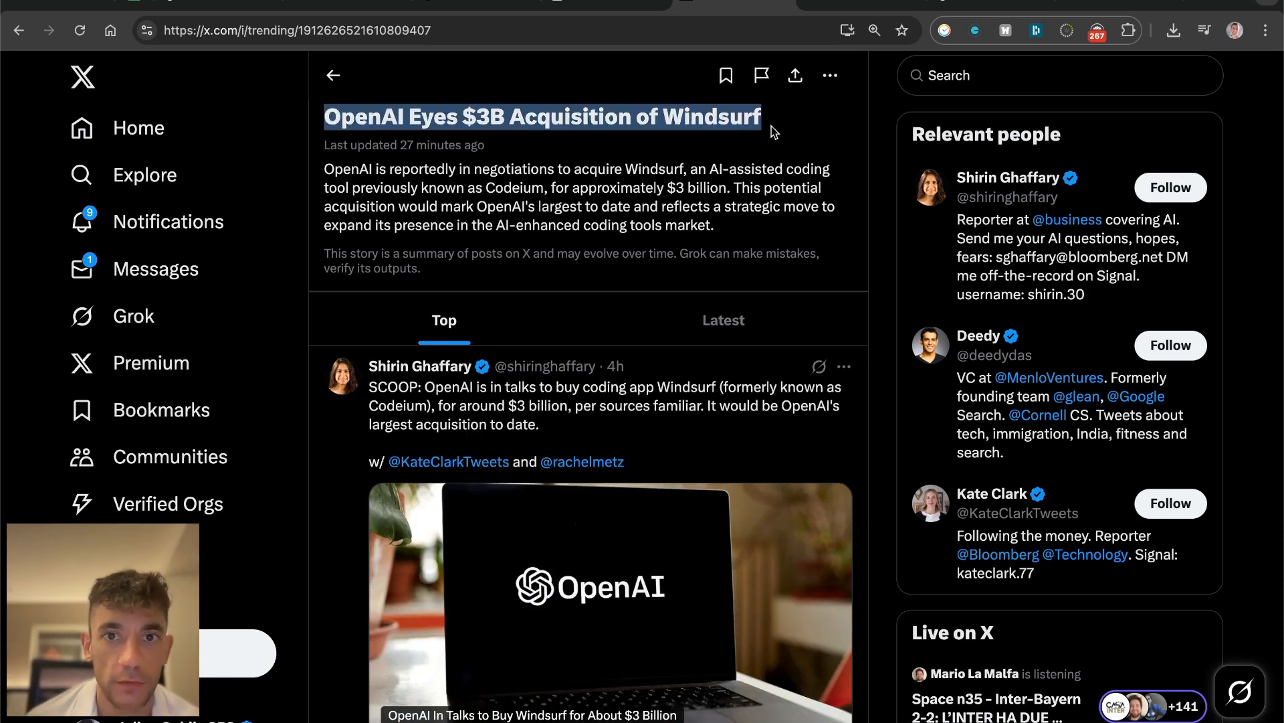
left_click(575, 155)
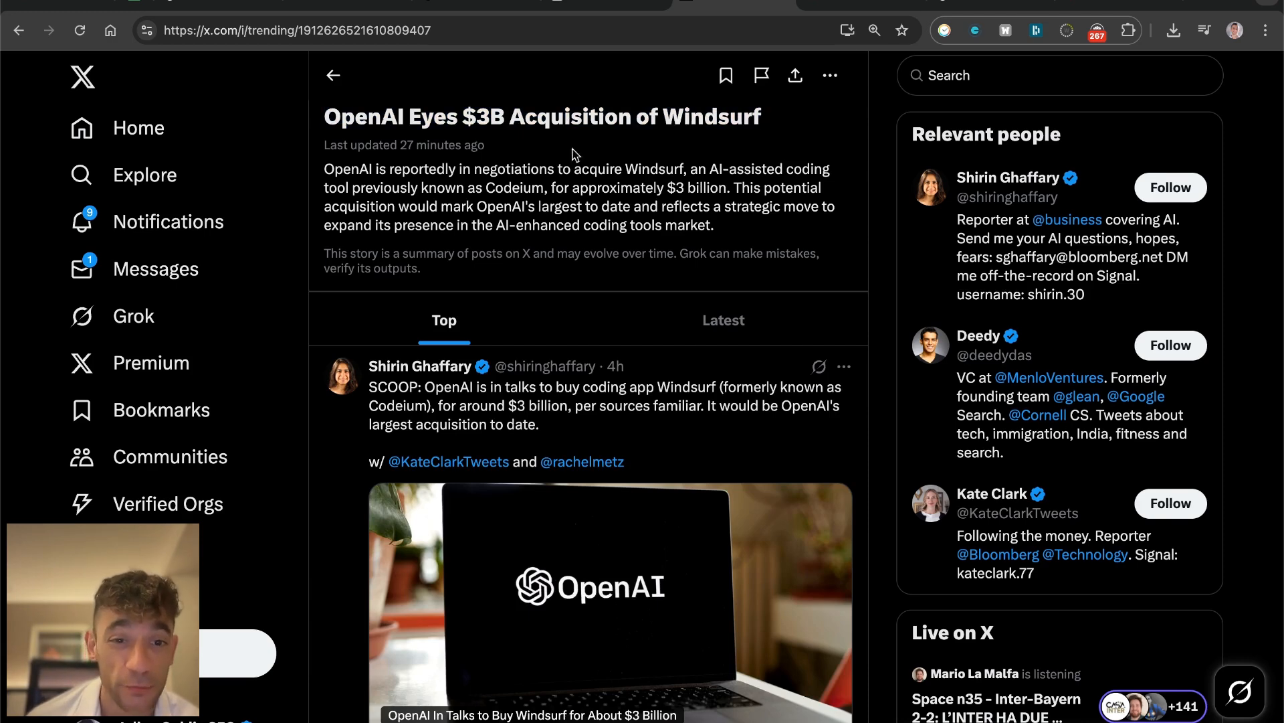
mouse_move(20, 30)
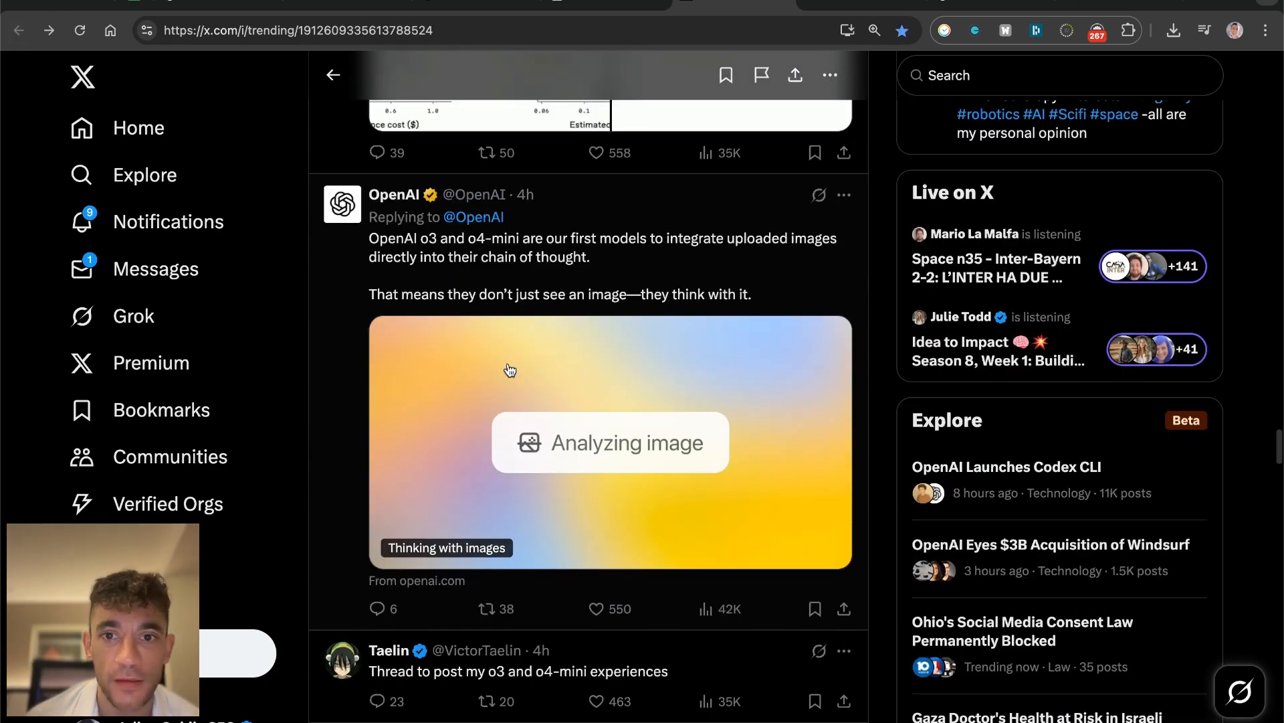
scroll("down", 3)
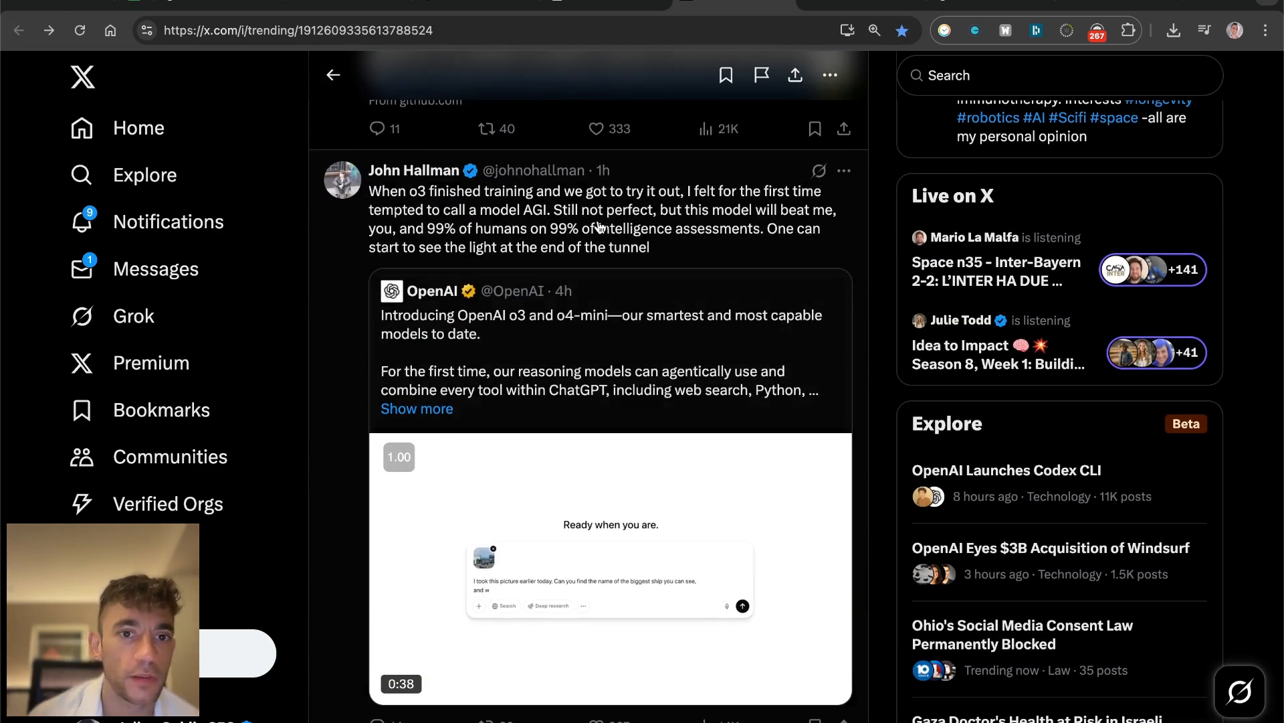
scroll("down", 3)
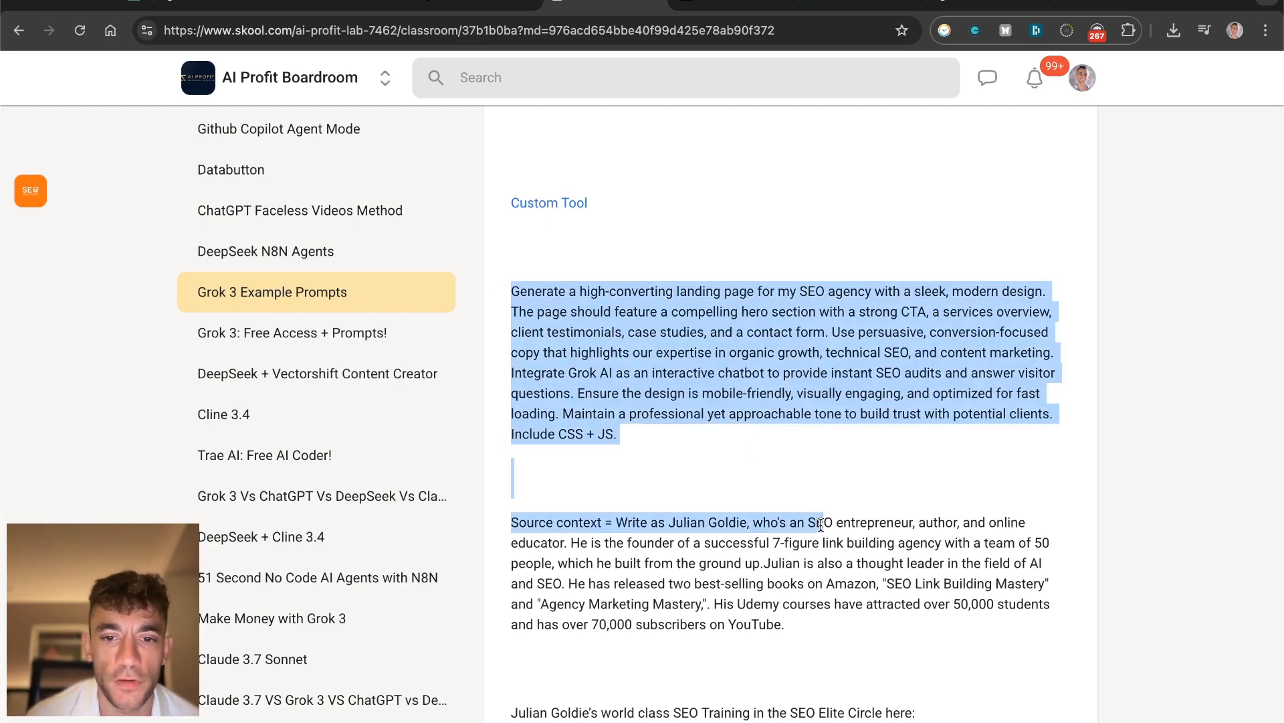
Step: Scroll the Skool lesson to reach the SEO agency landing page prompt and source context
scroll("down", 3)
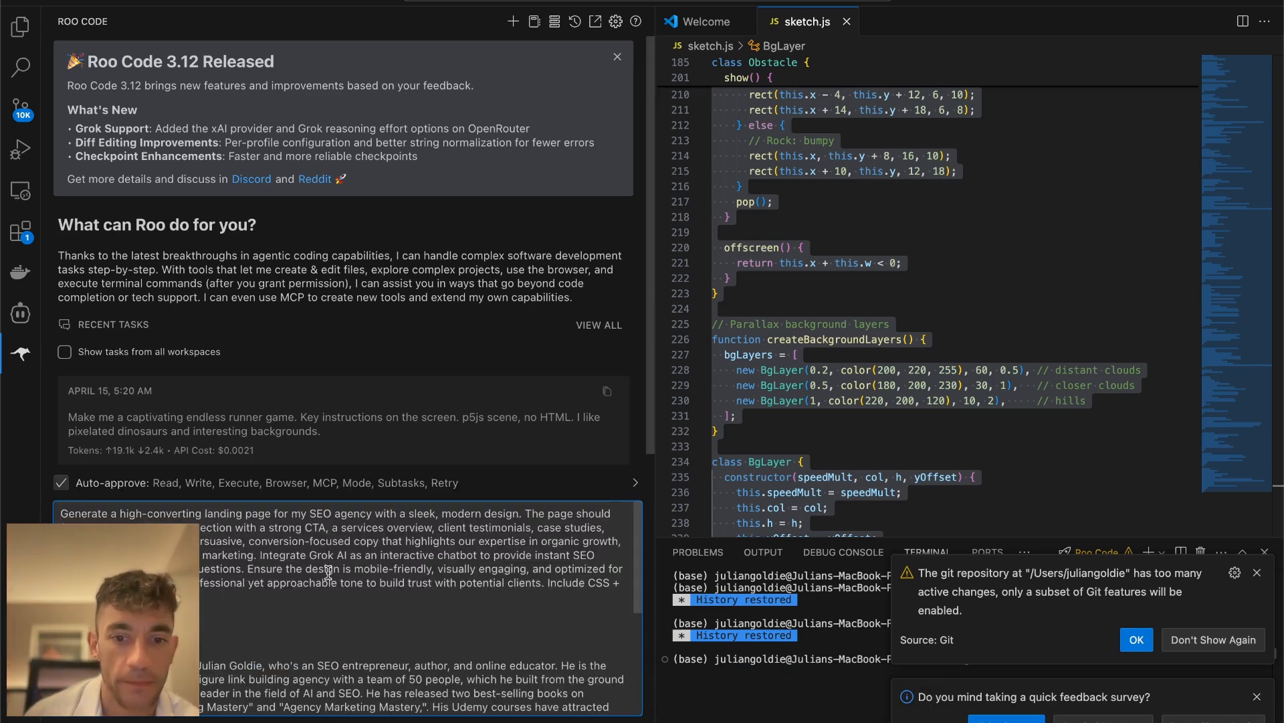
Step: Submit the task, then set Roo Code's API Provider to OpenAI with the o3-mini-high model
key("Enter")
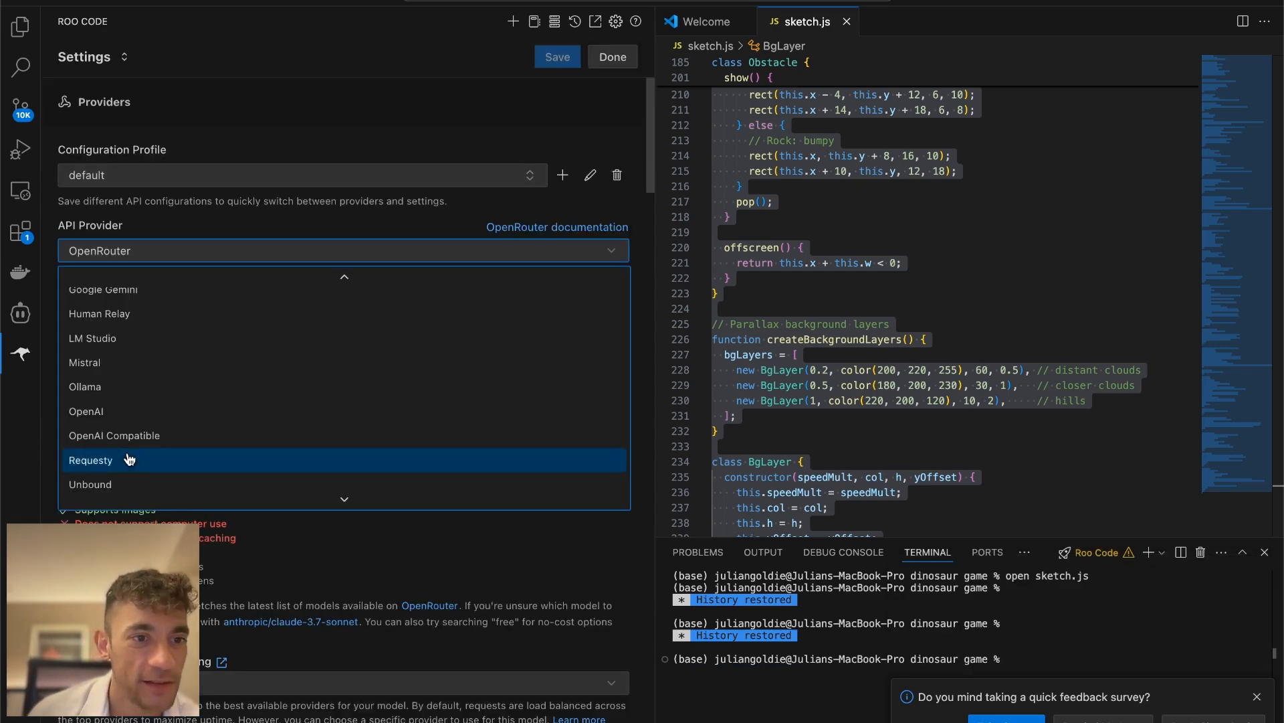
left_click(86, 410)
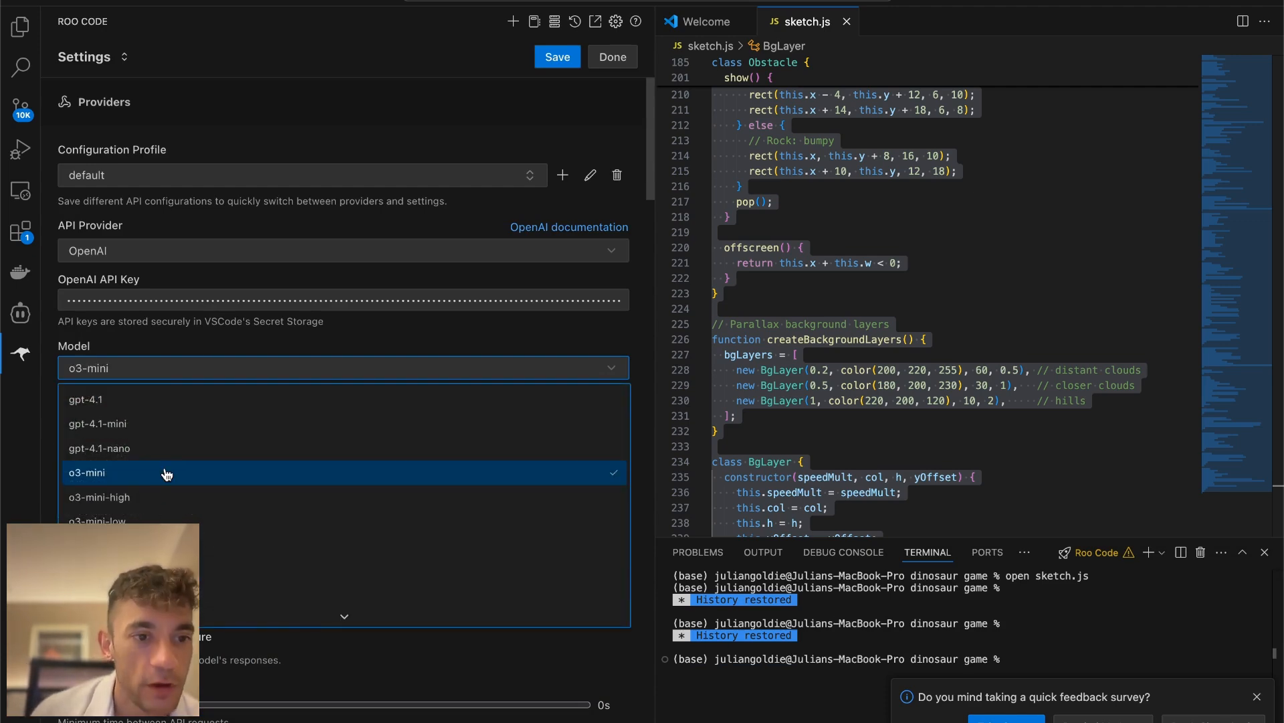
left_click(97, 496)
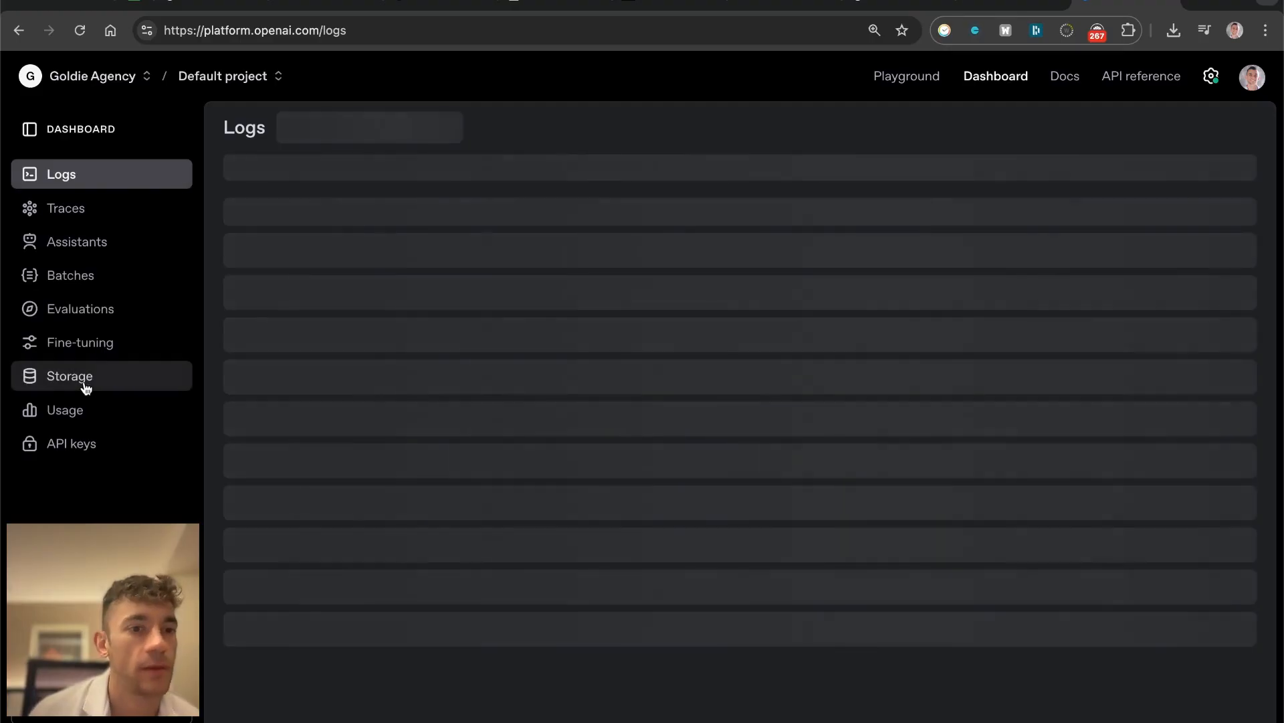
Step: Check the OpenAI Platform dashboard while Roo Code generates index.html for the SEO landing page
left_click(71, 443)
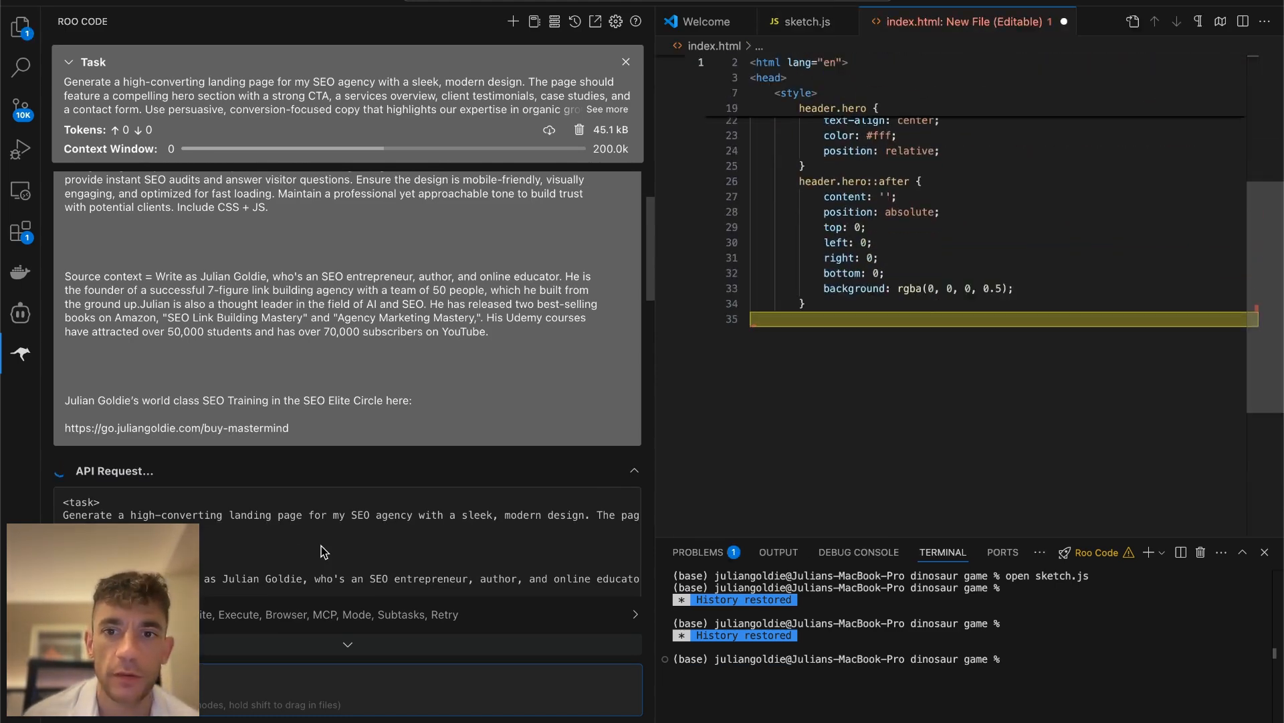
scroll("down", 3)
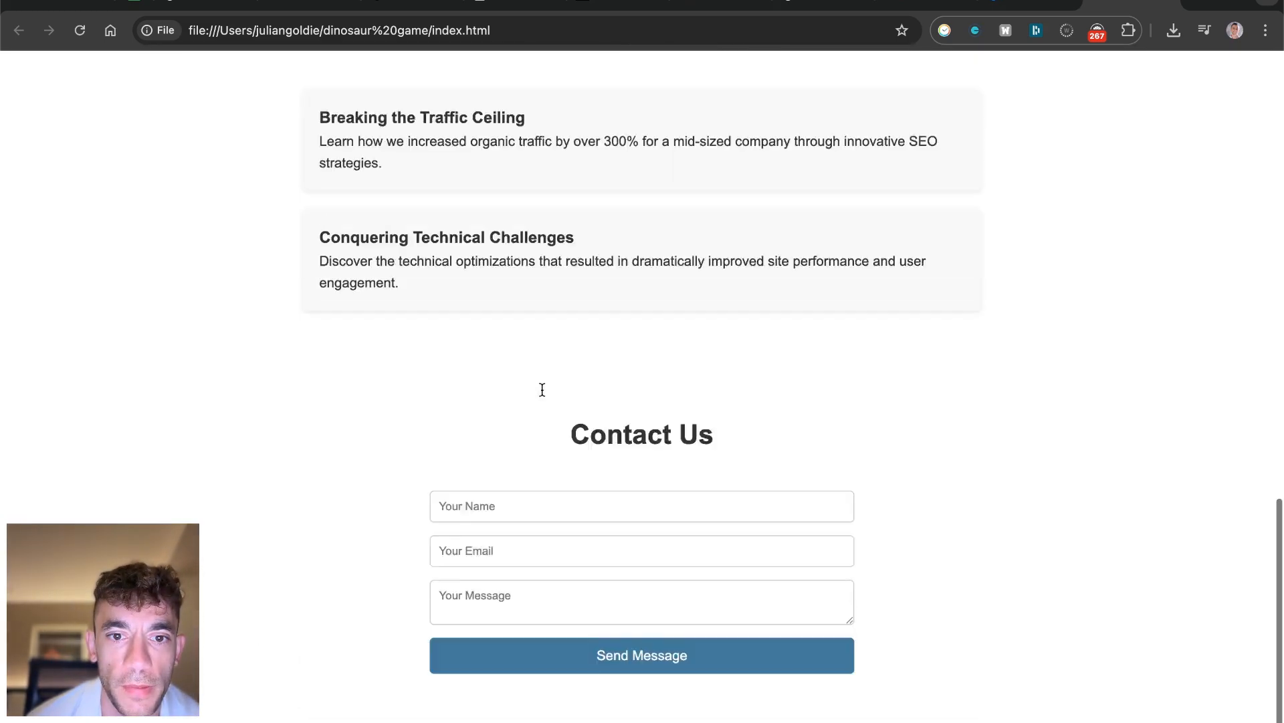
Step: Scroll through the 'Unlock Explosive SEO Growth' landing page to review its sections
scroll("up", 3)
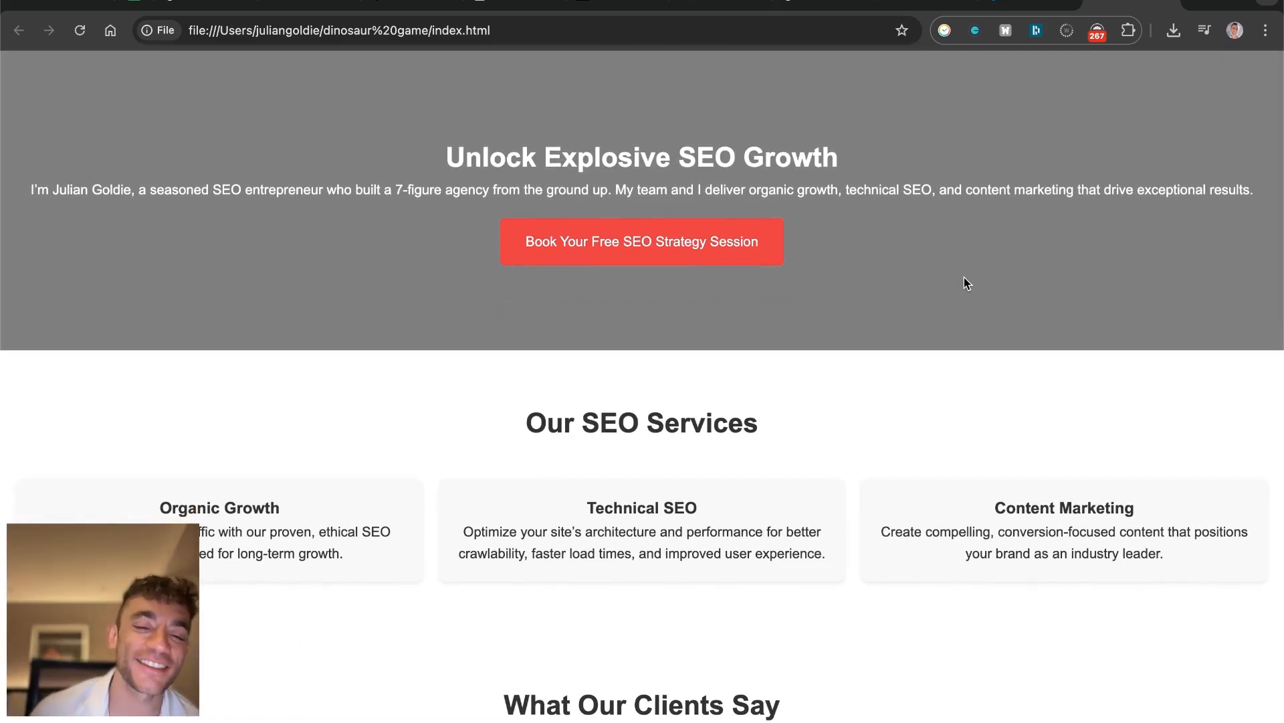
scroll("down", 3)
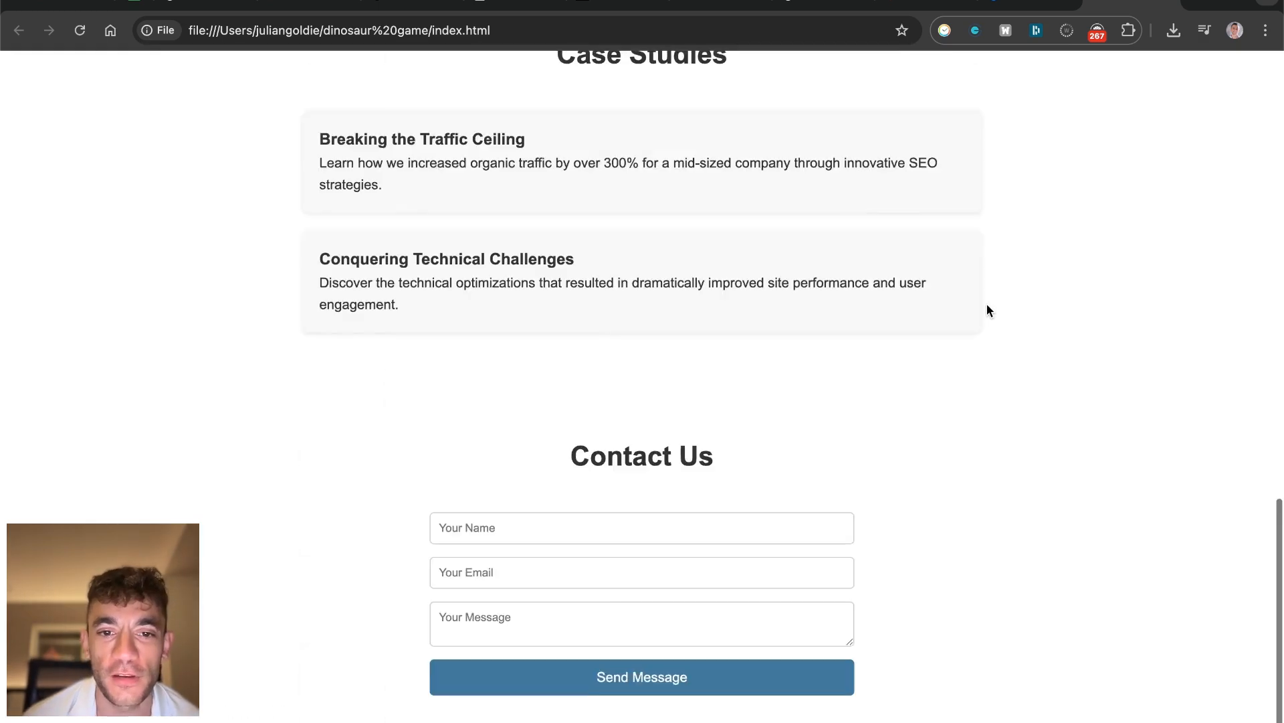
scroll("up", 3)
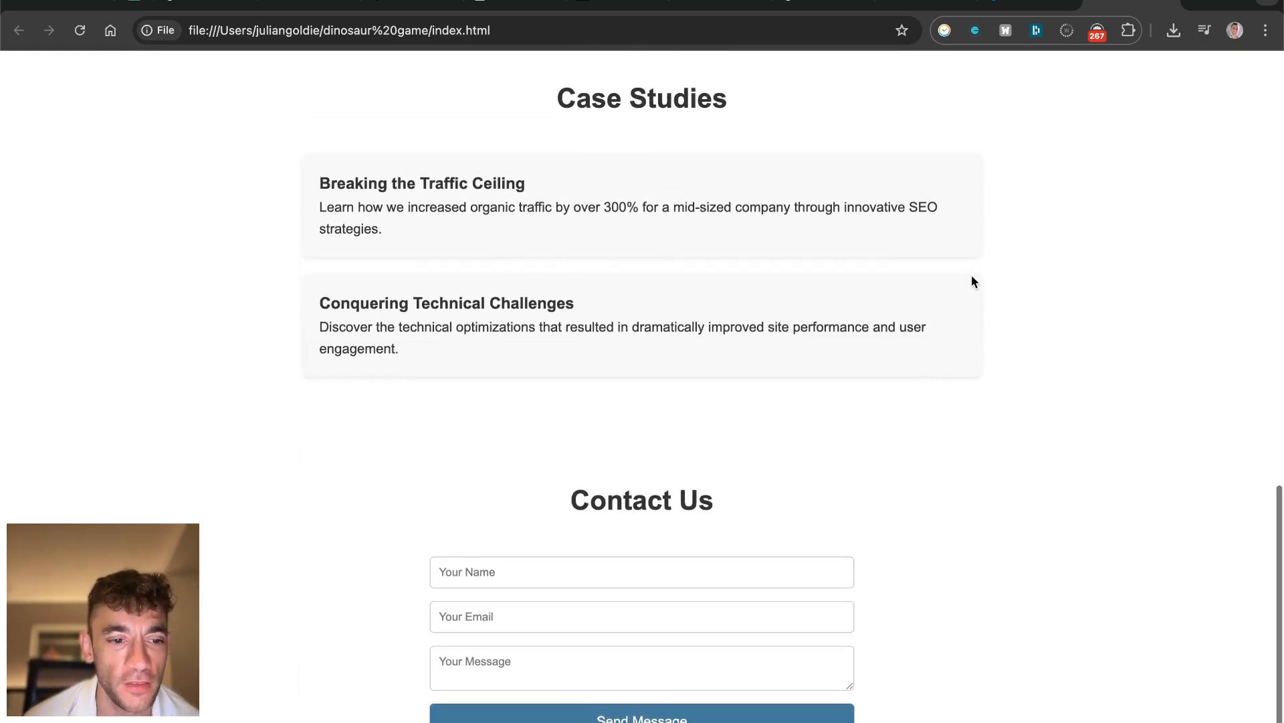
scroll("up", 3)
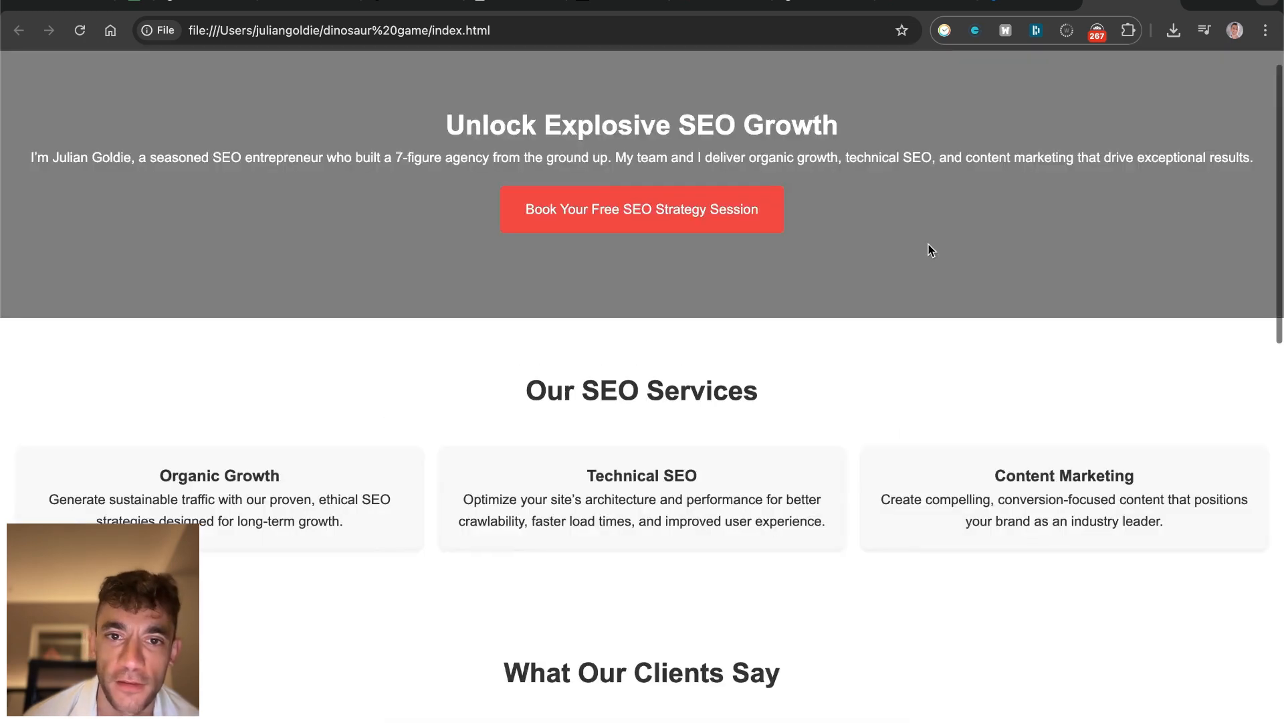
scroll("down", 3)
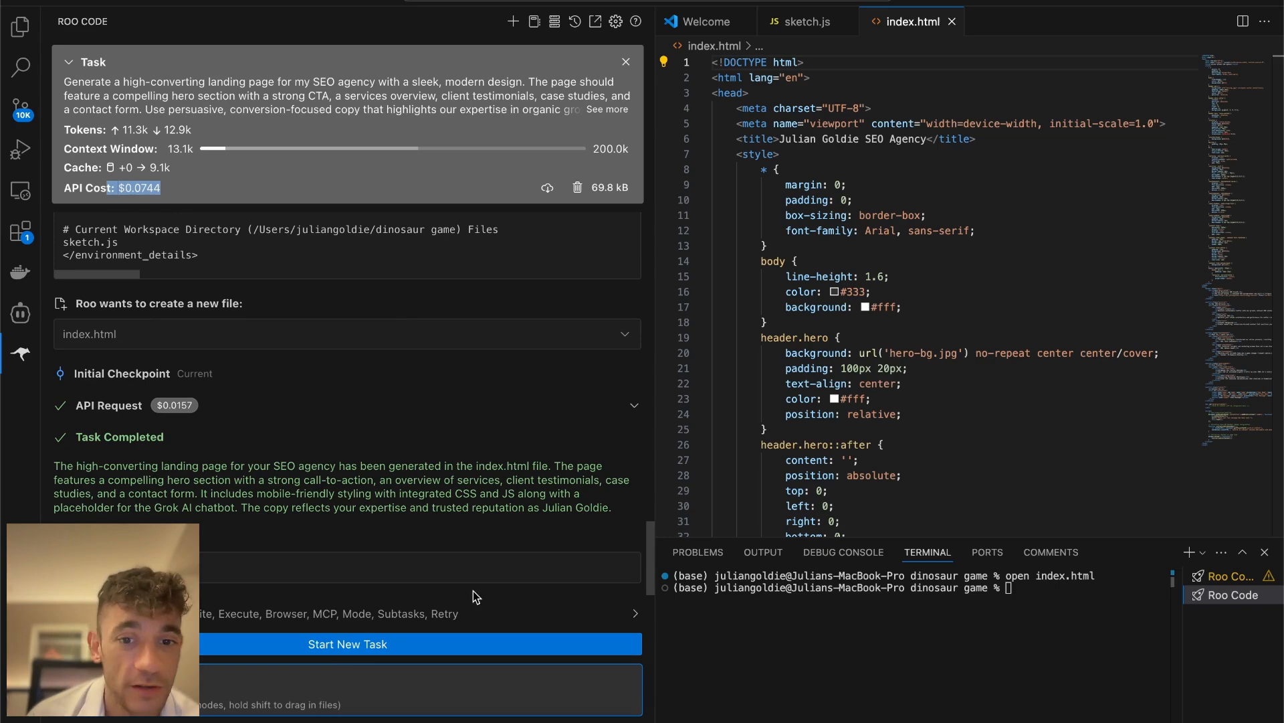
mouse_move(471, 506)
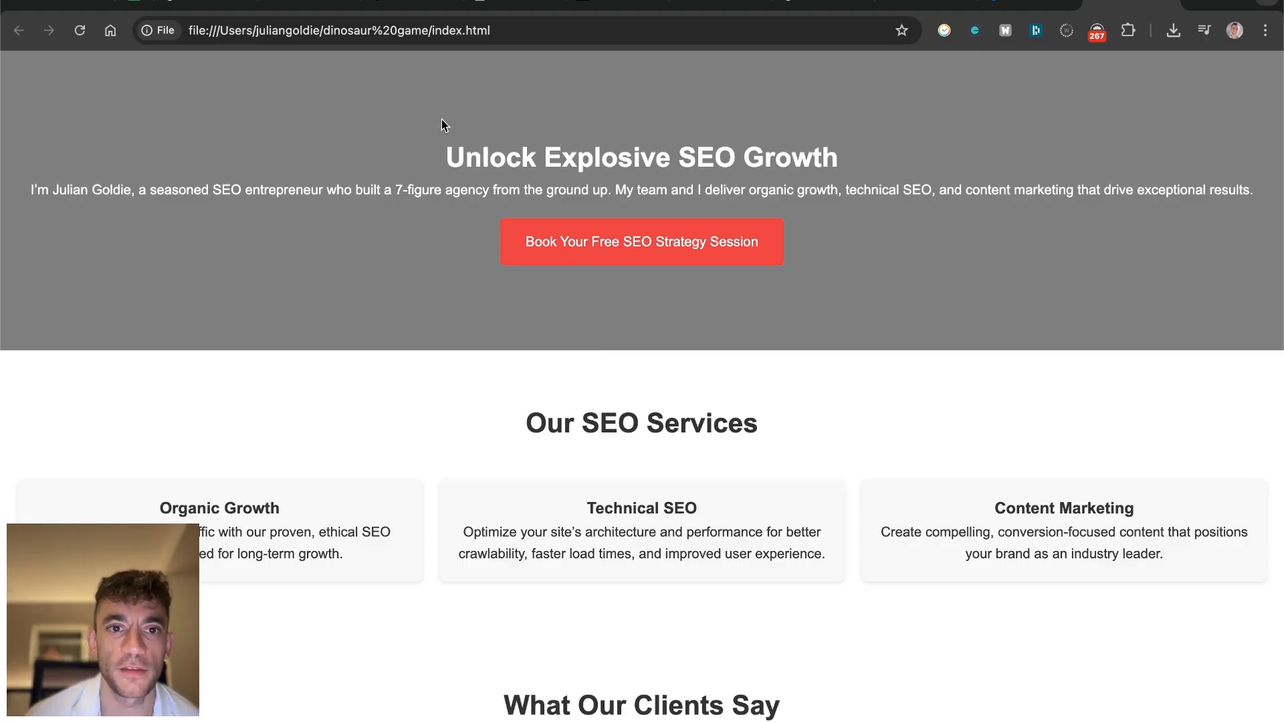
Step: Scroll the landing page and X feed before landing on the AI Profit Boardroom About page
scroll("down", 3)
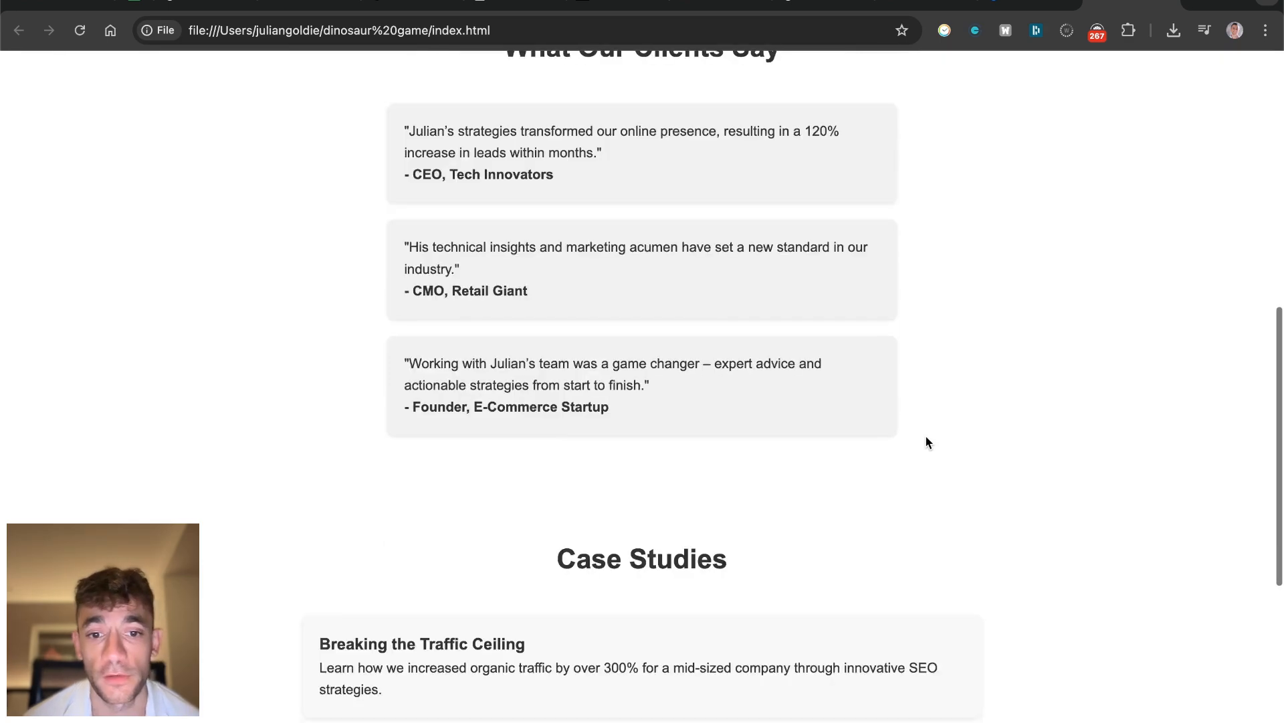
scroll("up", 3)
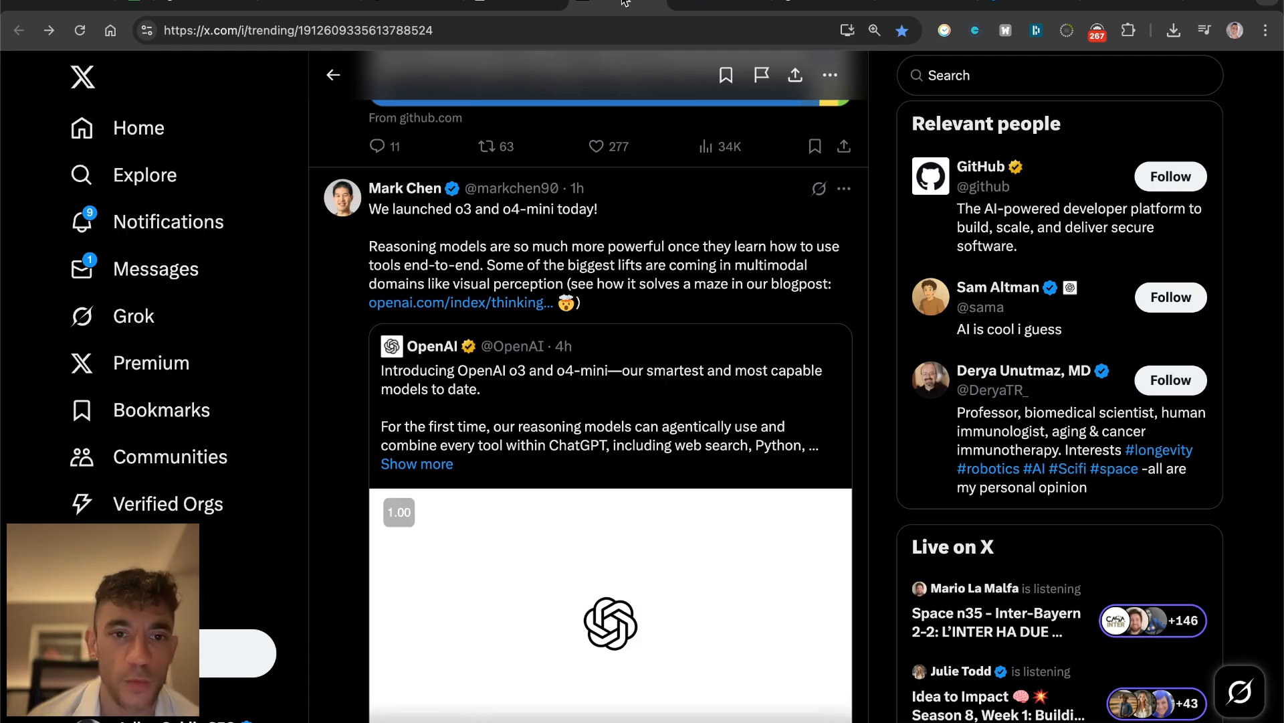
scroll("down", 3)
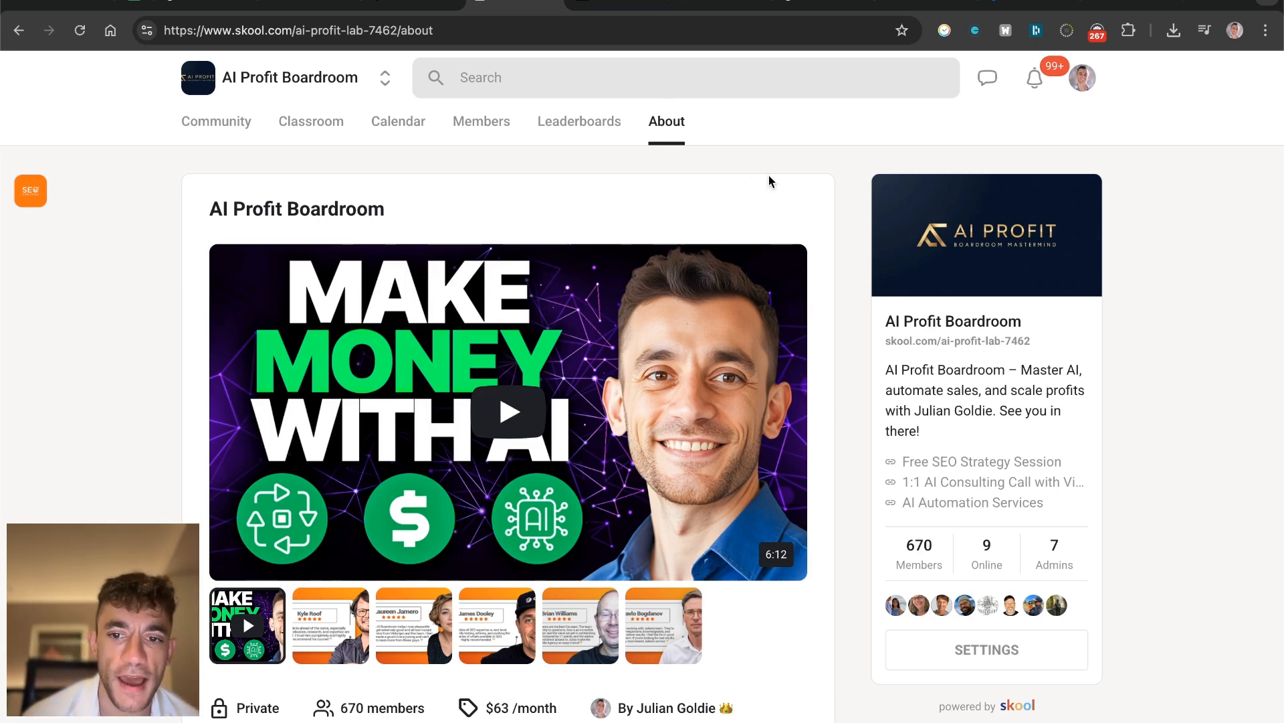
Step: Browse the community's Classroom courses and its event Calendar
scroll("down", 3)
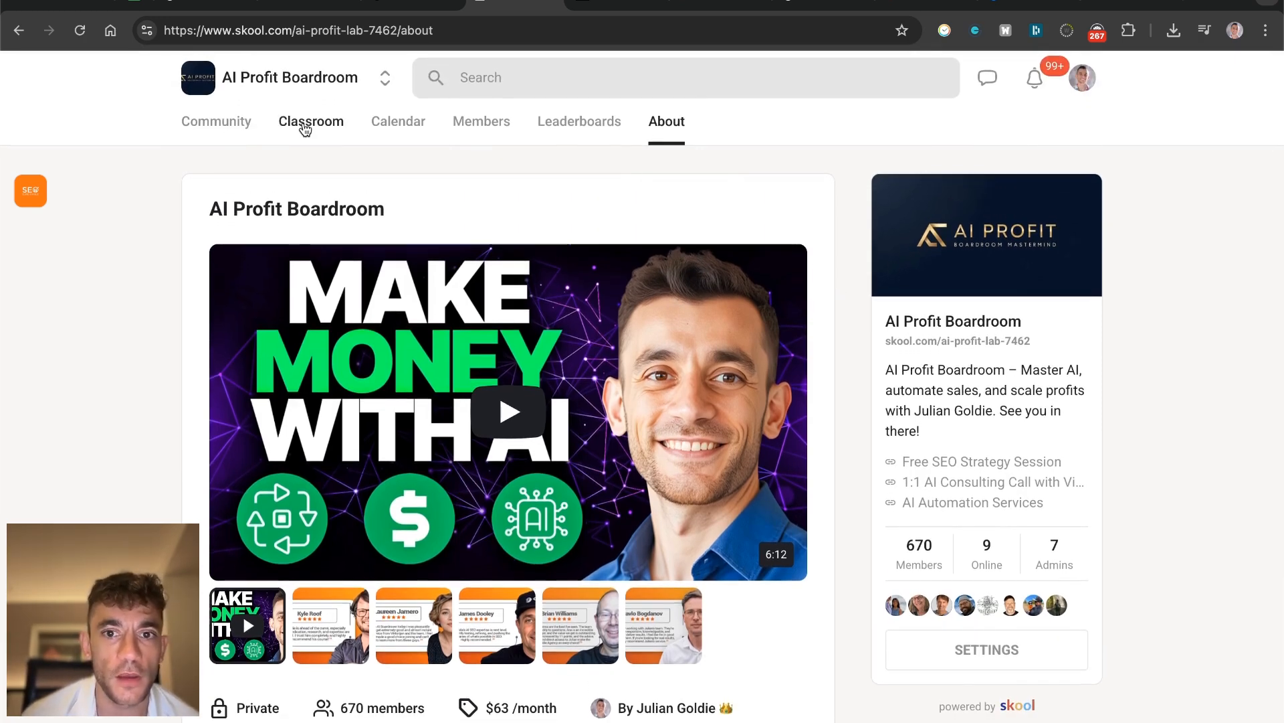
left_click(311, 120)
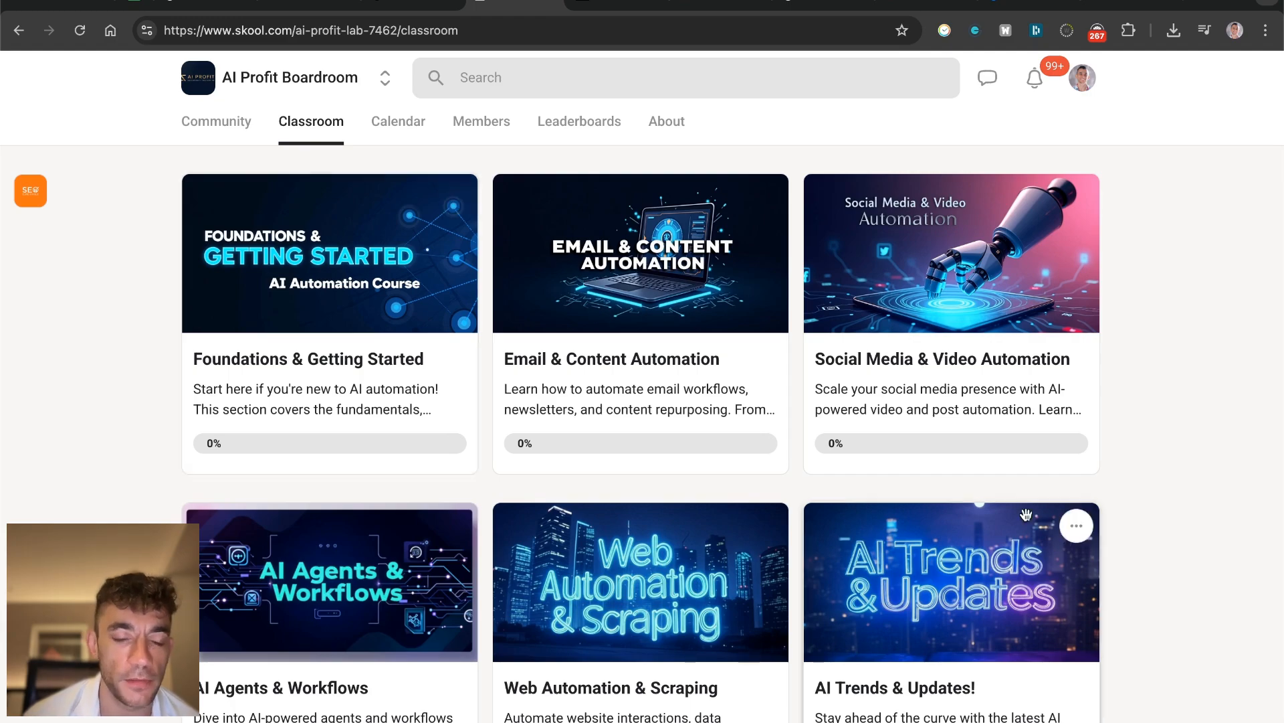
scroll("down", 3)
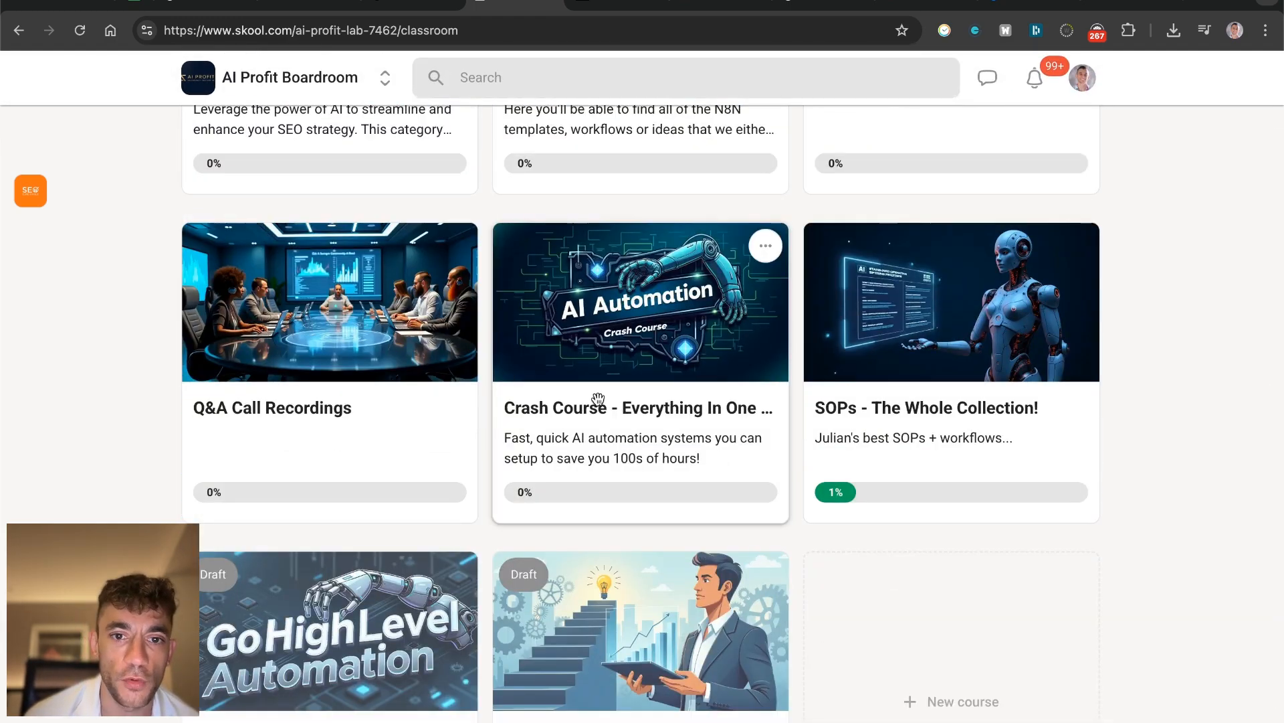
scroll("up", 3)
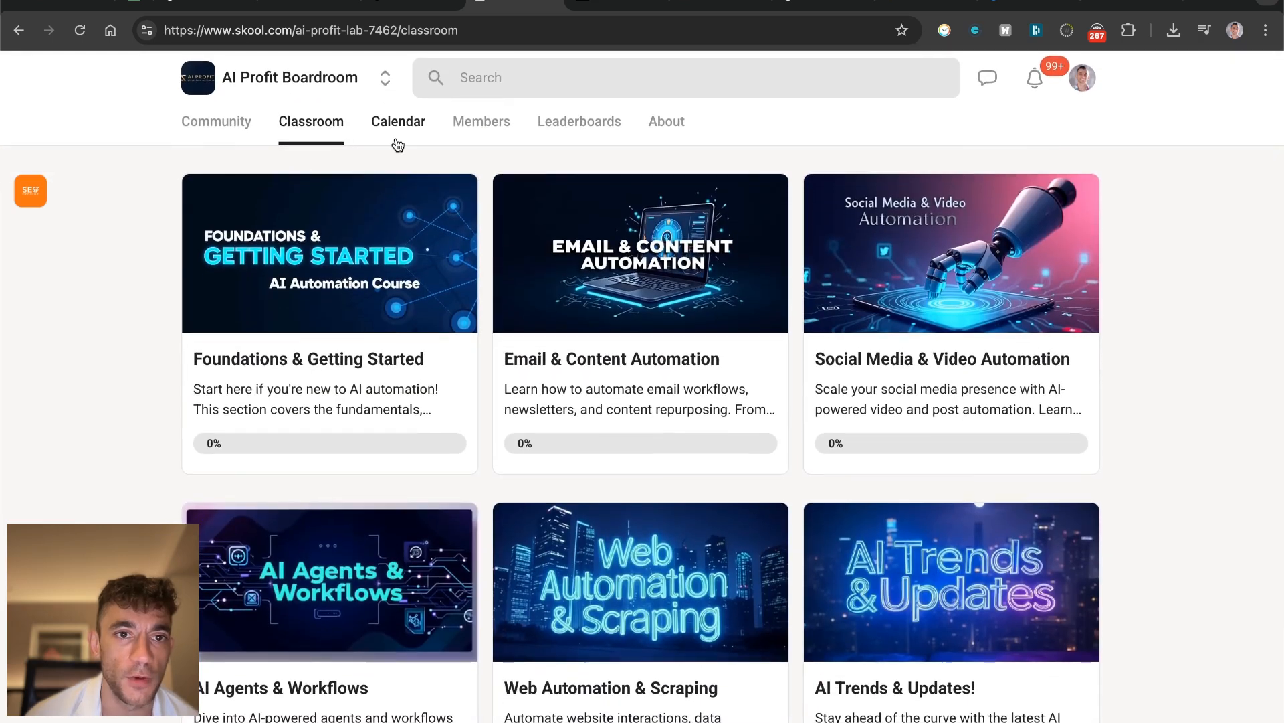
left_click(398, 121)
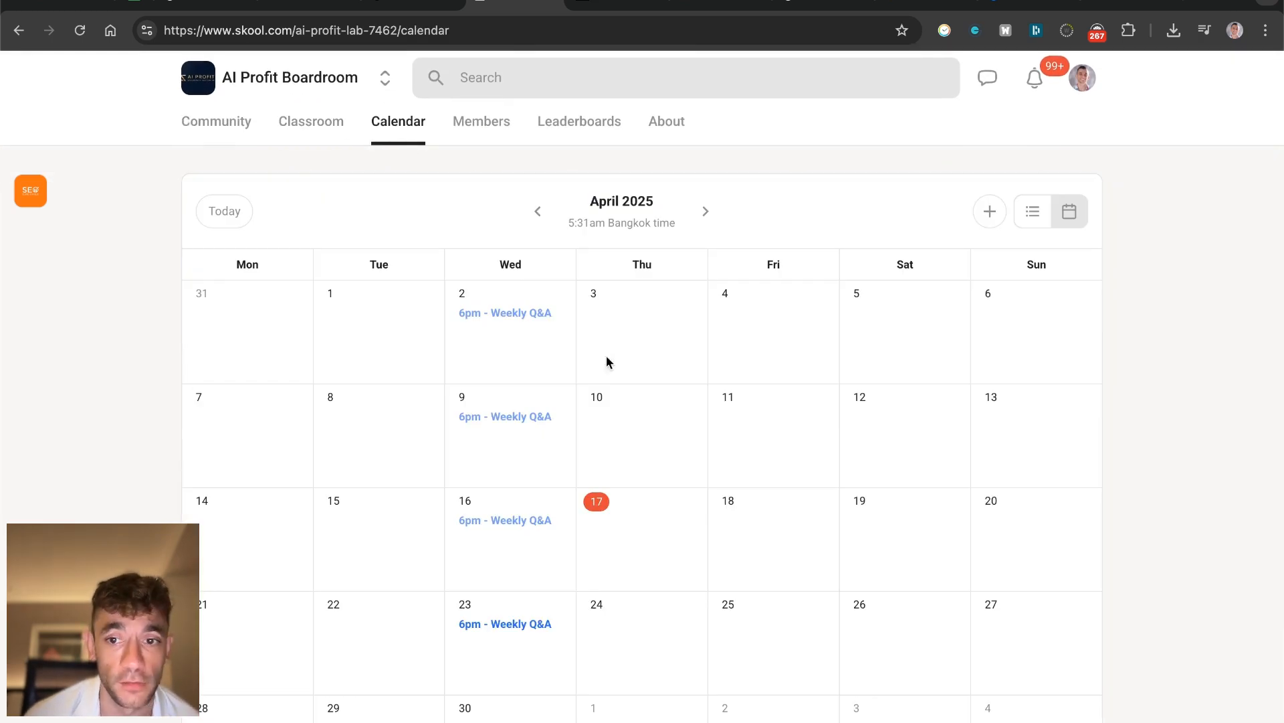
Step: Scroll the Community discussion feed, then return to the Classroom for the Free SEO Strategy Session
left_click(217, 121)
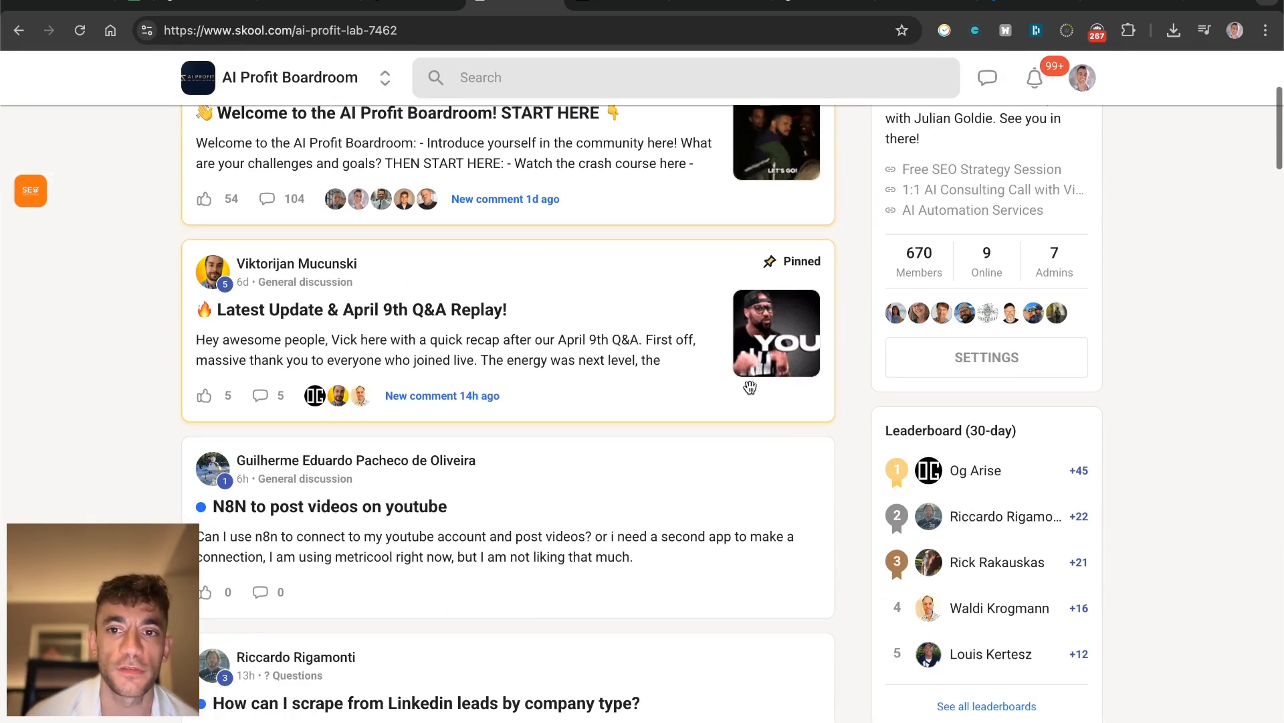
scroll("down", 3)
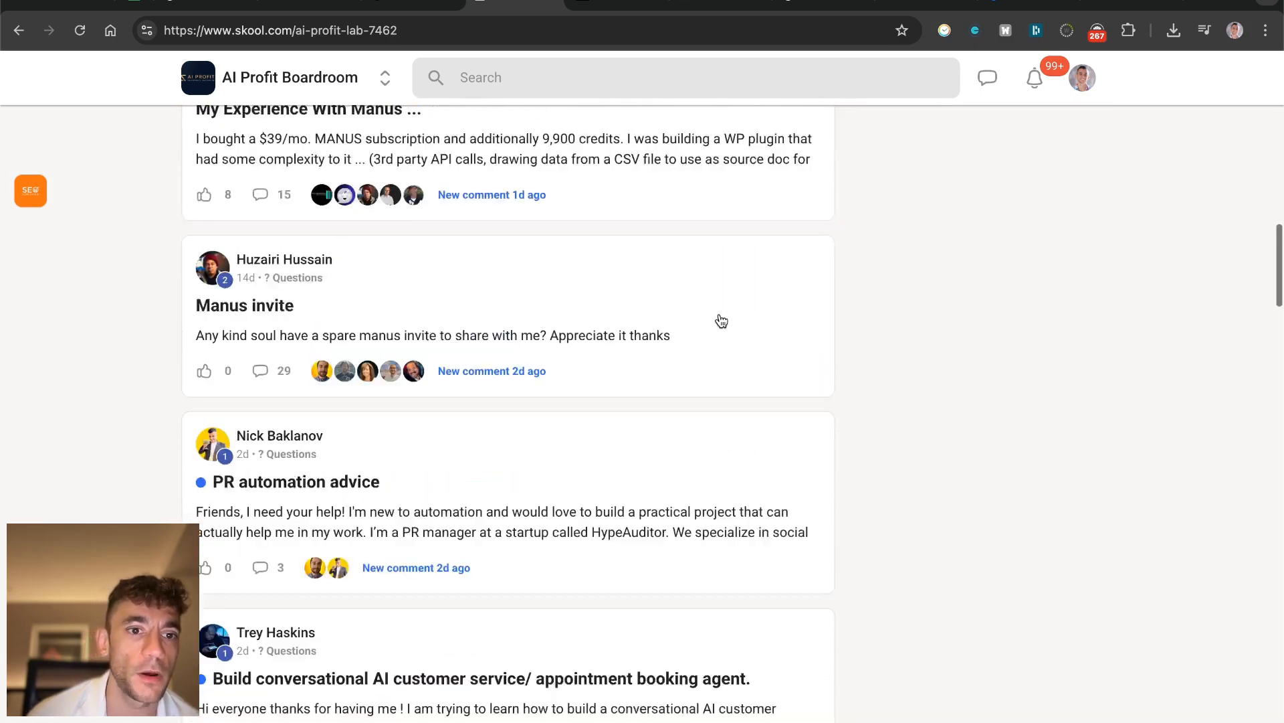
scroll("down", 3)
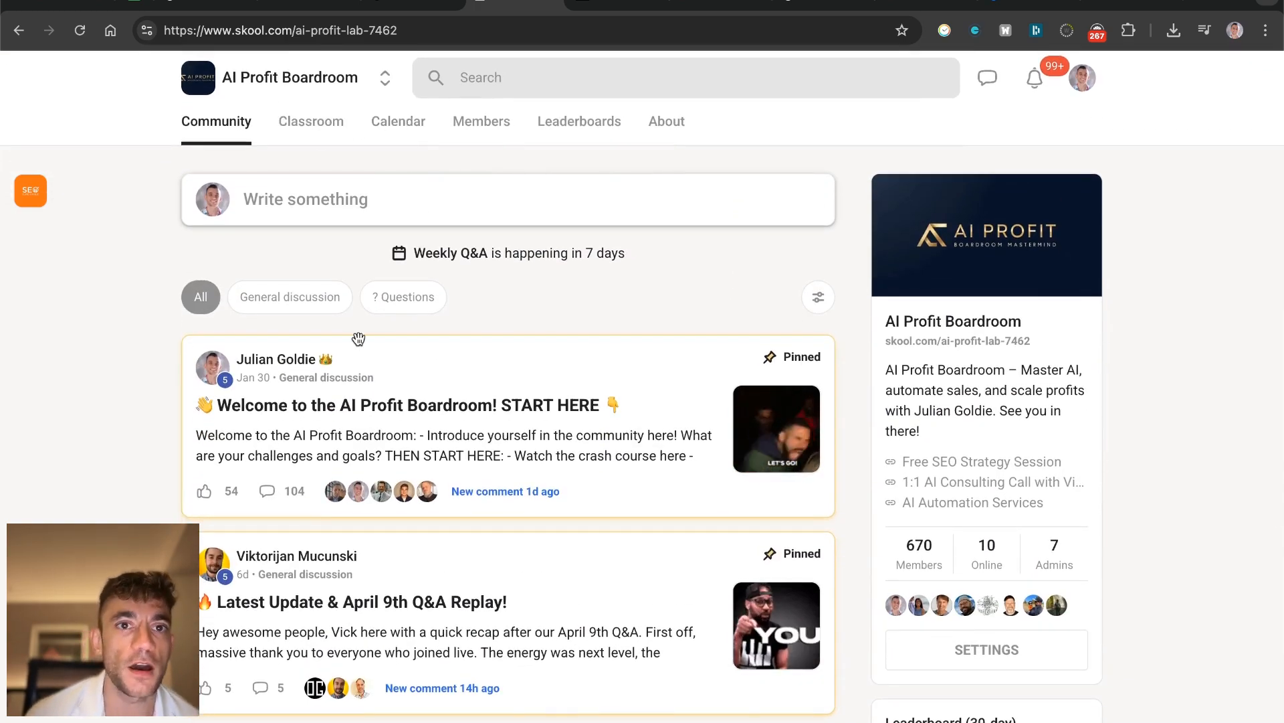
left_click(310, 120)
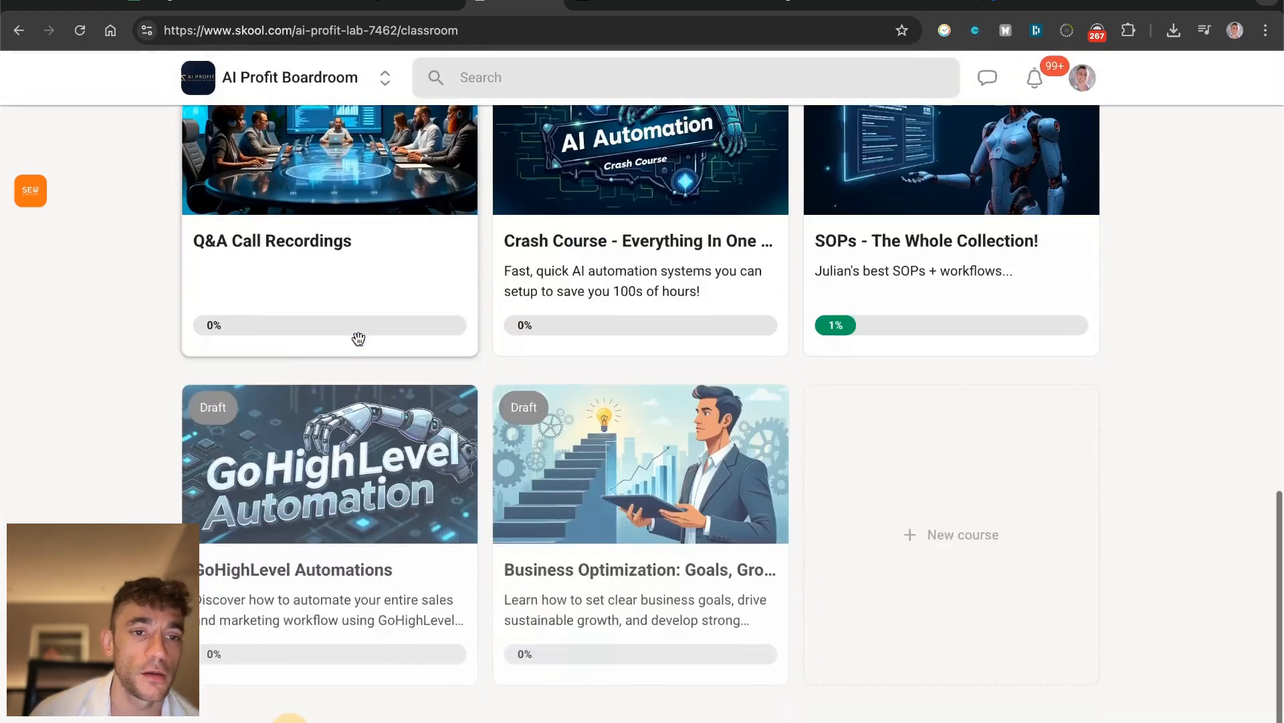
scroll("up", 3)
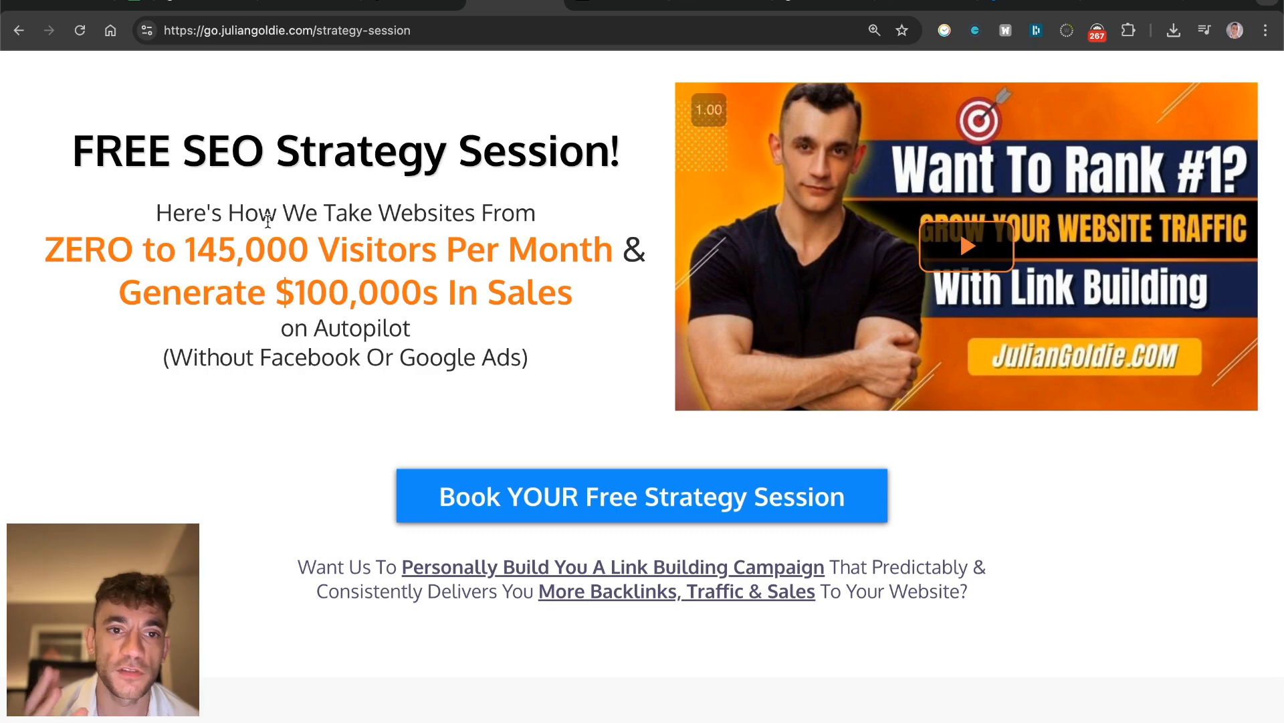
mouse_move(1101, 597)
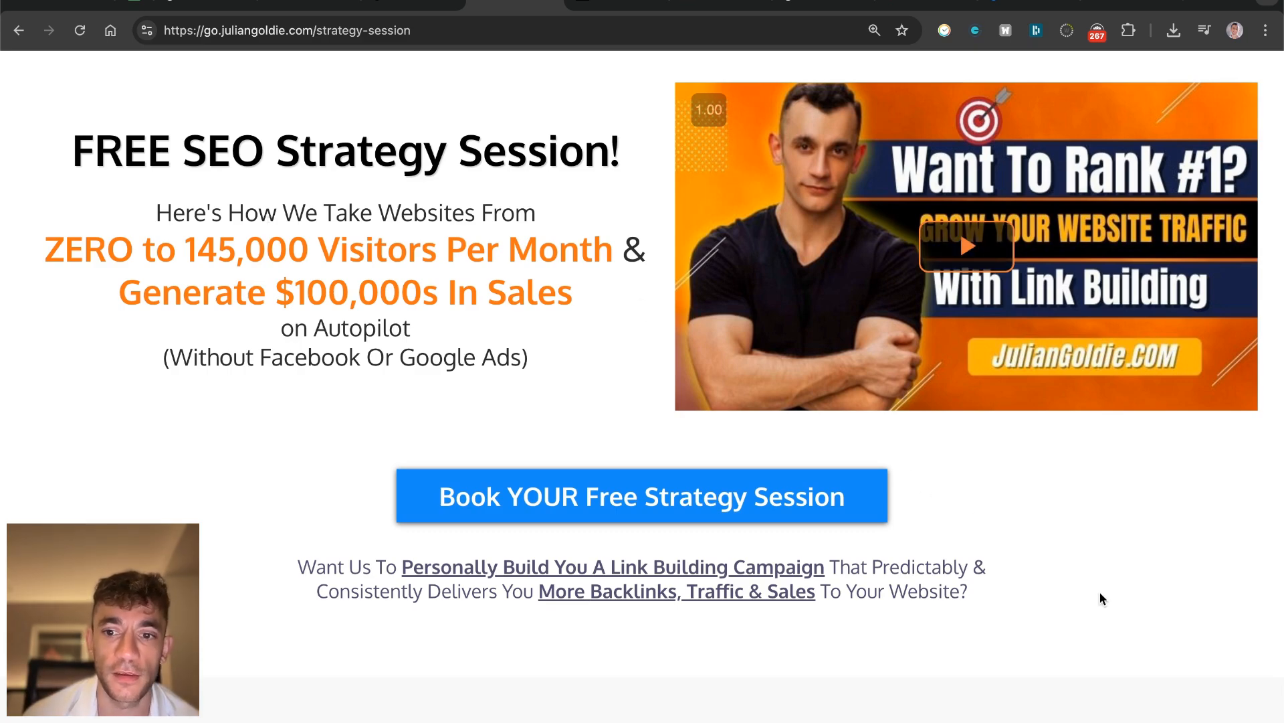
scroll("down", 3)
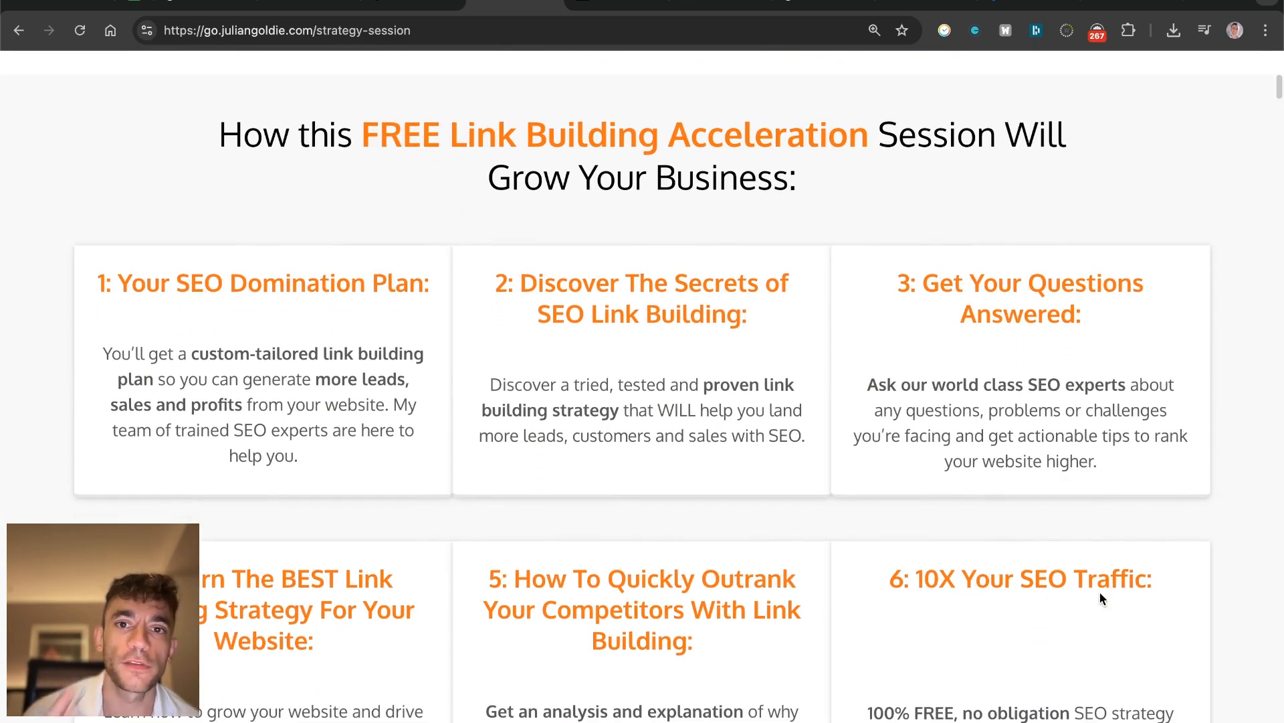
mouse_move(1109, 602)
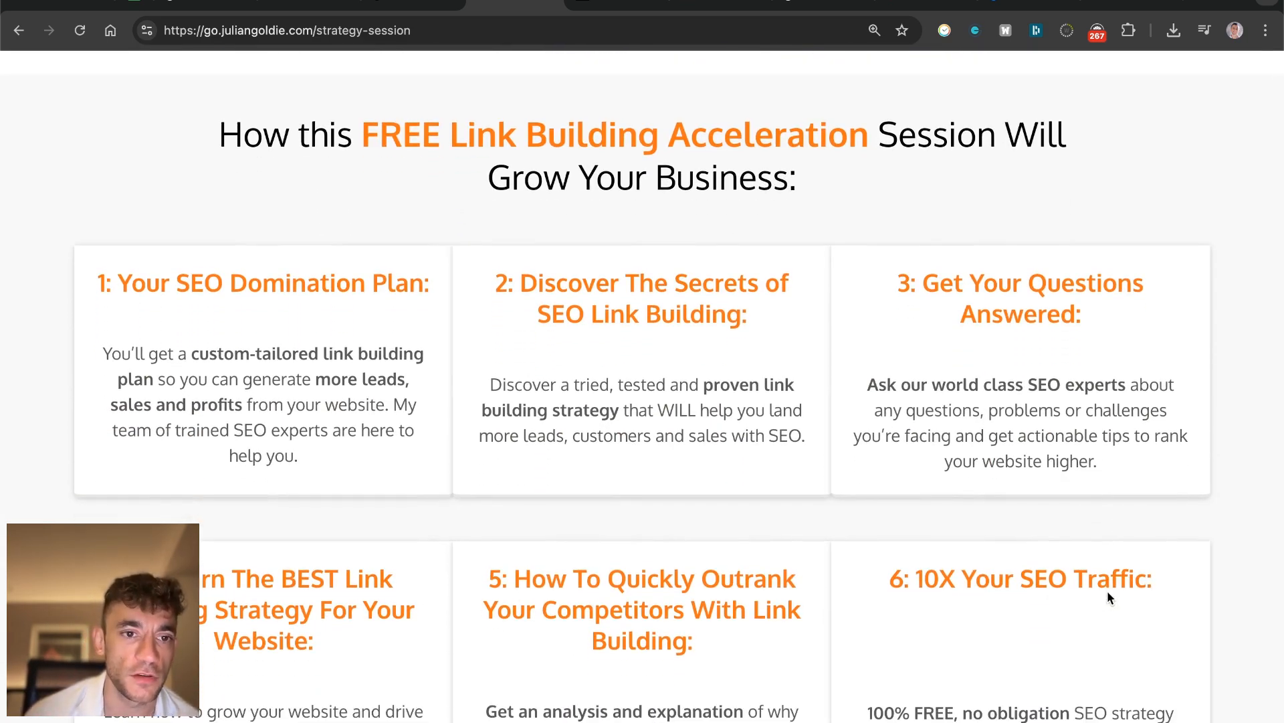
scroll("down", 3)
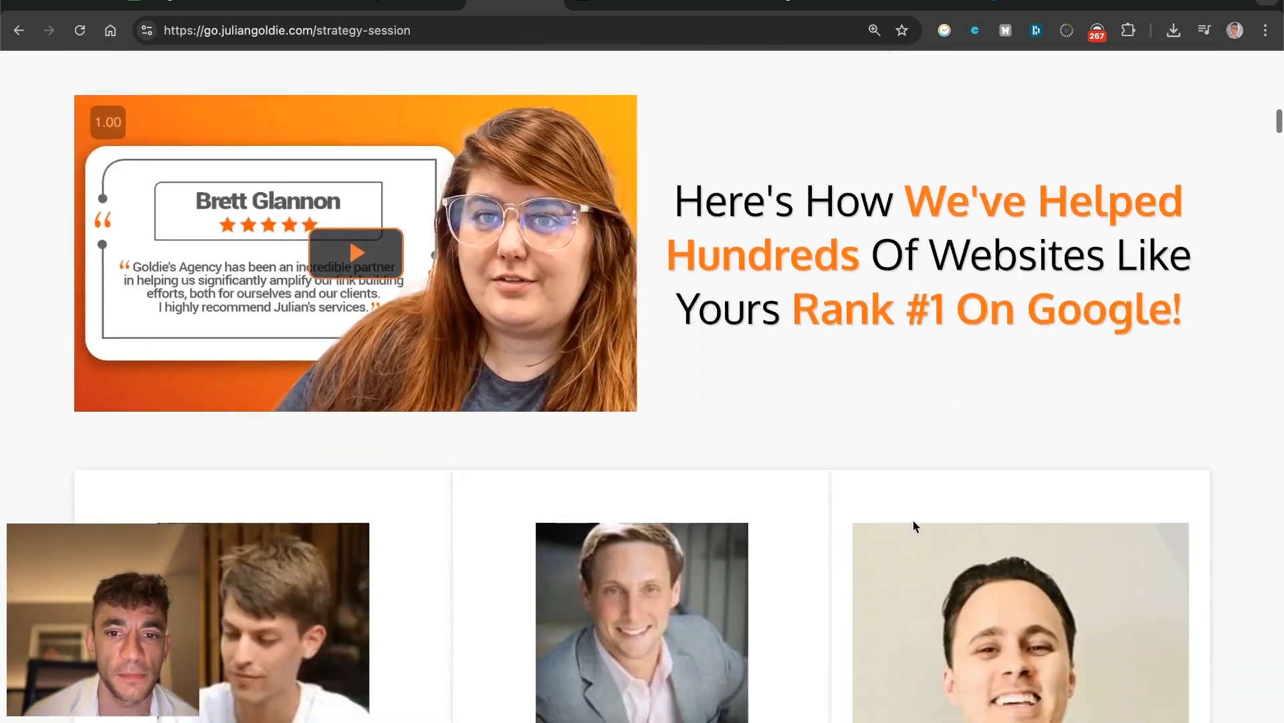
scroll("down", 3)
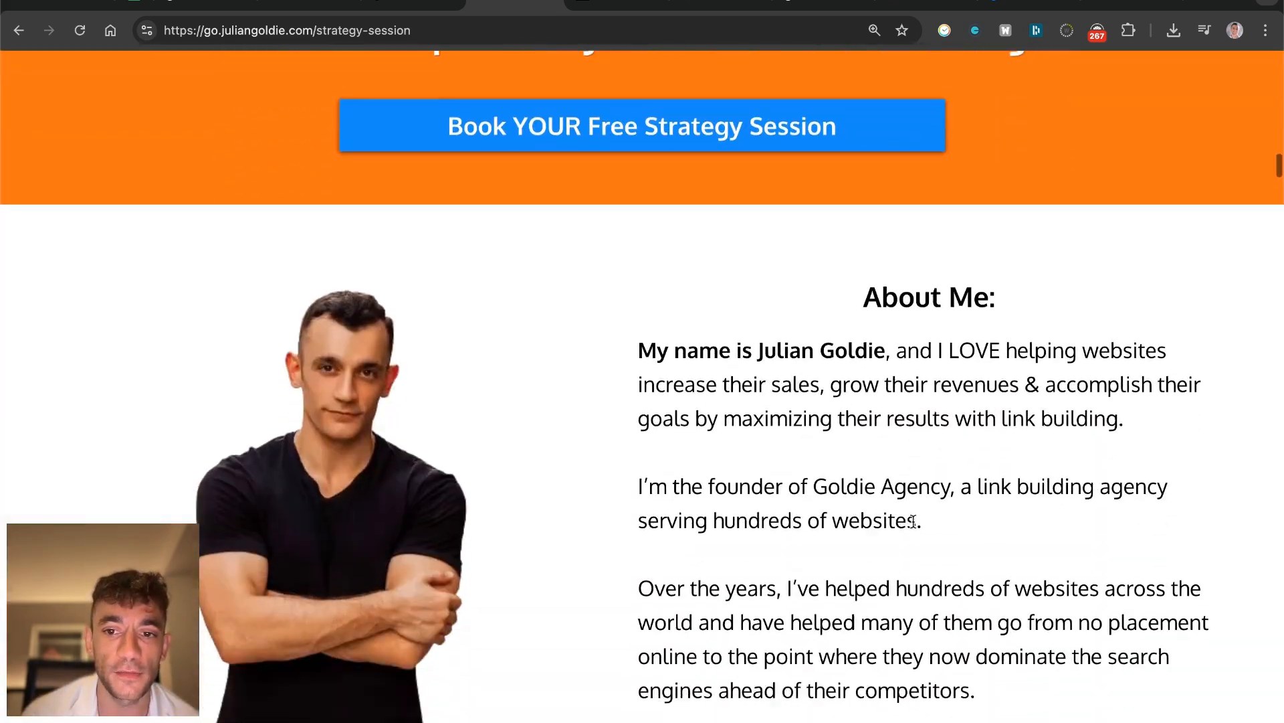
scroll("down", 3)
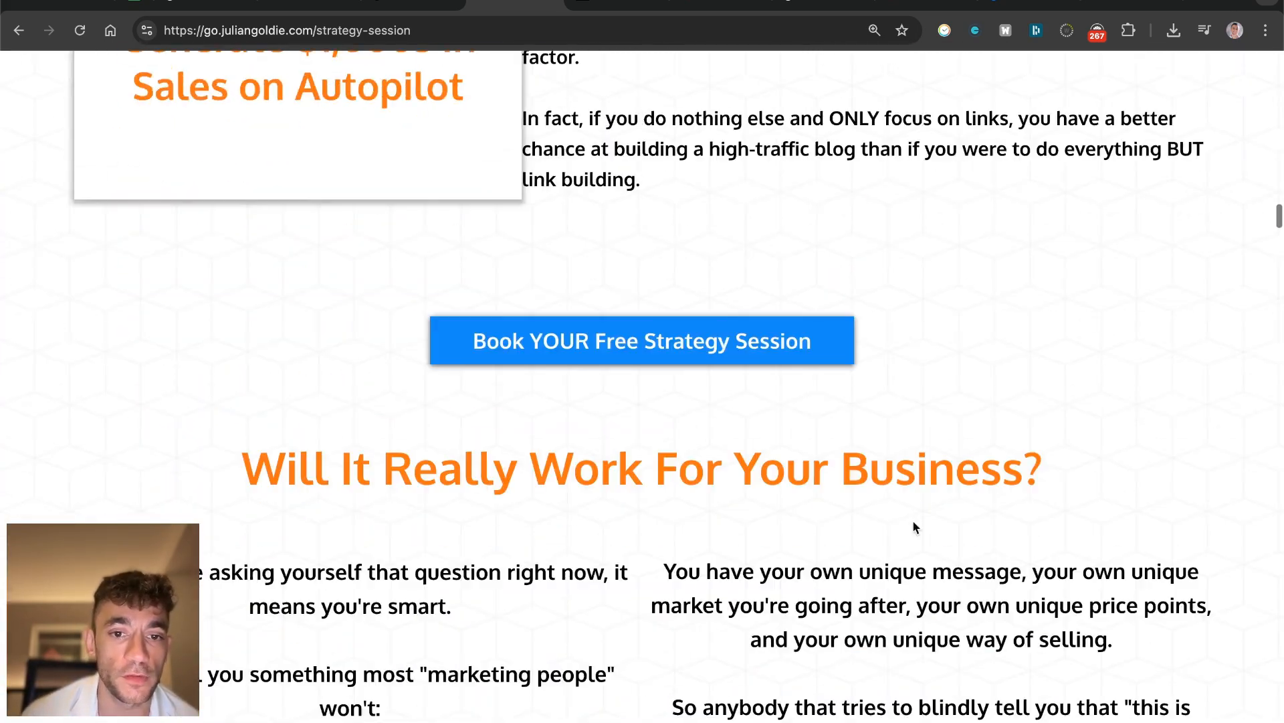
scroll("down", 3)
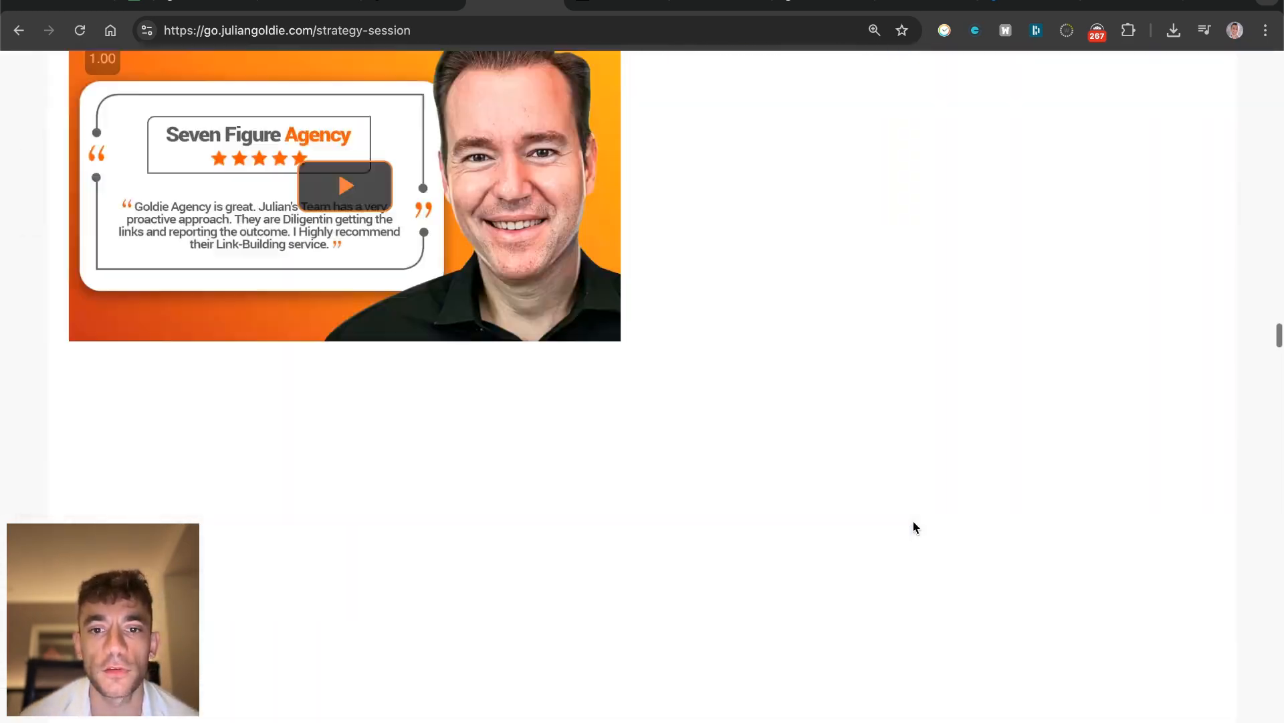
scroll("down", 3)
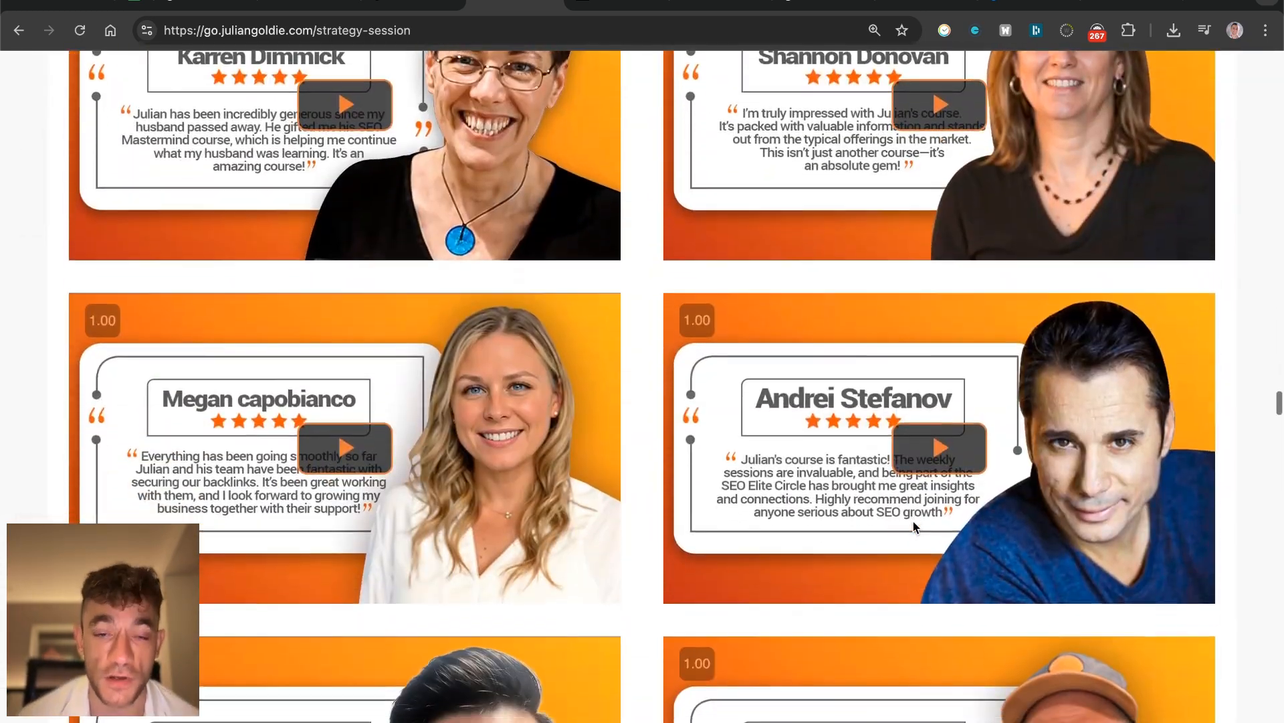
scroll("down", 3)
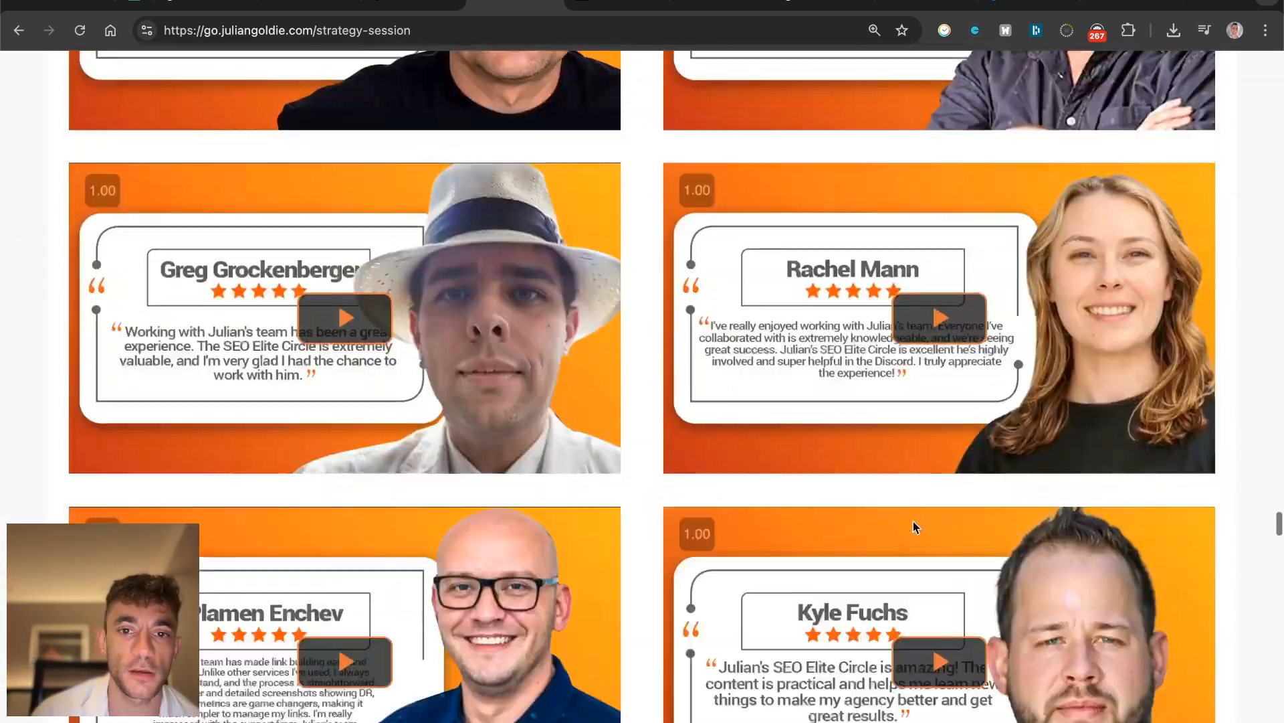
scroll("down", 3)
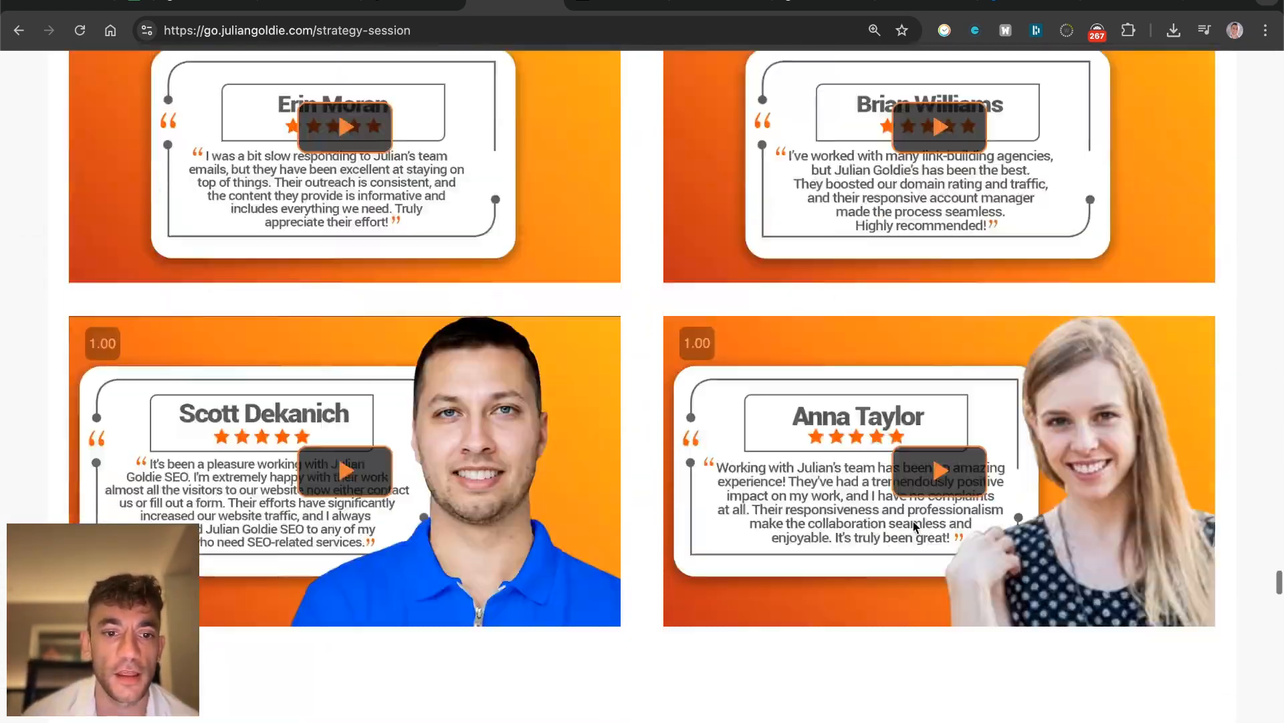